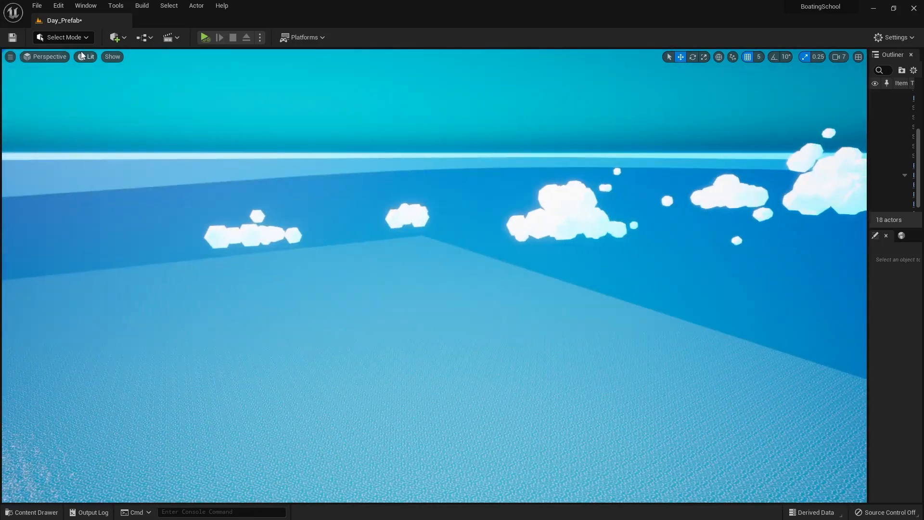
# Step: Switch the ocean level viewport to Wireframe view mode
pyautogui.click(87, 57)
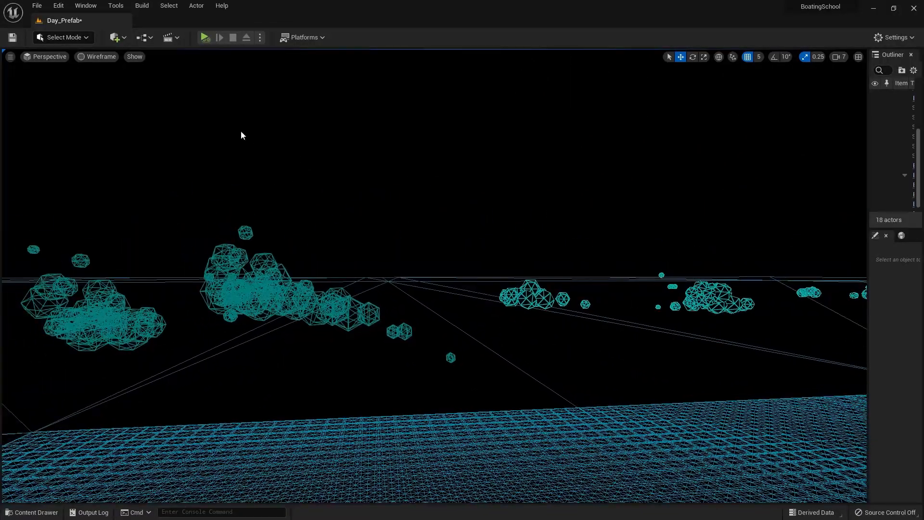
pyautogui.click(100, 57)
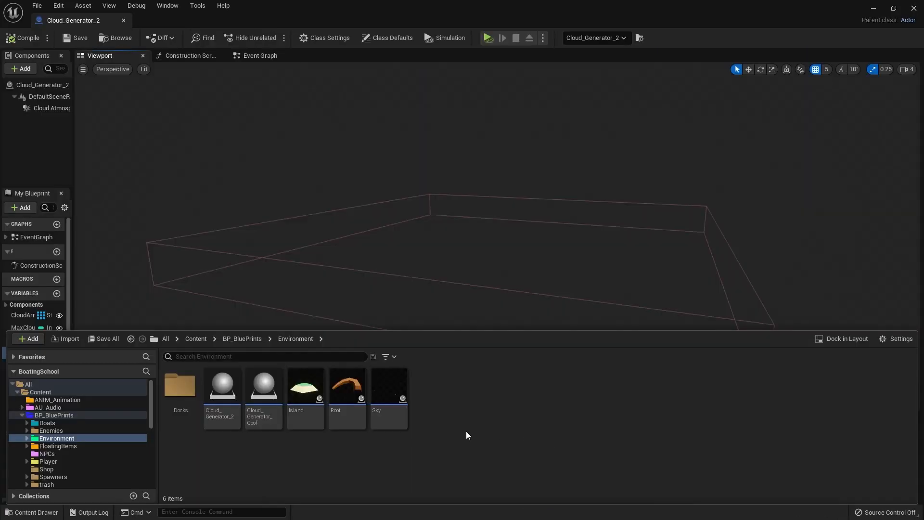
pyautogui.moveTo(215, 407)
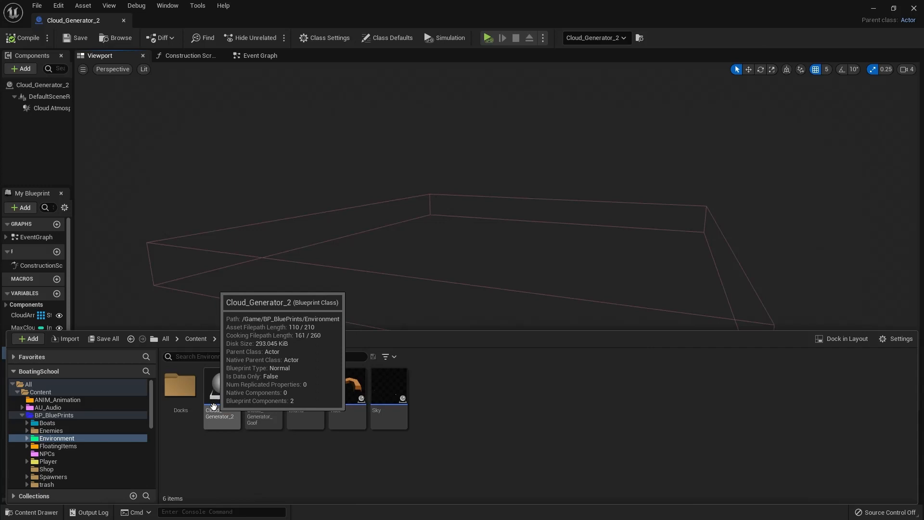
# Step: Open Cloud_Generator_2 from BP_BluePrints/Environment and close the Content Drawer
pyautogui.click(18, 38)
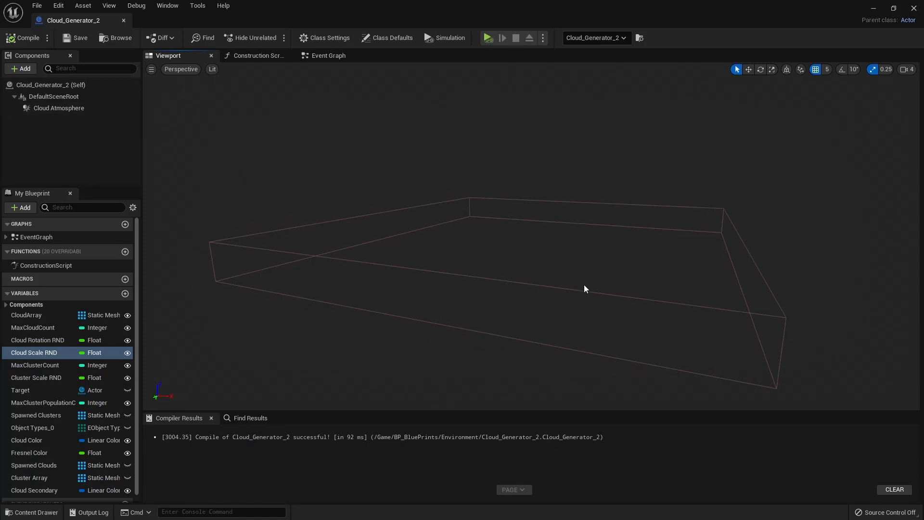
pyautogui.click(58, 108)
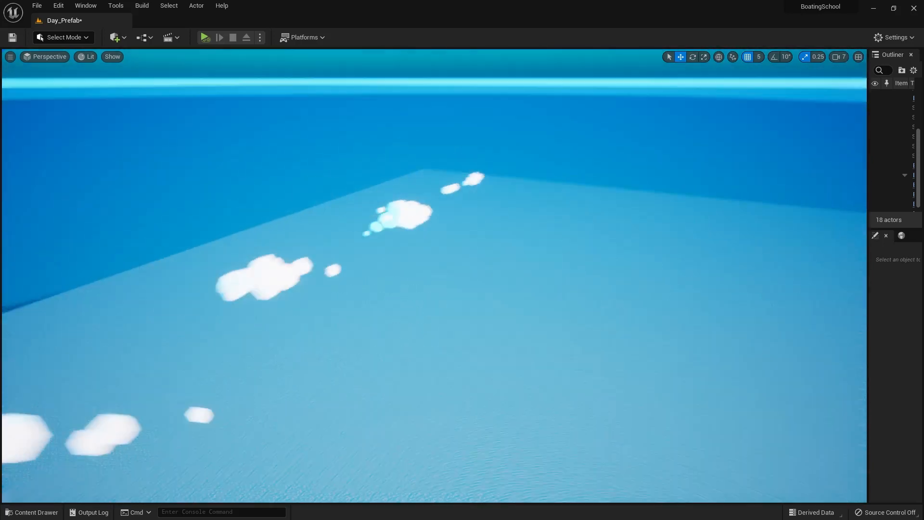
# Step: Return to the Cloud_Generator_2 Blueprint tab and select the Cloud Atmosphere box
pyautogui.click(32, 512)
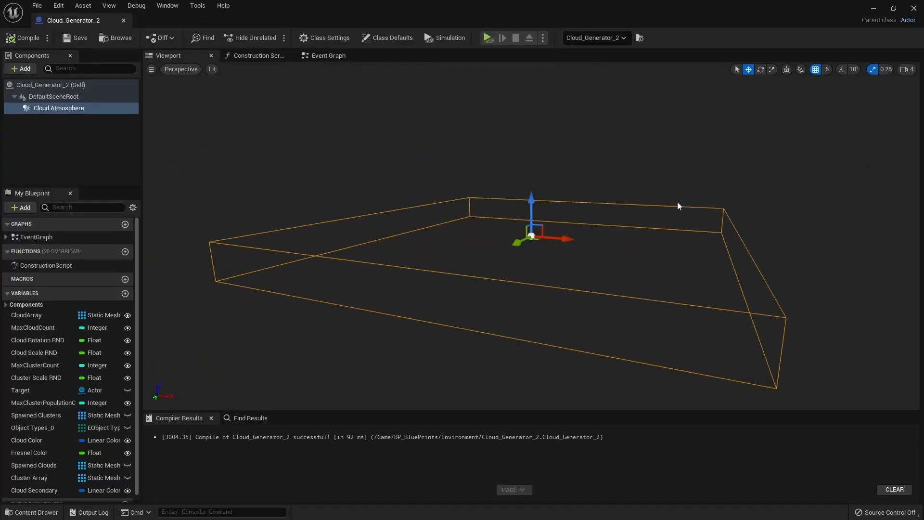
# Step: Select Cloud Atmosphere to show its Details with a 6000 × 6000 × 500 scale
pyautogui.click(58, 108)
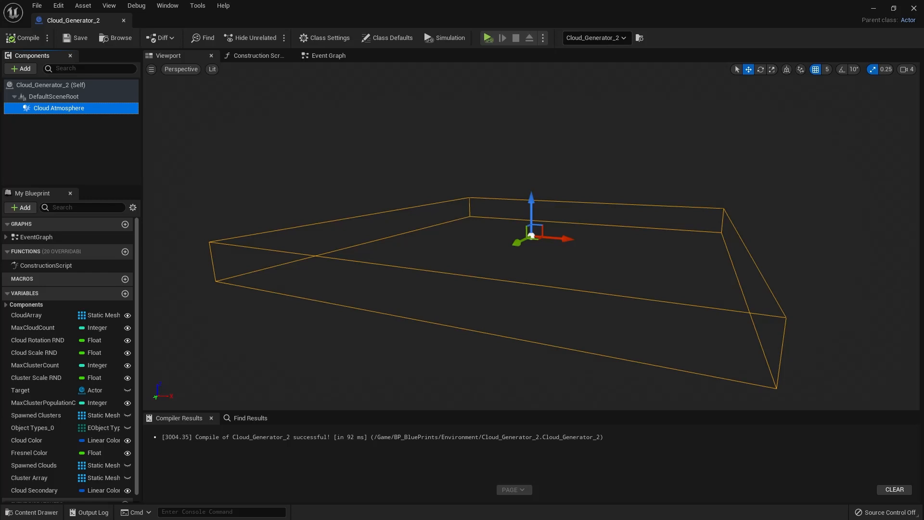
pyautogui.click(59, 108)
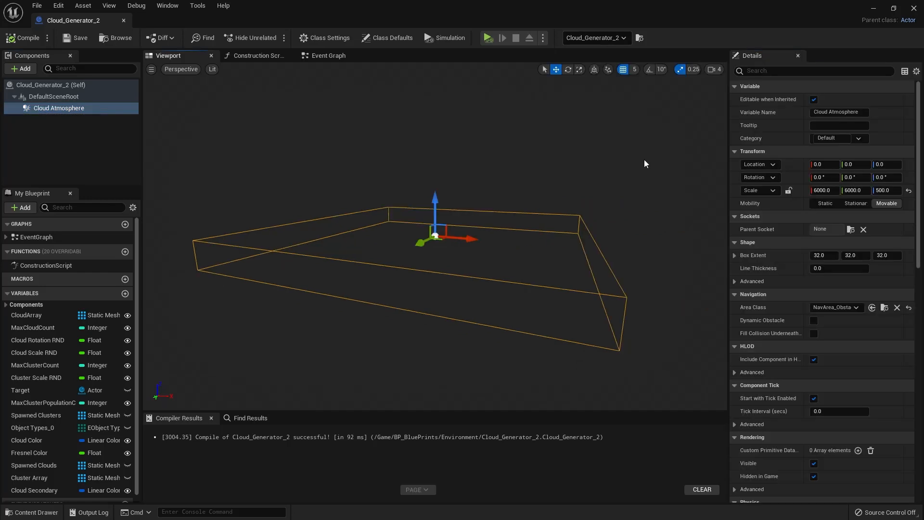
pyautogui.moveTo(410, 144)
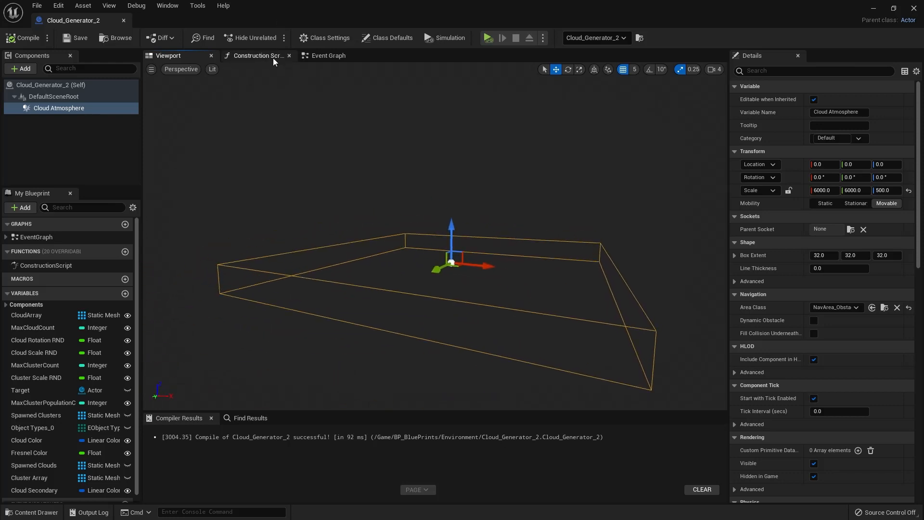
# Step: Browse the Event Graph's Main Event Chain and cloud-spawning node groups
pyautogui.click(329, 55)
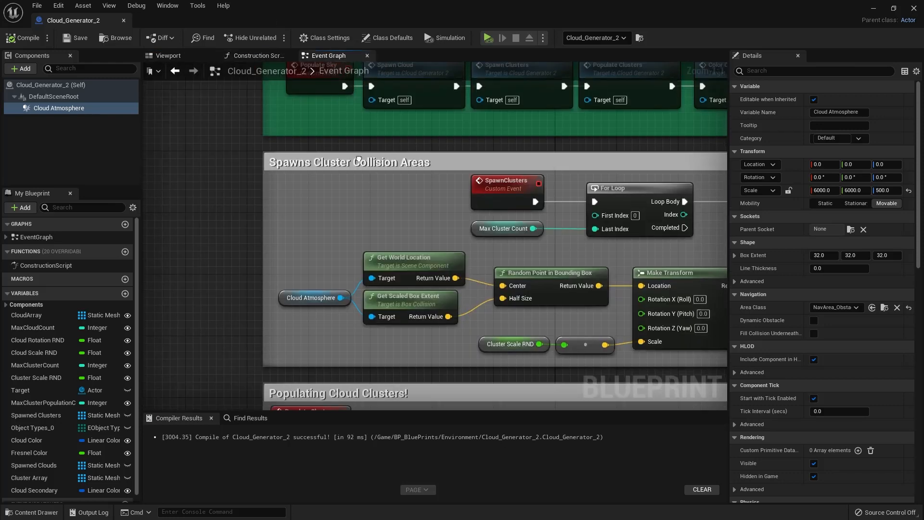
pyautogui.scroll(-3)
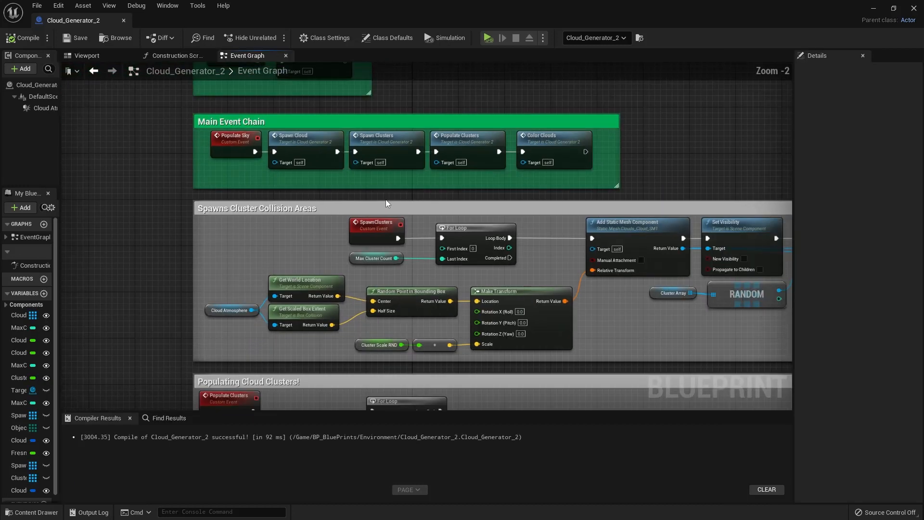
pyautogui.scroll(-3)
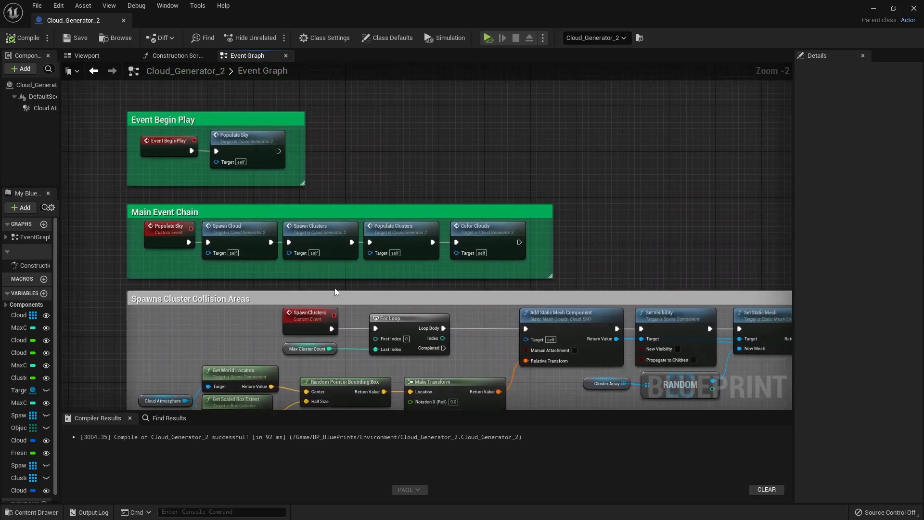
pyautogui.scroll(-3)
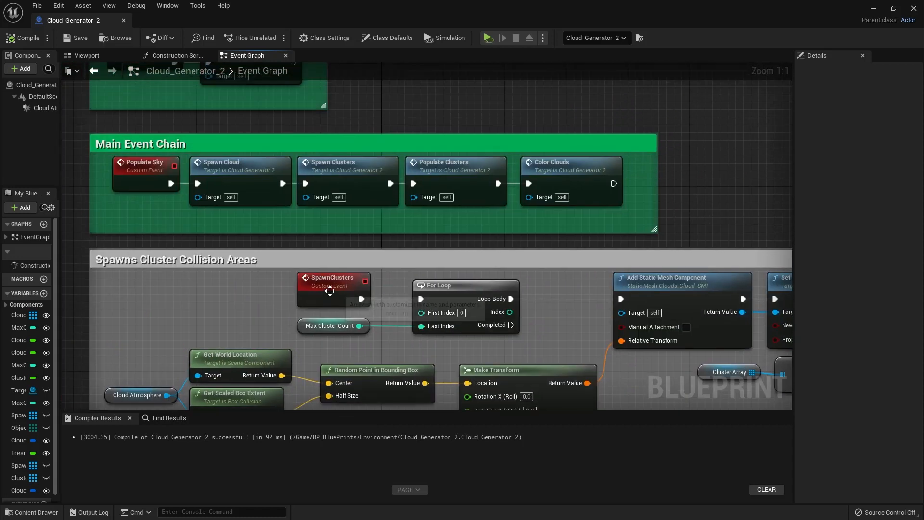
pyautogui.click(332, 283)
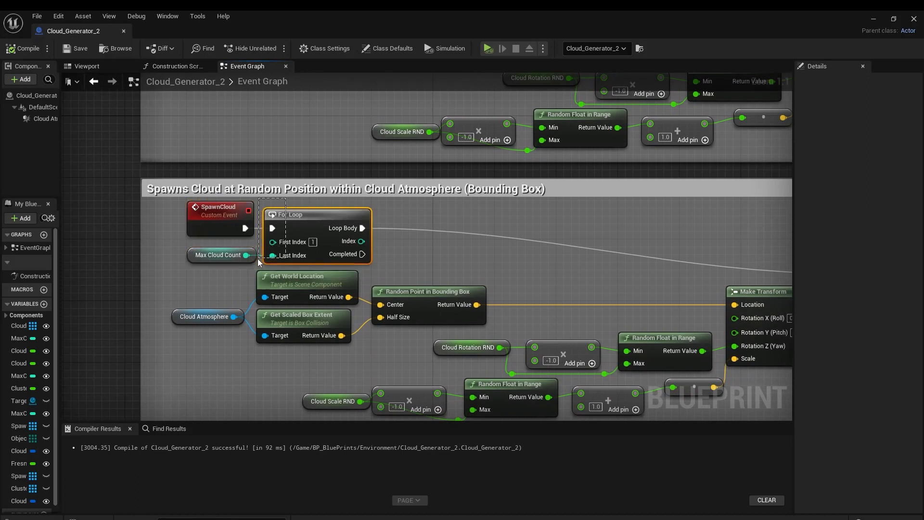
# Step: Select the Add Static Mesh Component node in the SpawnCloud loop to show its Details
pyautogui.click(219, 255)
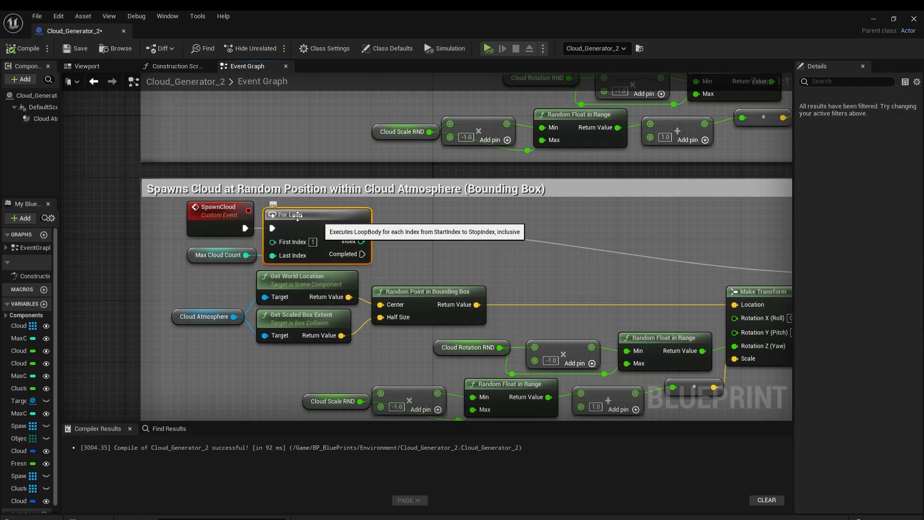
pyautogui.moveTo(182, 260)
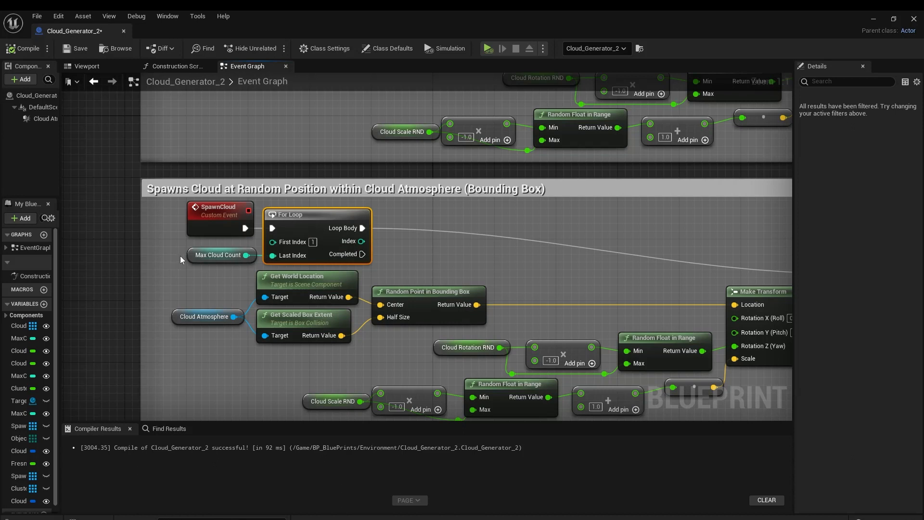
pyautogui.click(218, 255)
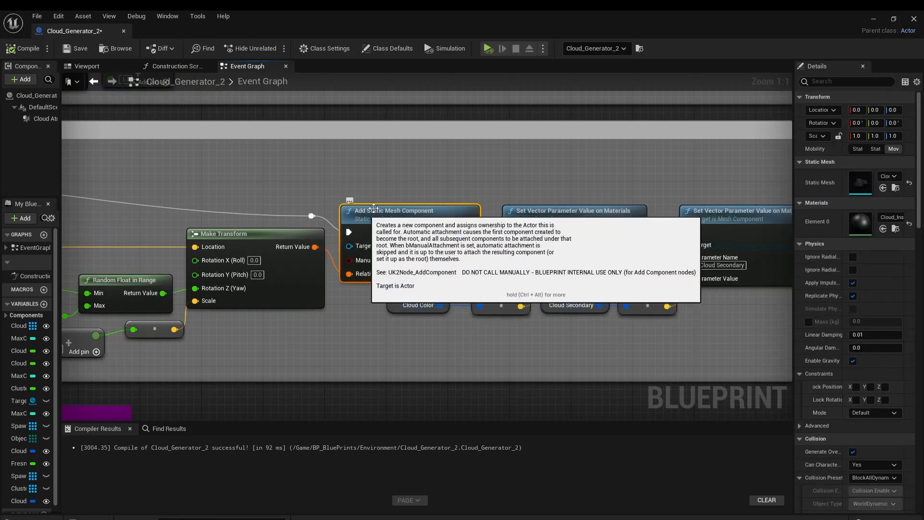
pyautogui.moveTo(796, 184)
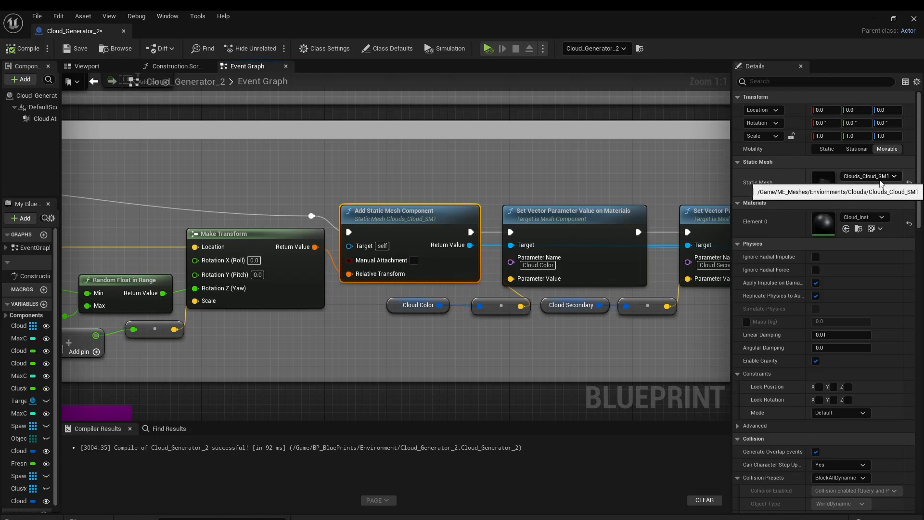
# Step: Confirm spawned clouds use the Clouds_Cloud_SM1 mesh and Cloud_Inst material
pyautogui.click(524, 165)
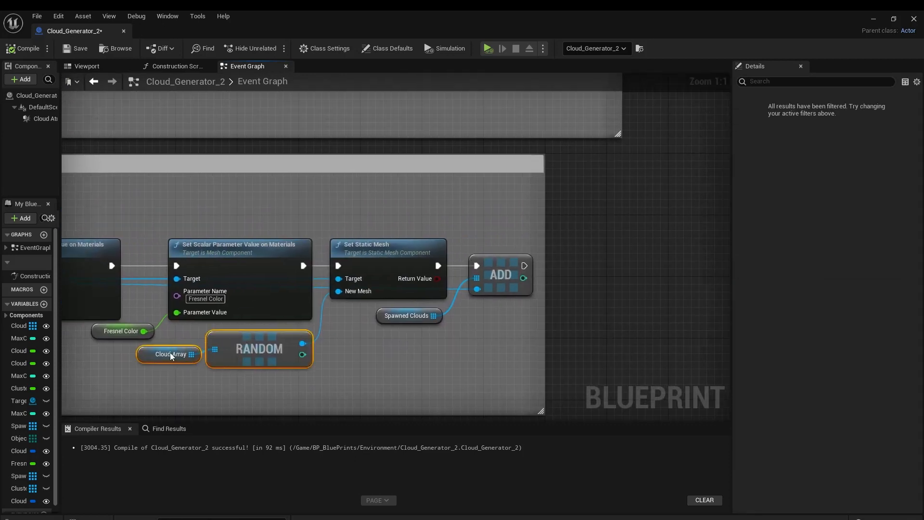
# Step: Make a Static Mesh Component variable and view Cloud Array's six default cloud meshes
pyautogui.click(170, 354)
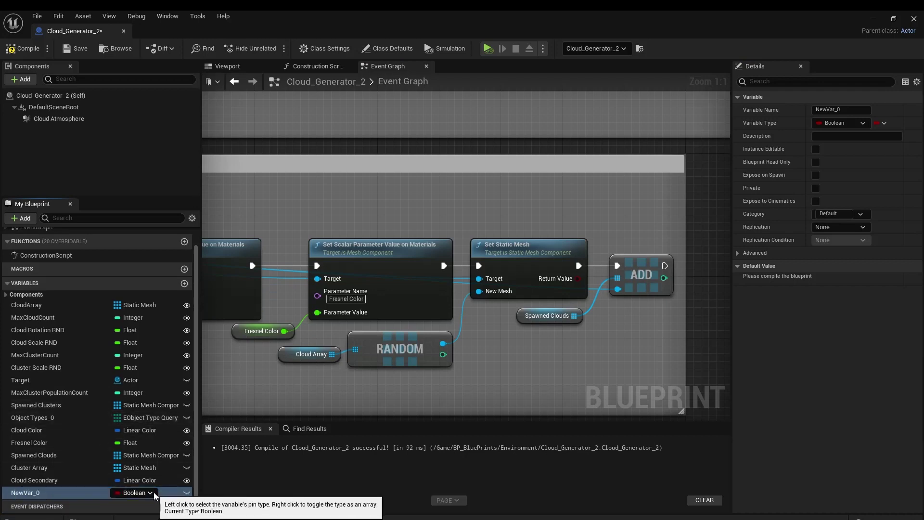
pyautogui.click(136, 492)
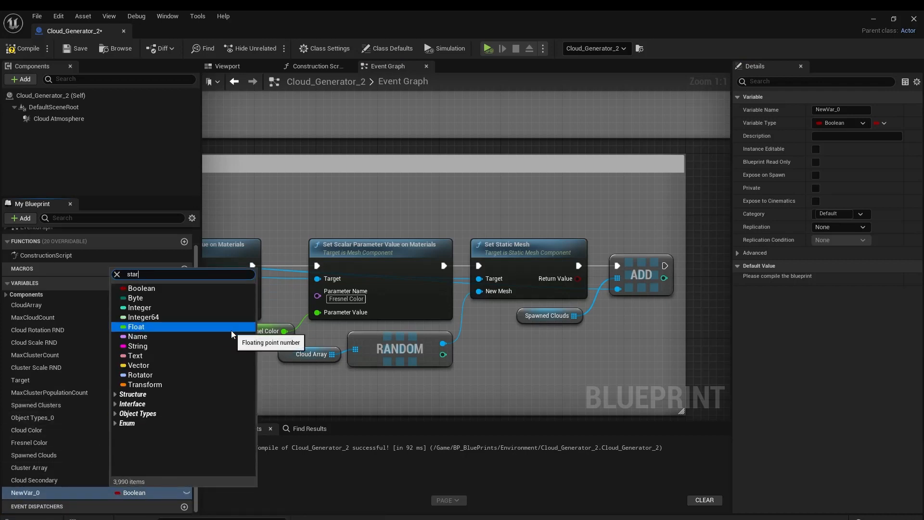
pyautogui.write('static mesh com')
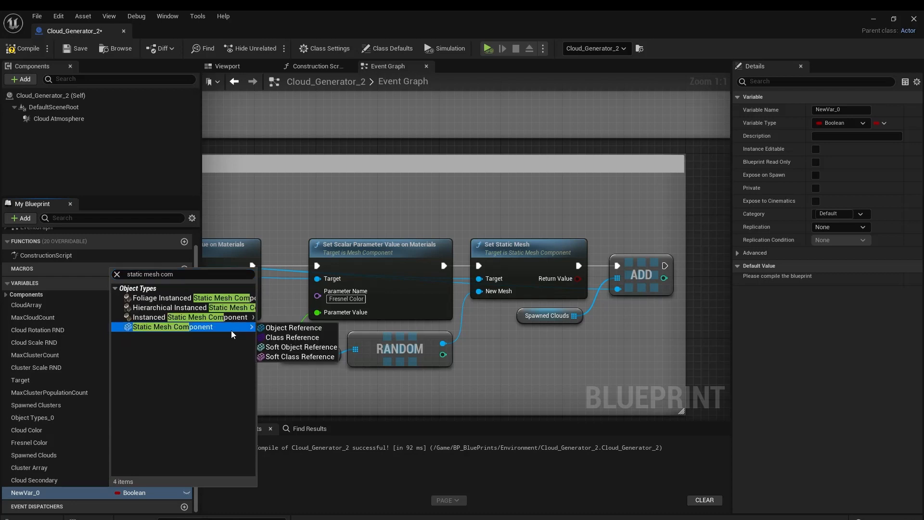
pyautogui.click(160, 326)
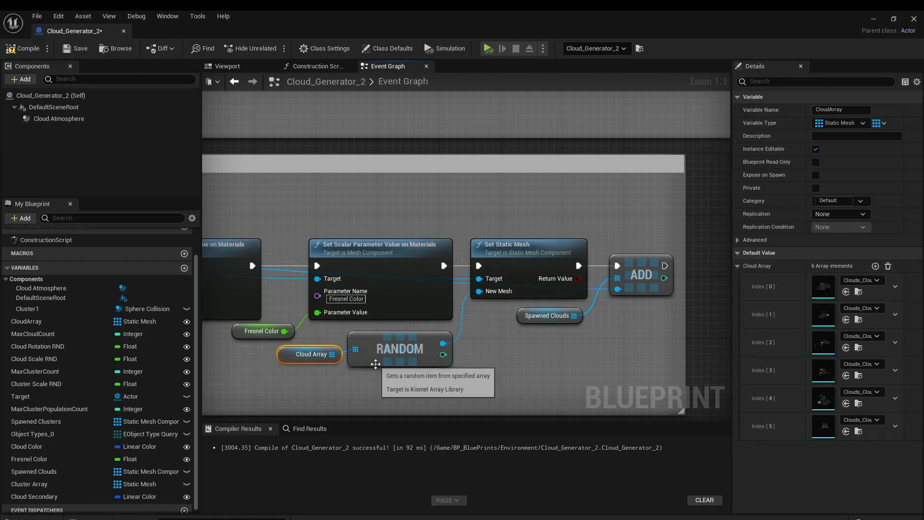
pyautogui.click(400, 349)
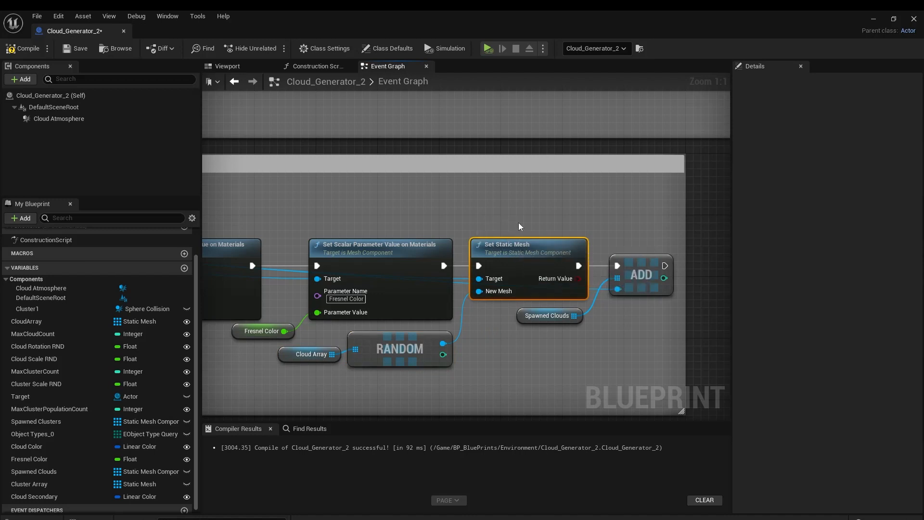
pyautogui.moveTo(499, 222)
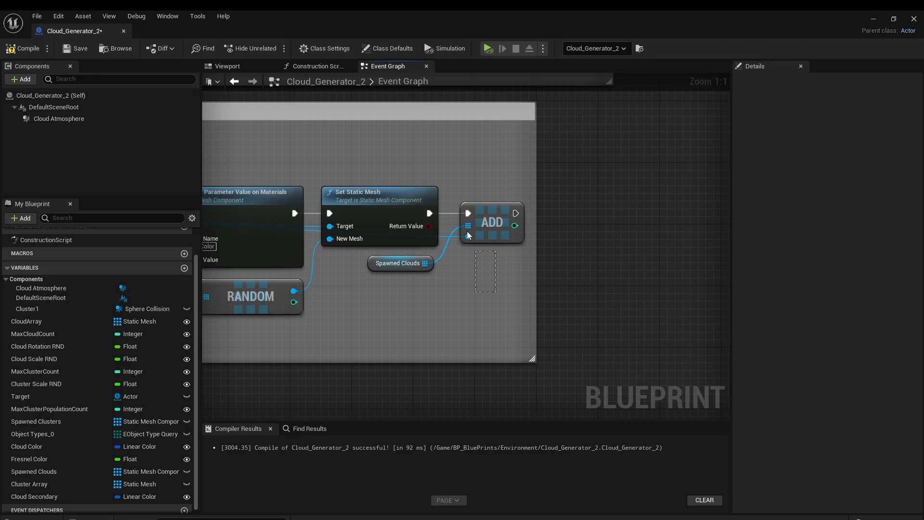
pyautogui.click(491, 223)
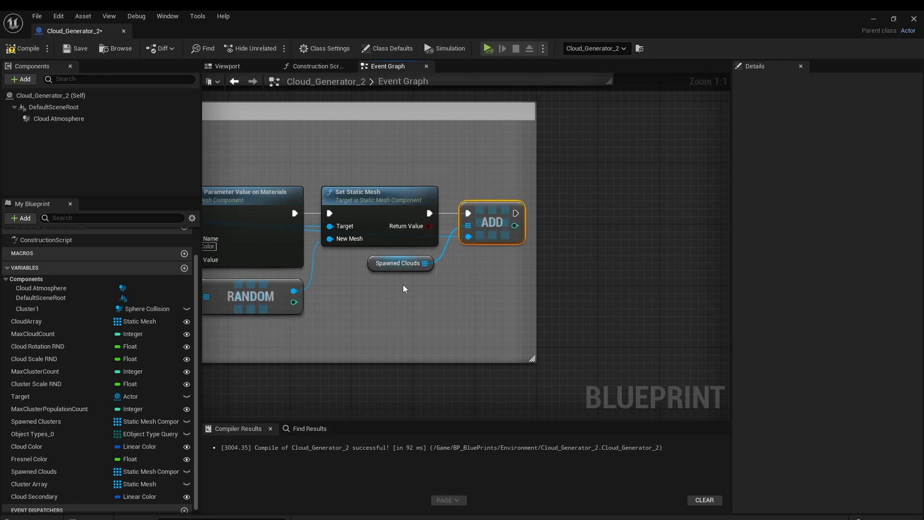
pyautogui.click(400, 264)
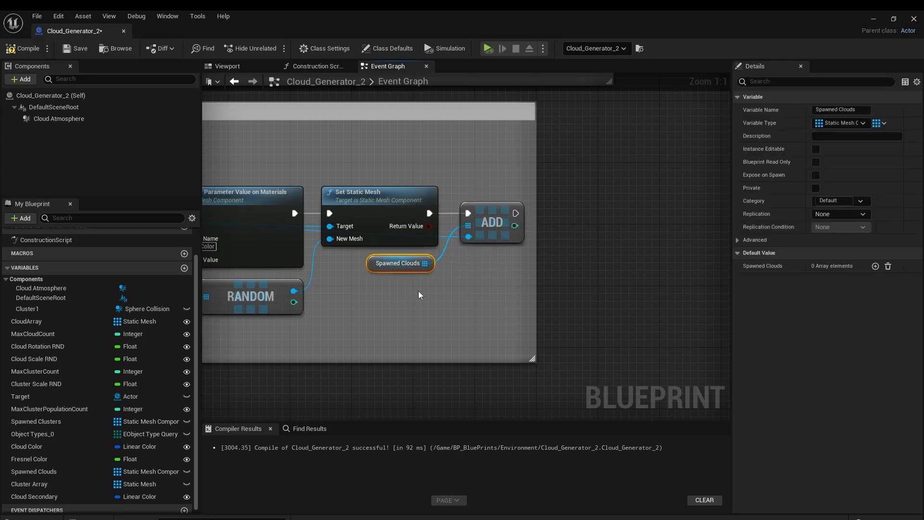
pyautogui.moveTo(376, 301)
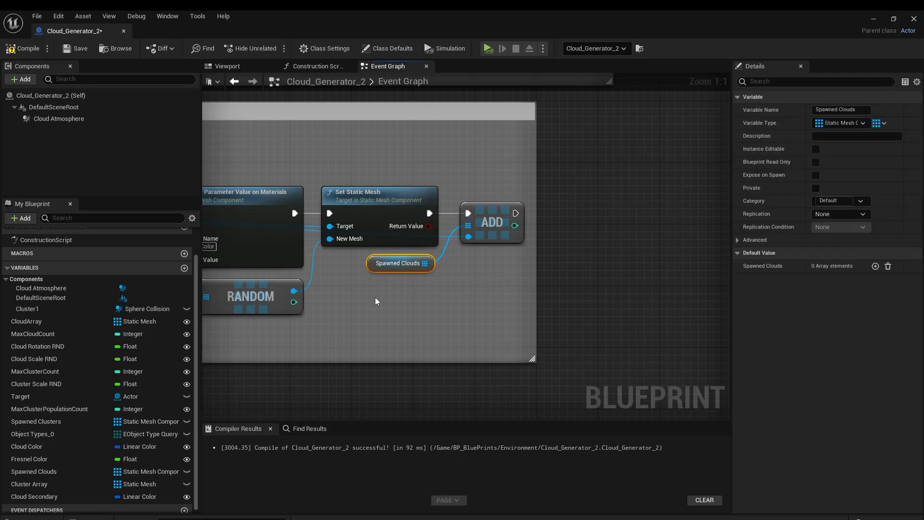
pyautogui.moveTo(455, 304)
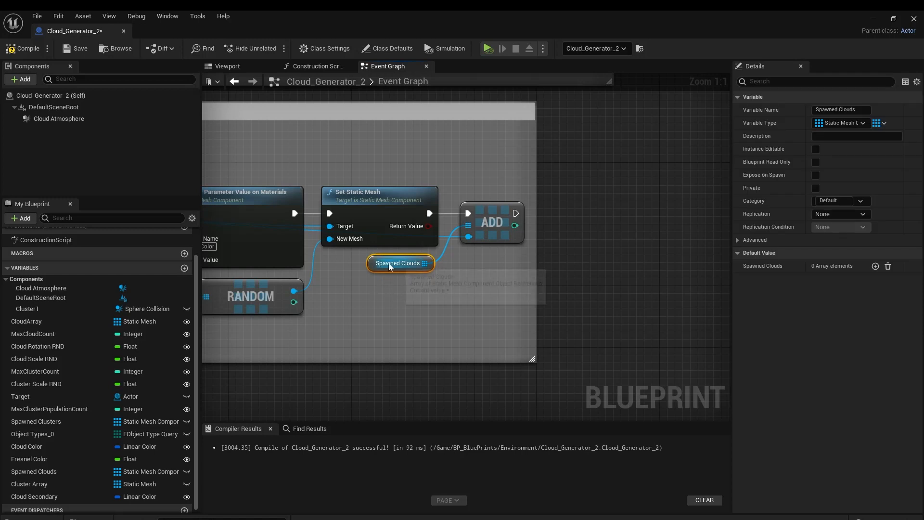
pyautogui.moveTo(883, 401)
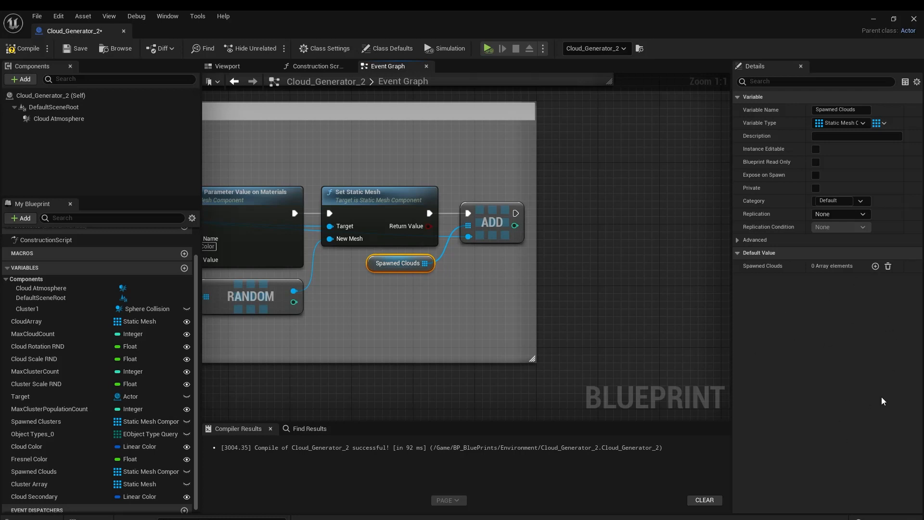
pyautogui.moveTo(392, 271)
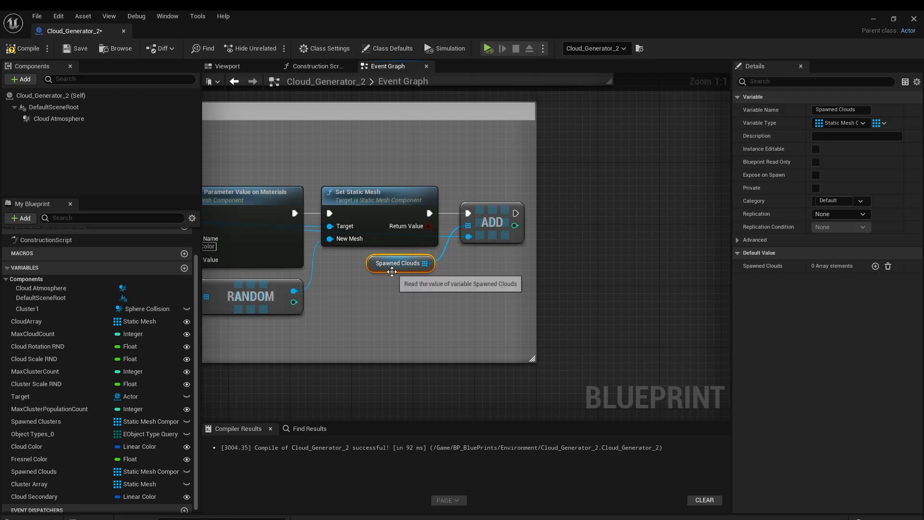
pyautogui.moveTo(487, 243)
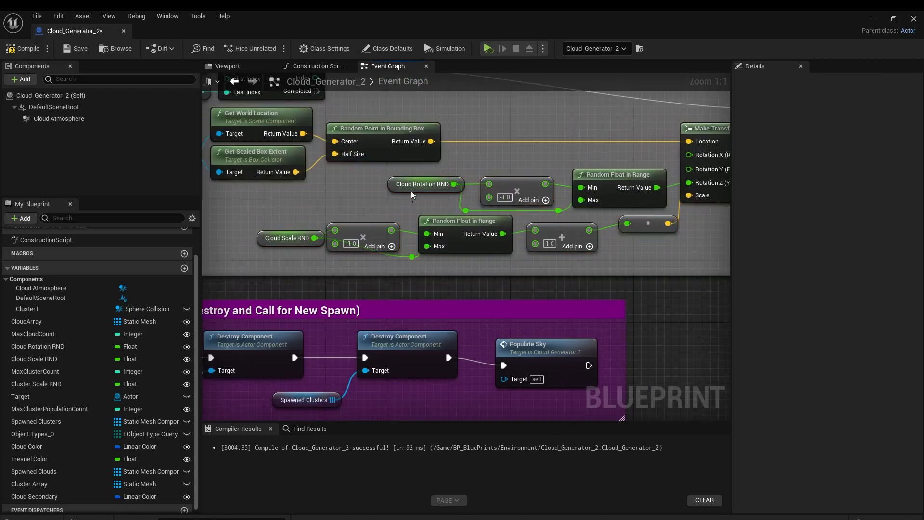
# Step: Inspect the Cloud Atmosphere variable and view its bounding box in the Viewport tab
pyautogui.click(423, 184)
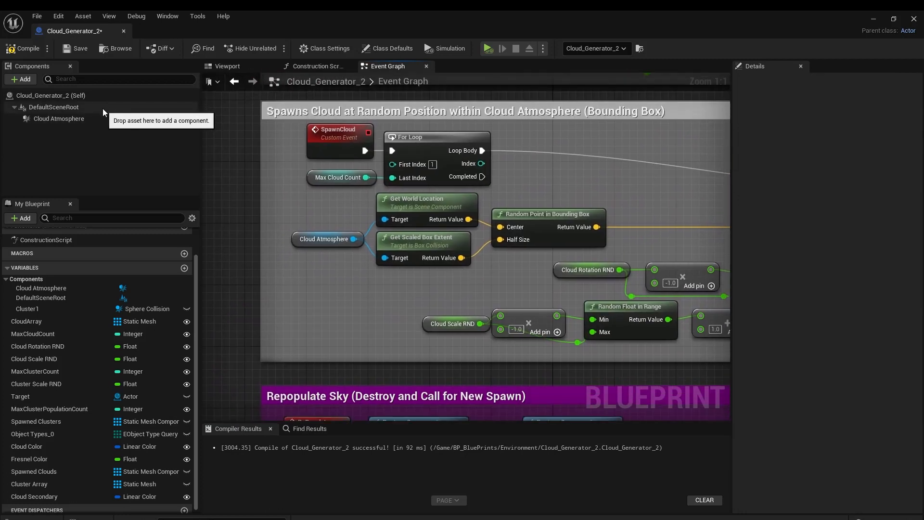
pyautogui.click(327, 270)
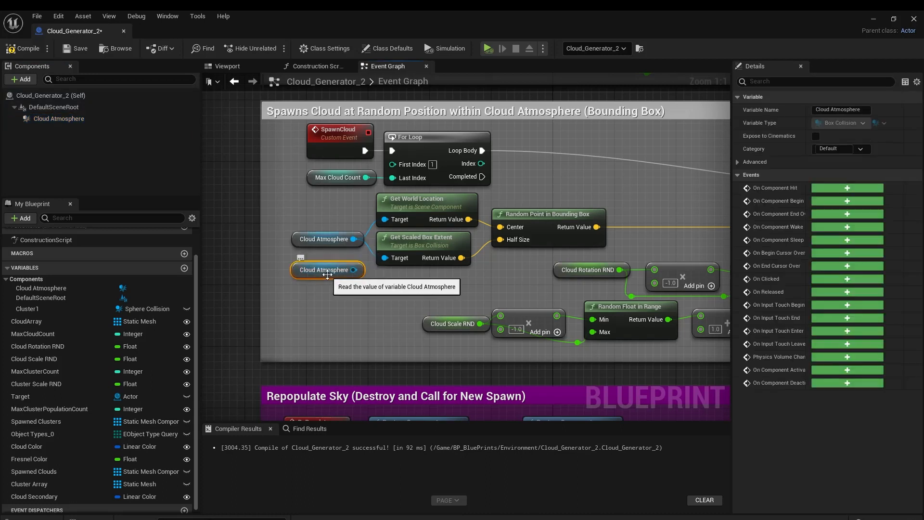
pyautogui.click(227, 65)
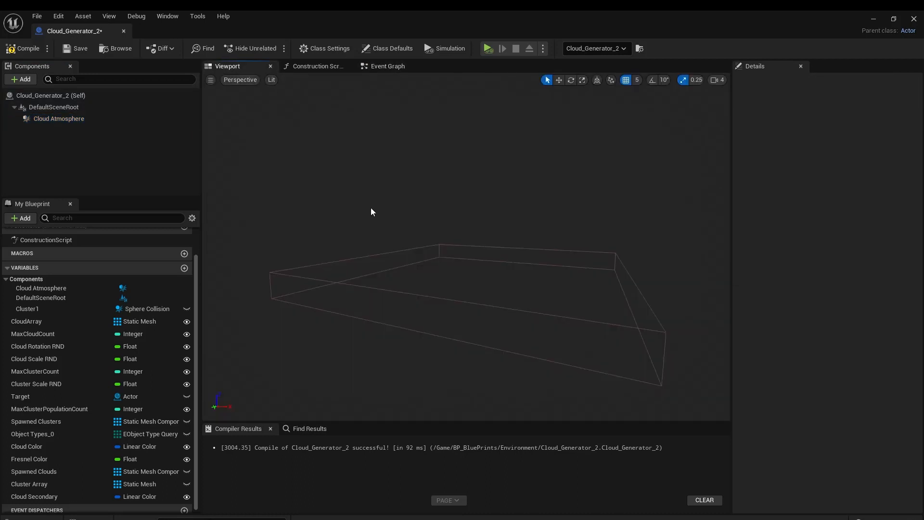
pyautogui.click(388, 66)
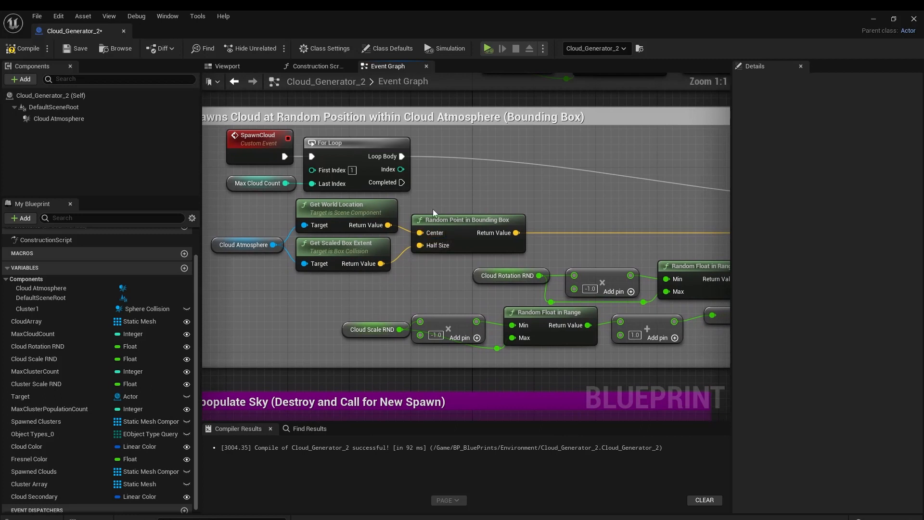
# Step: Inspect the Cloud Scale RND variable, then return to the Day_Prefab level
pyautogui.click(468, 220)
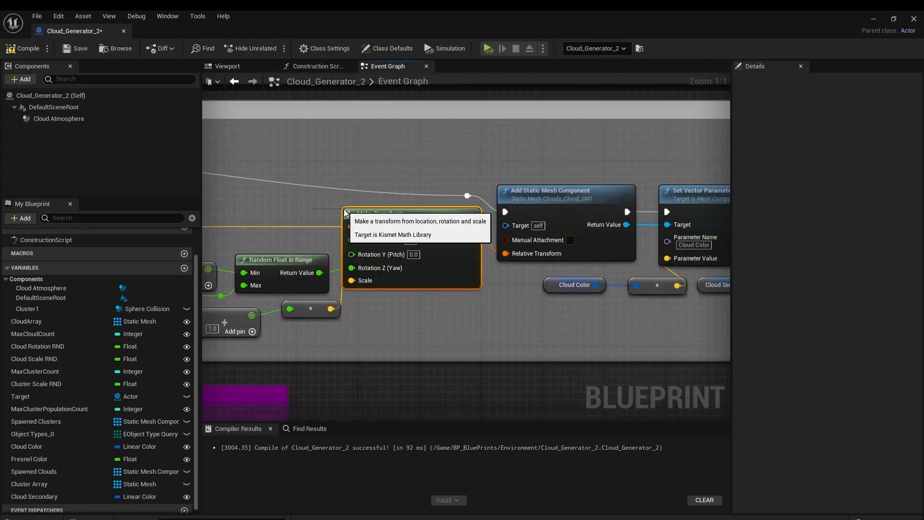
pyautogui.moveTo(505, 254)
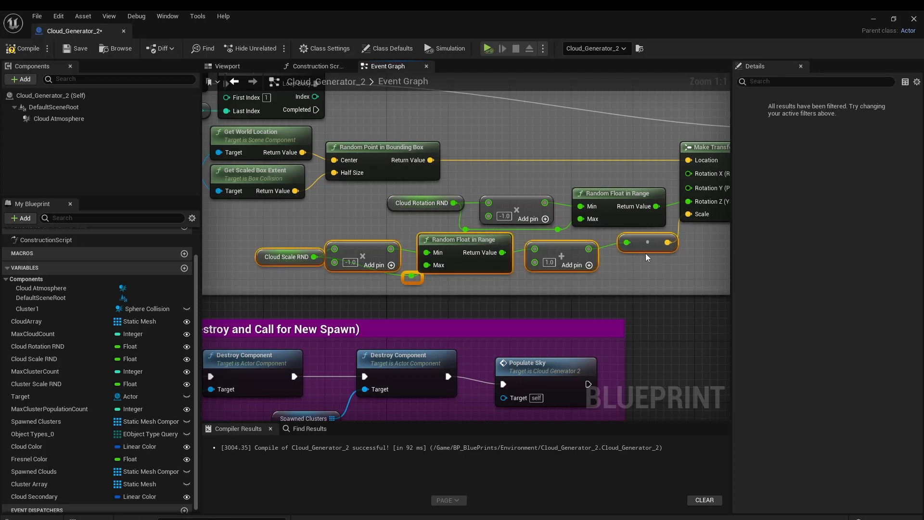
pyautogui.click(286, 257)
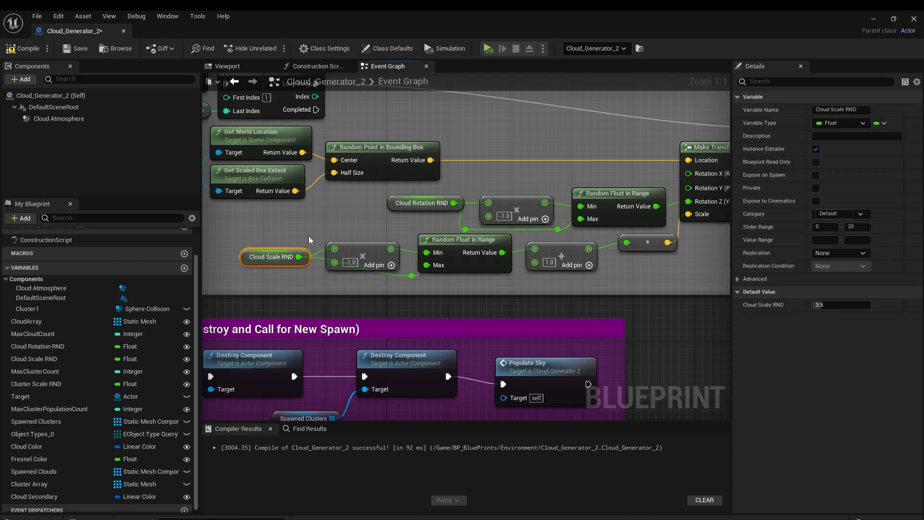
pyautogui.moveTo(349, 220)
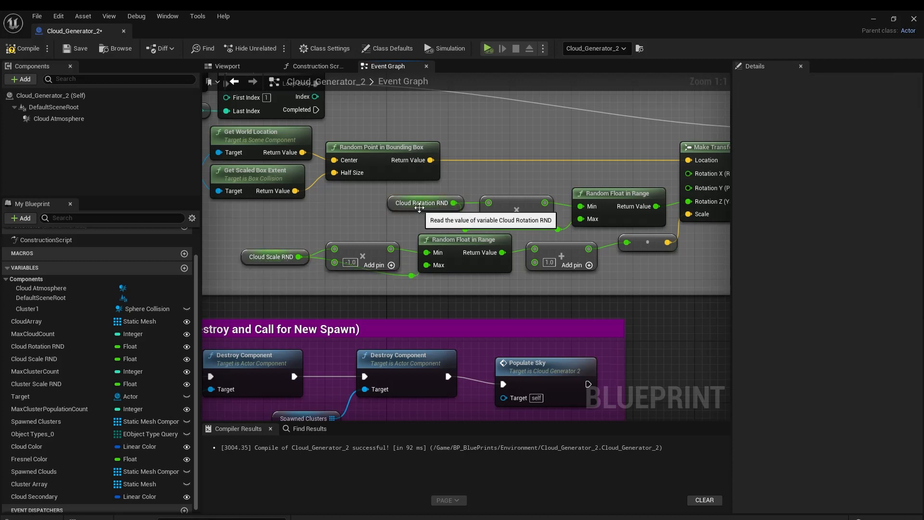
pyautogui.scroll(-3)
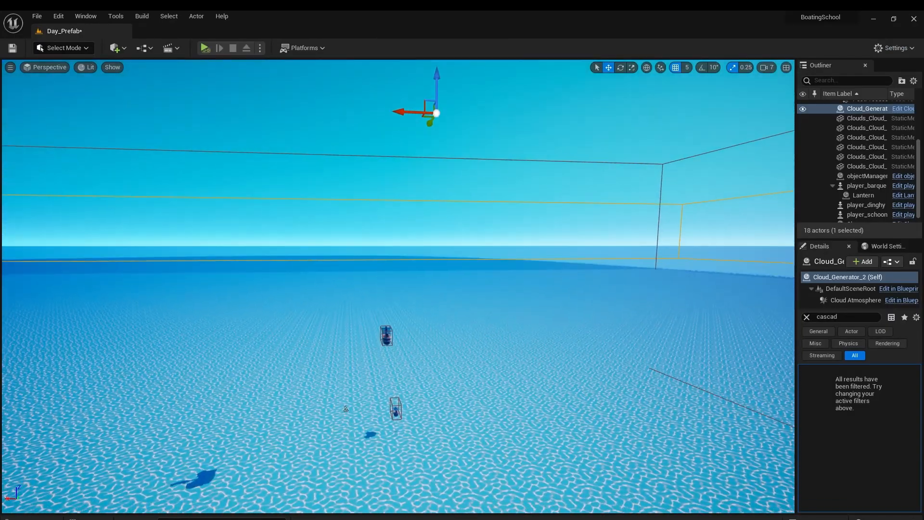
# Step: Simulate the level, view Cloud_Generator_2's Details, and open it with Edit in Blueprint
pyautogui.click(899, 288)
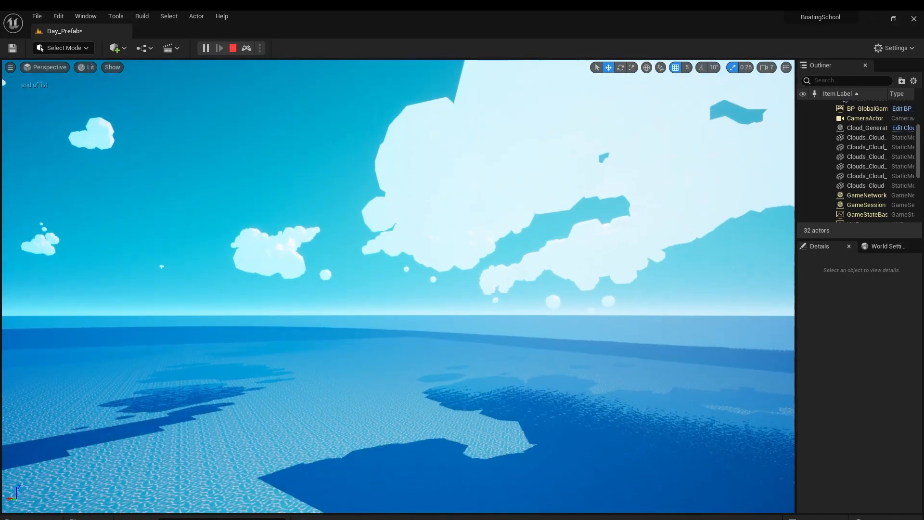
pyautogui.click(867, 128)
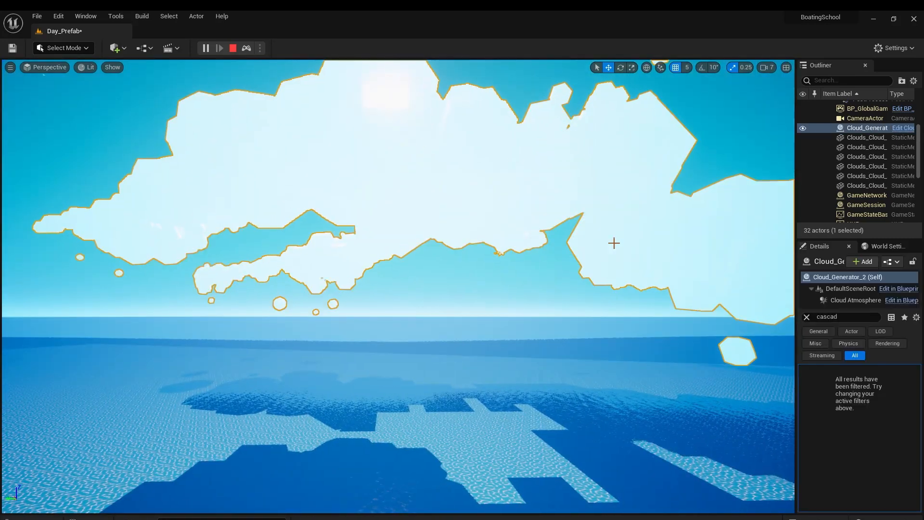
pyautogui.click(807, 316)
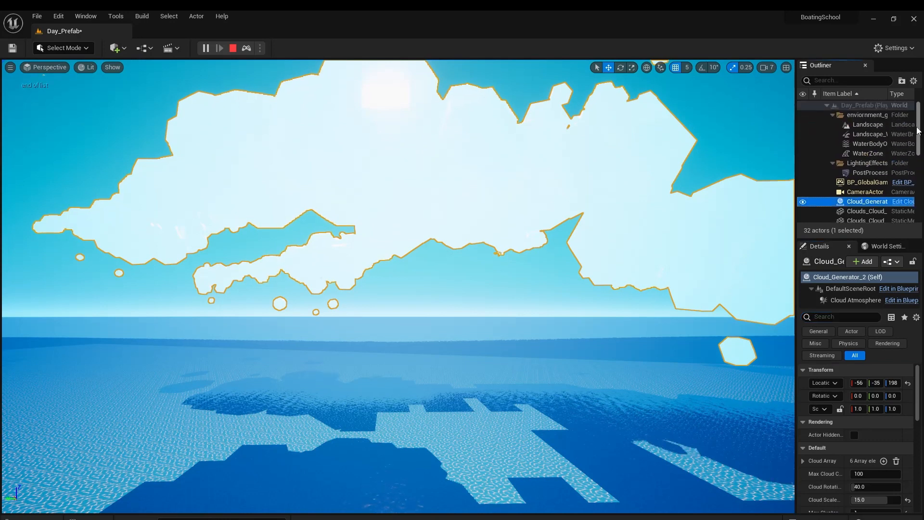
pyautogui.scroll(-3)
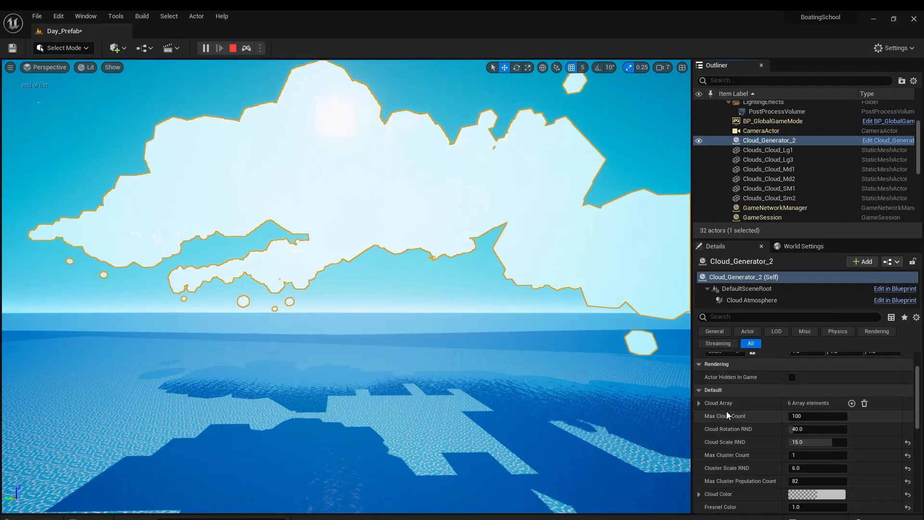
pyautogui.moveTo(722, 435)
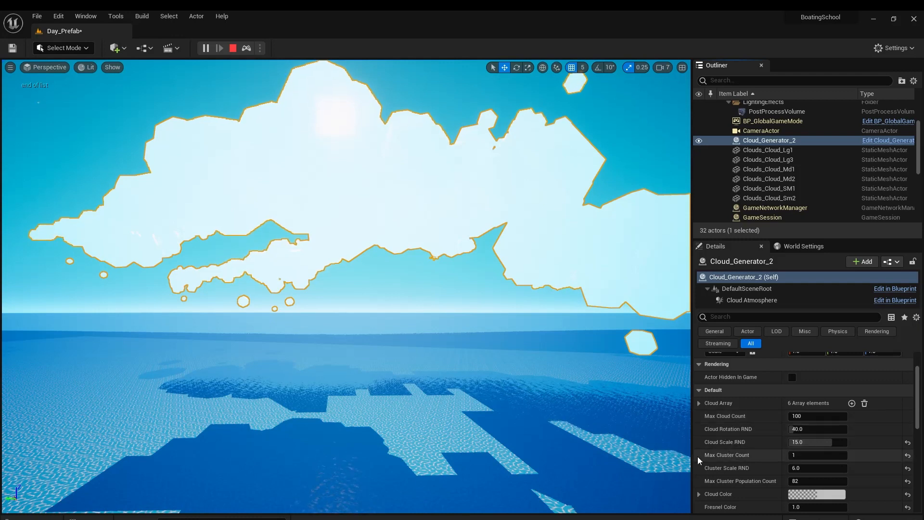
pyautogui.moveTo(731, 420)
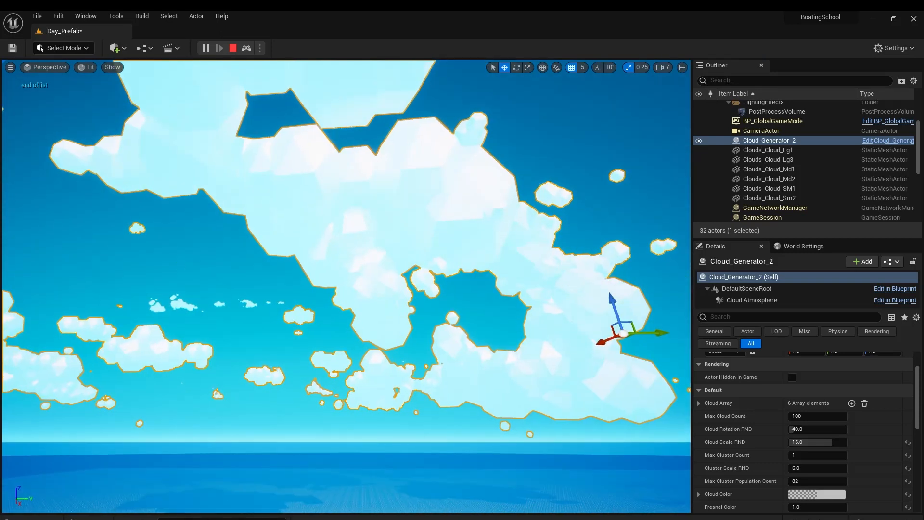
pyautogui.click(888, 140)
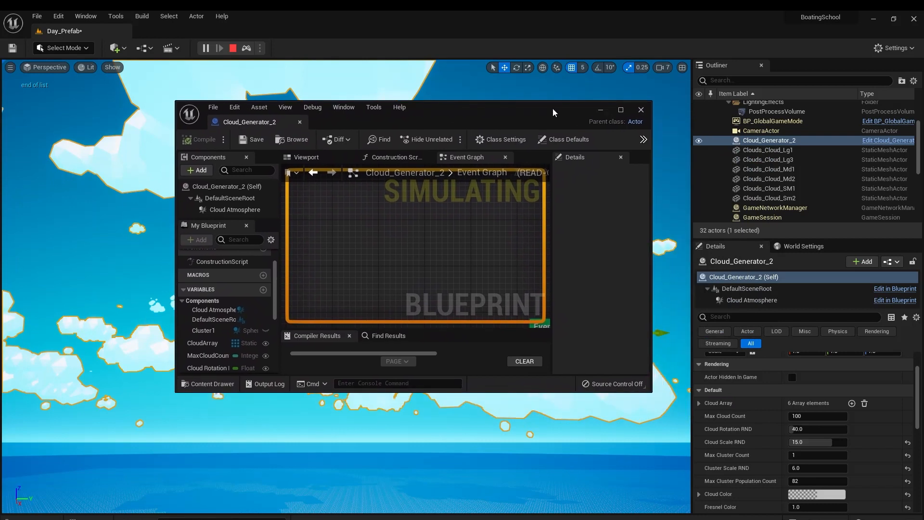
# Step: Close the Blueprint, resimulate for fresh clouds, and review Cloud_Generator_2's Details
pyautogui.moveTo(553, 112); pyautogui.dragTo(462, 130)
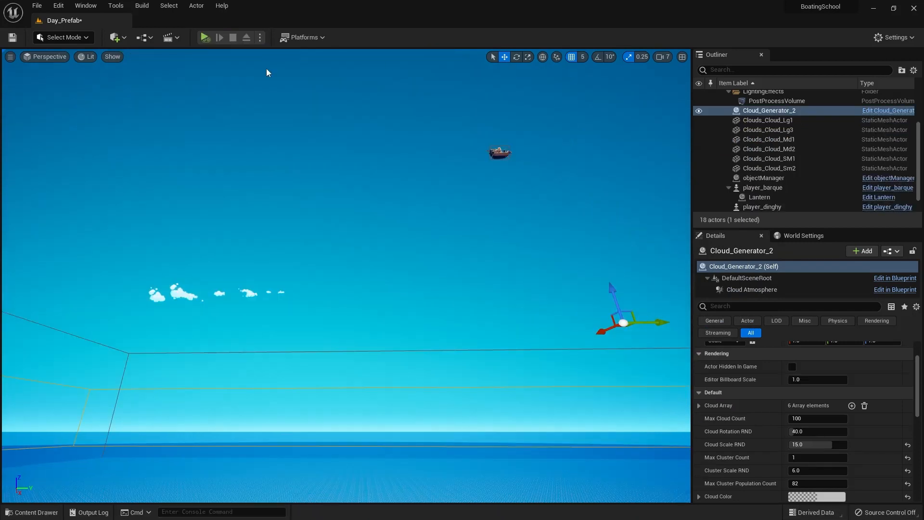
pyautogui.click(205, 37)
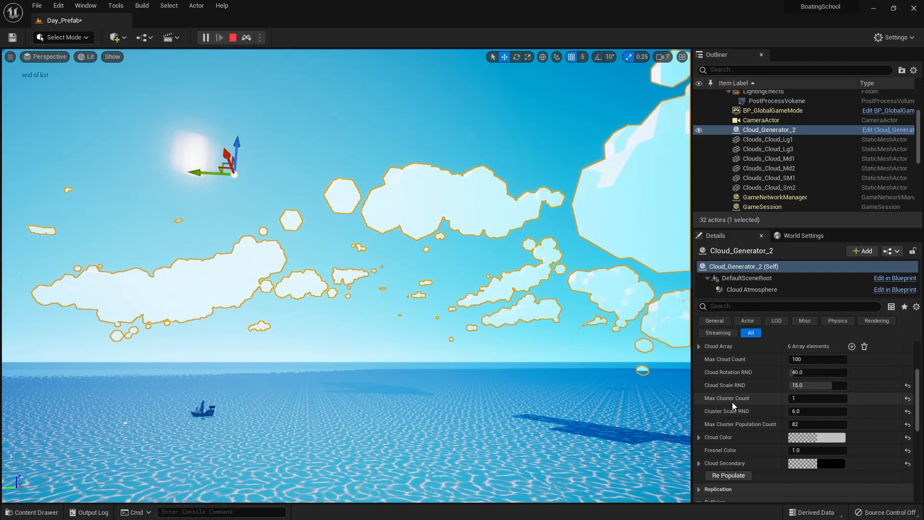
pyautogui.moveTo(734, 405)
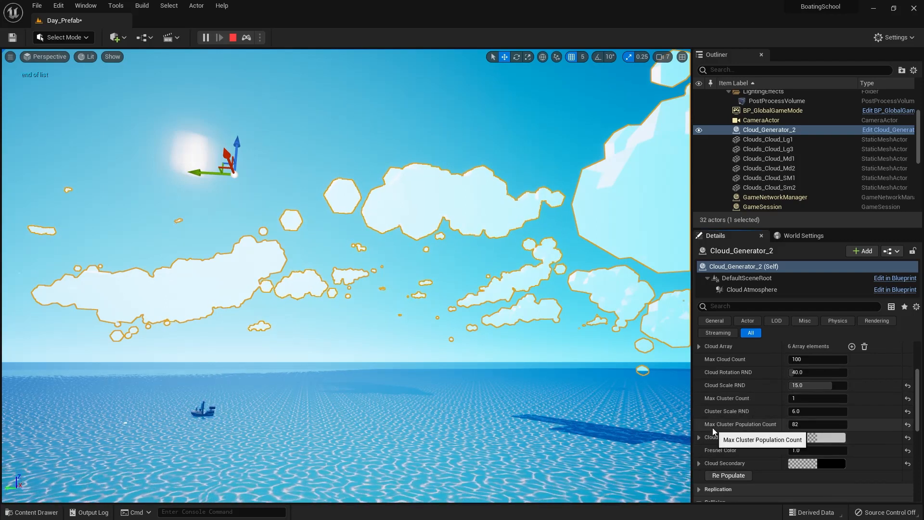
pyautogui.moveTo(730, 403)
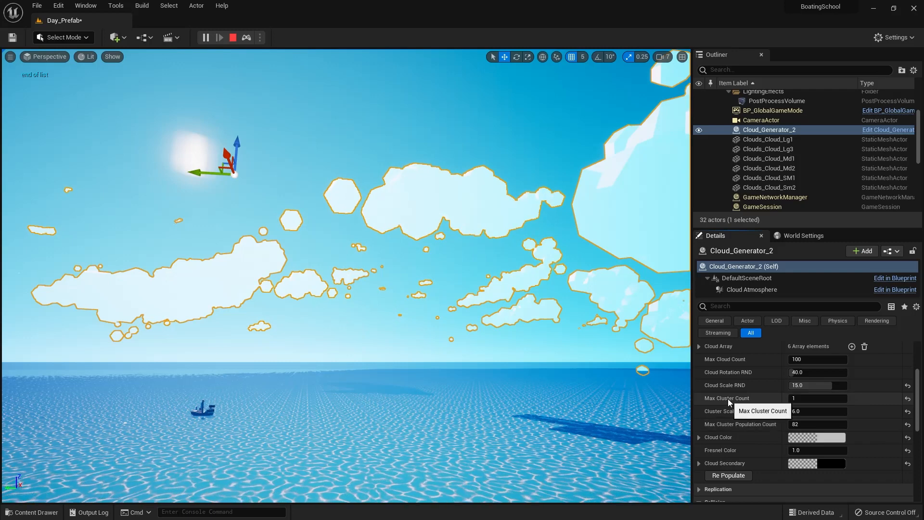
pyautogui.click(817, 398)
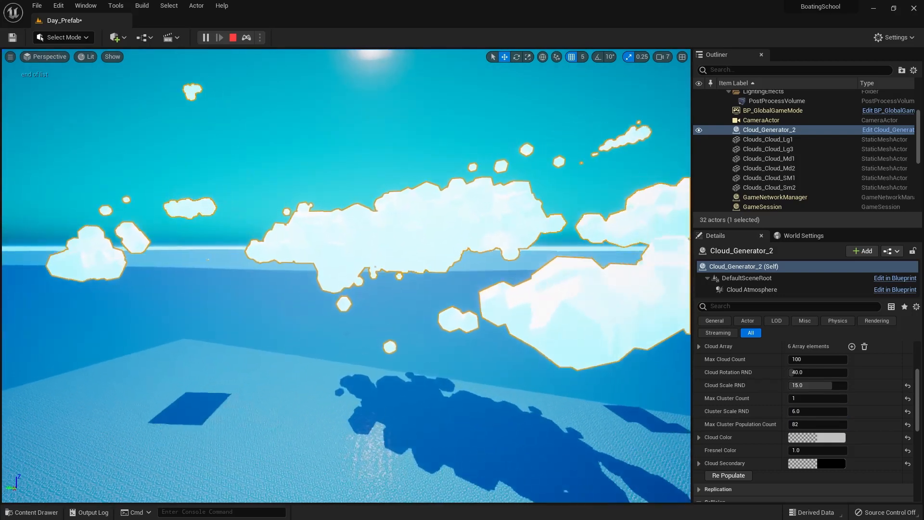
pyautogui.click(89, 56)
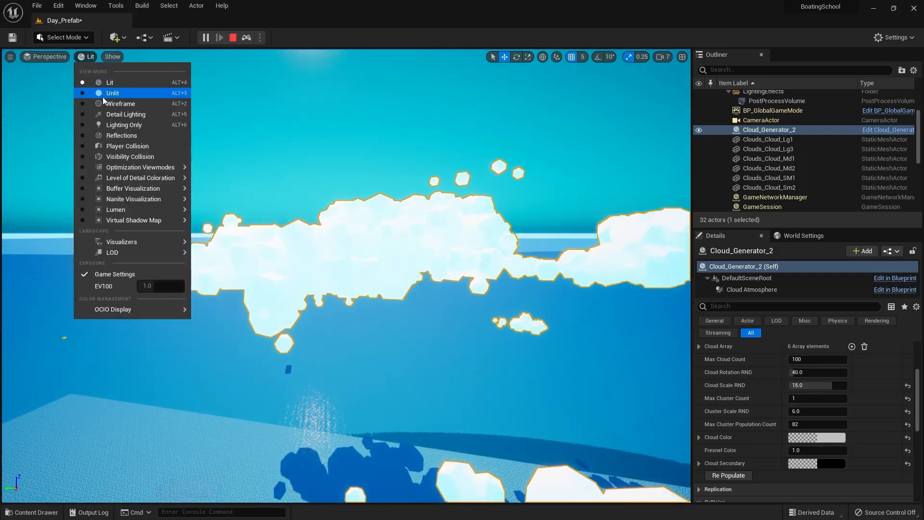
# Step: View the spawned clouds in Wireframe, then stop the simulation
pyautogui.click(120, 104)
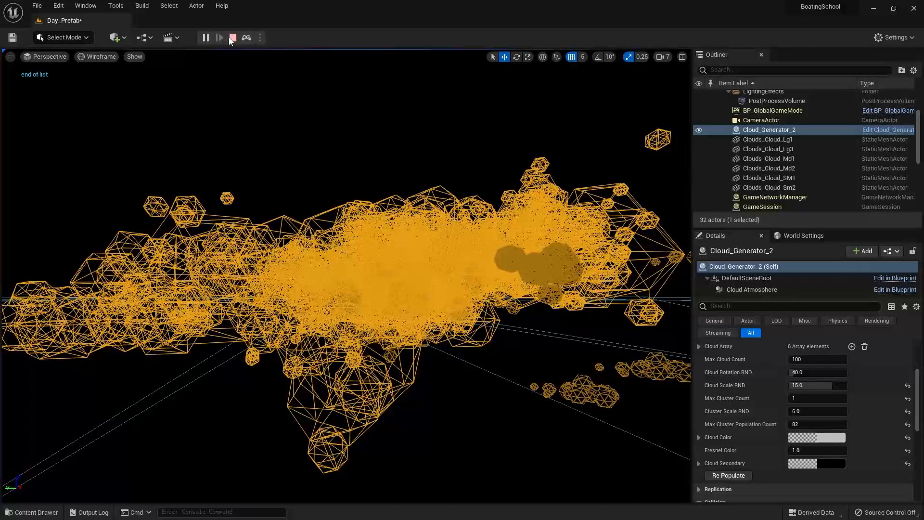
pyautogui.click(232, 38)
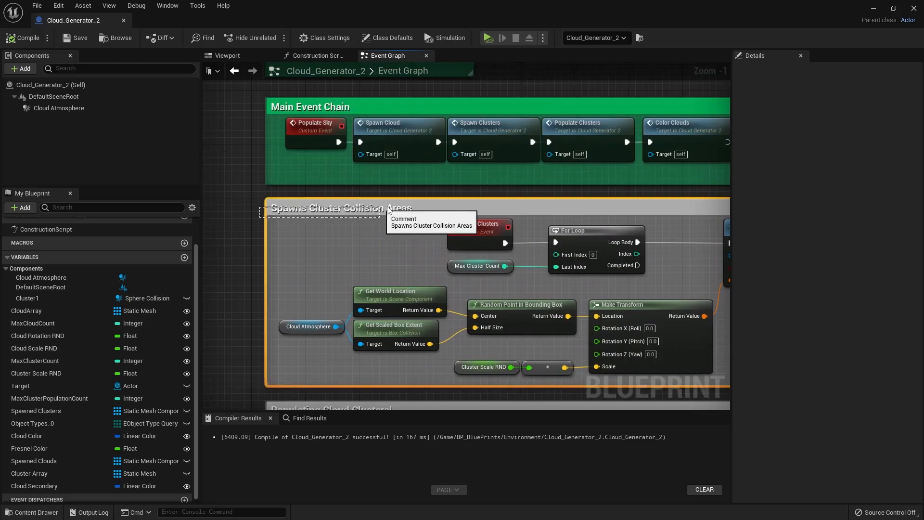
pyautogui.moveTo(402, 245)
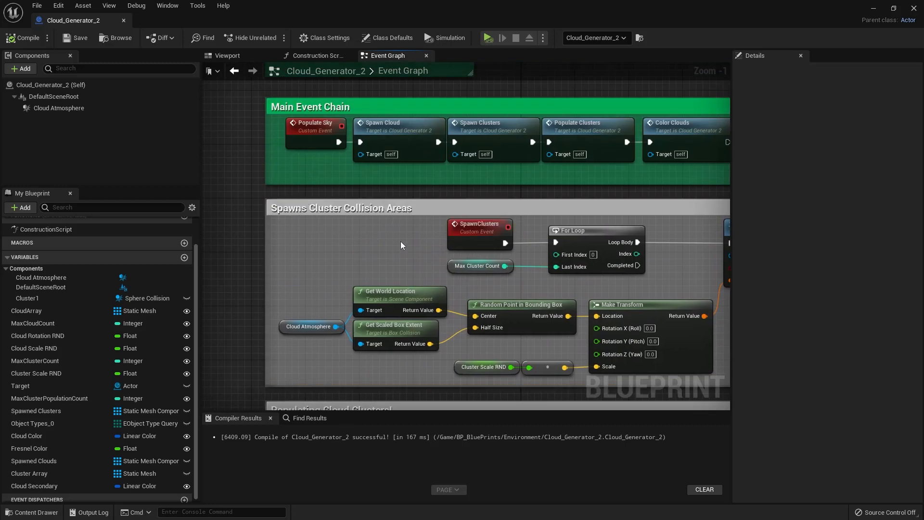
pyautogui.scroll(-3)
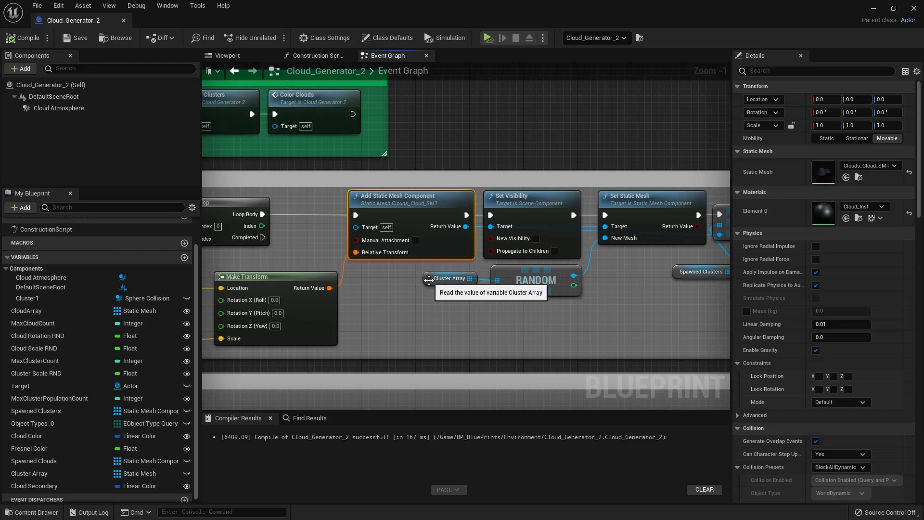
pyautogui.click(449, 278)
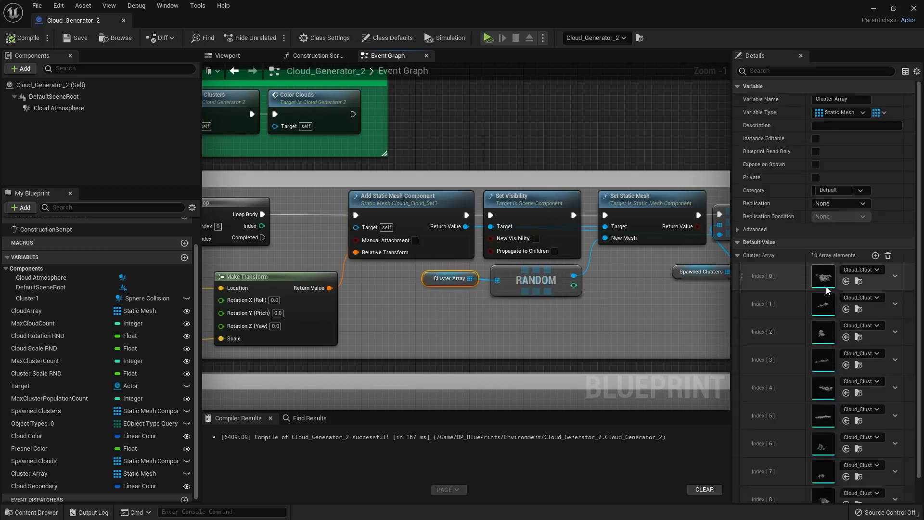
pyautogui.scroll(-3)
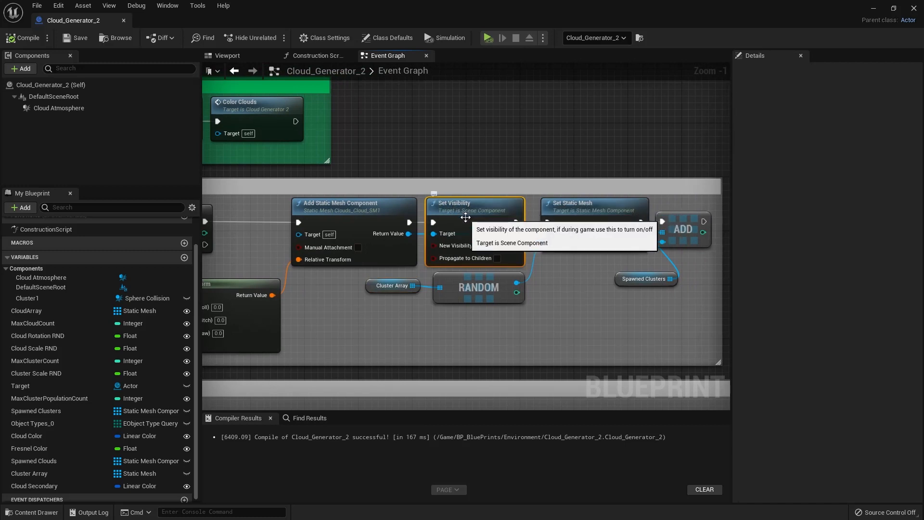
pyautogui.moveTo(467, 328)
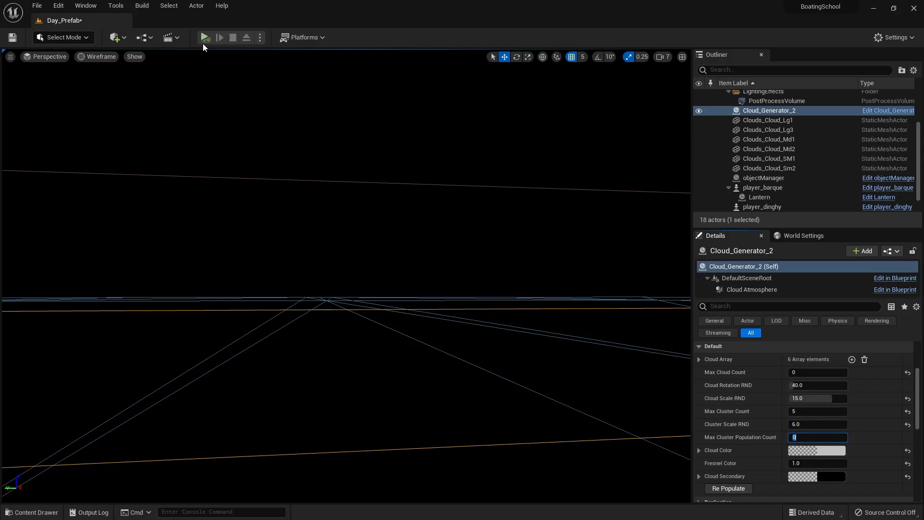
# Step: Simulate to preview the dark cloud clusters, stop, and return to Cloud_Generator_2's graph
pyautogui.click(206, 37)
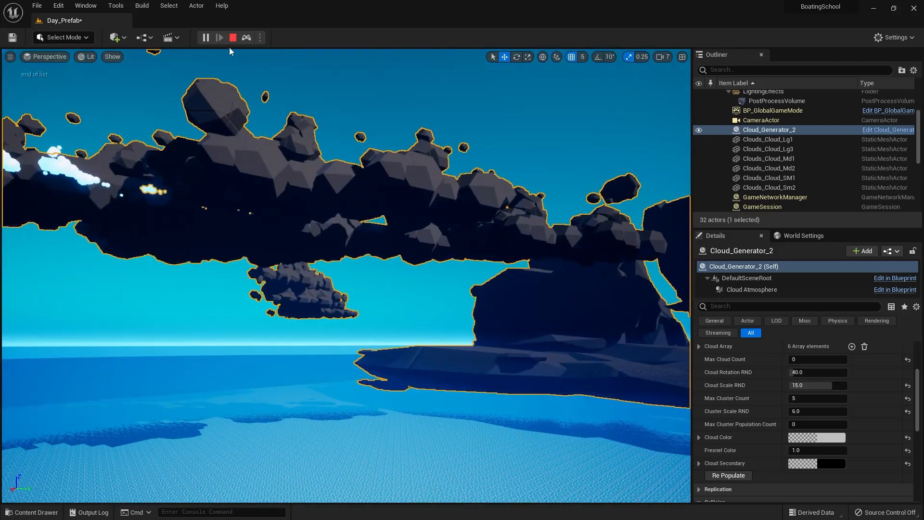
pyautogui.moveTo(234, 40)
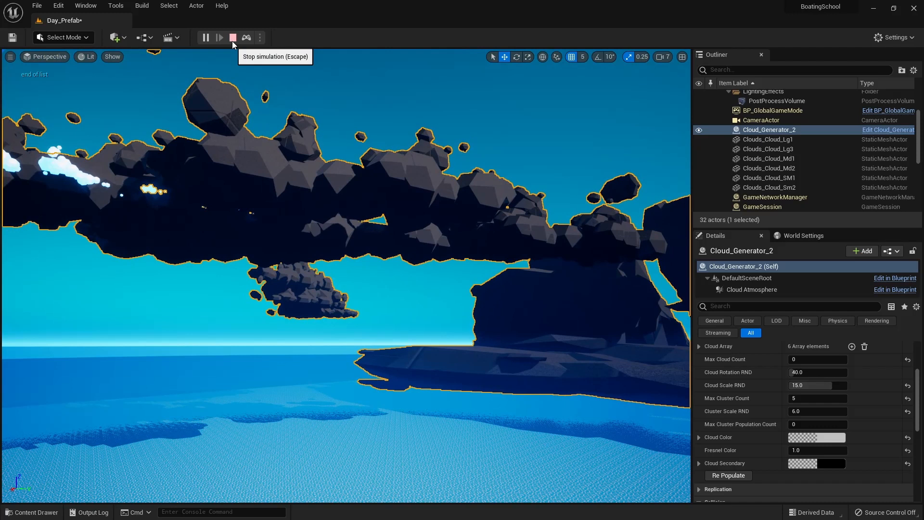
pyautogui.click(233, 37)
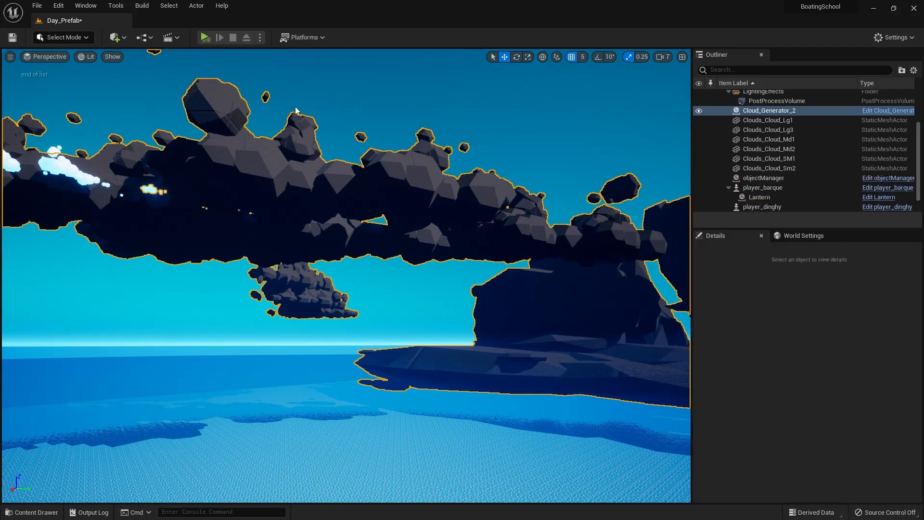
pyautogui.click(769, 111)
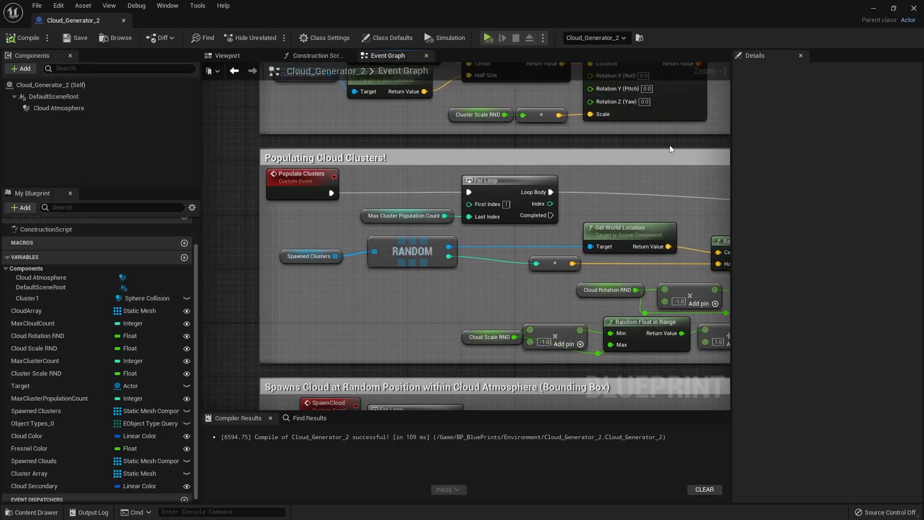
pyautogui.moveTo(271, 155)
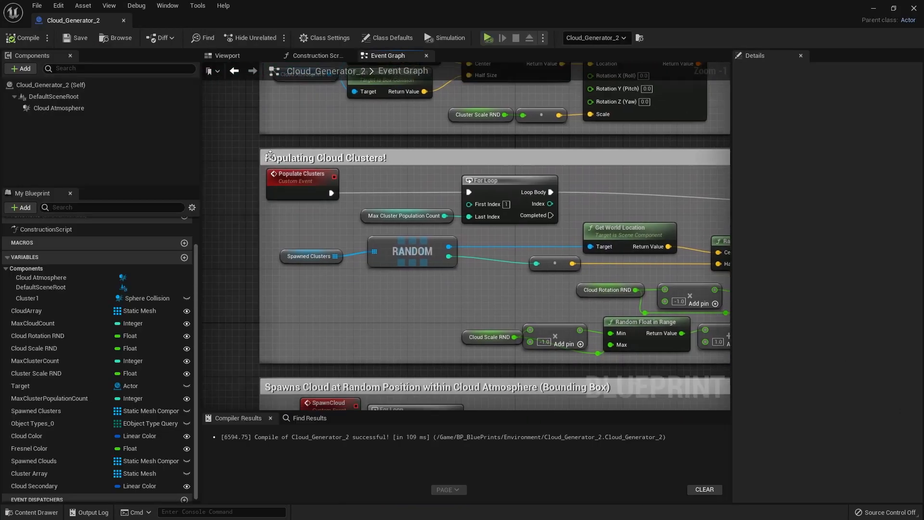
pyautogui.moveTo(411, 184)
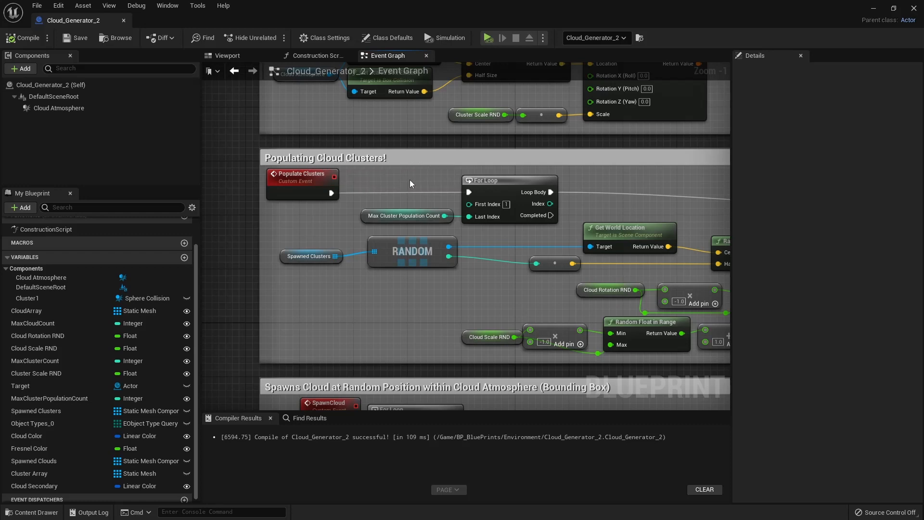
pyautogui.scroll(-3)
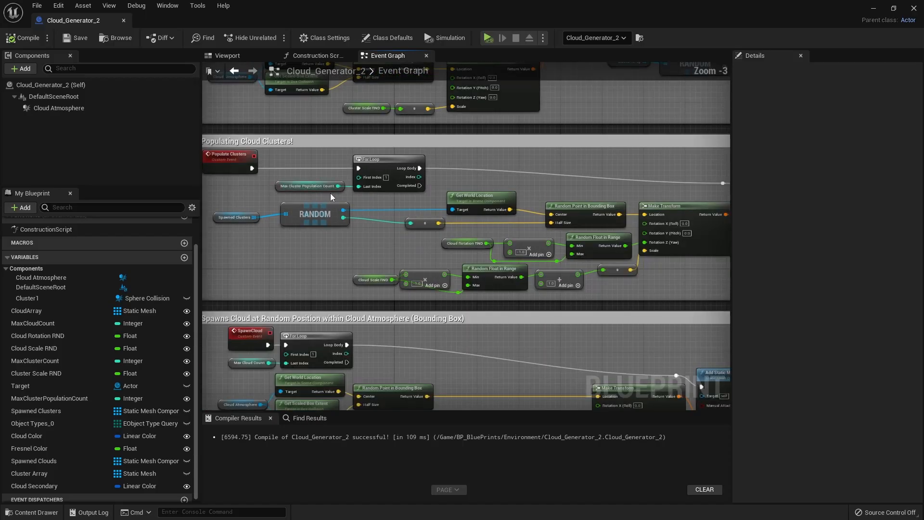
pyautogui.scroll(-3)
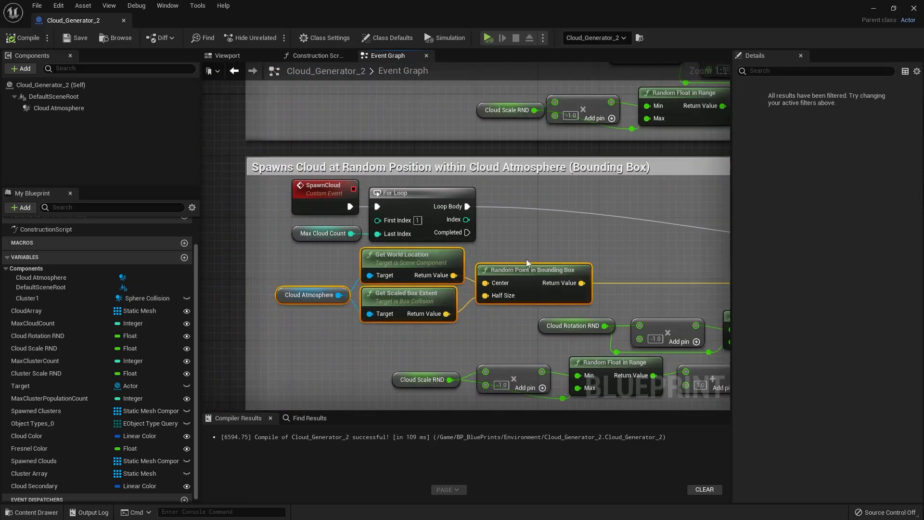
pyautogui.moveTo(486, 295)
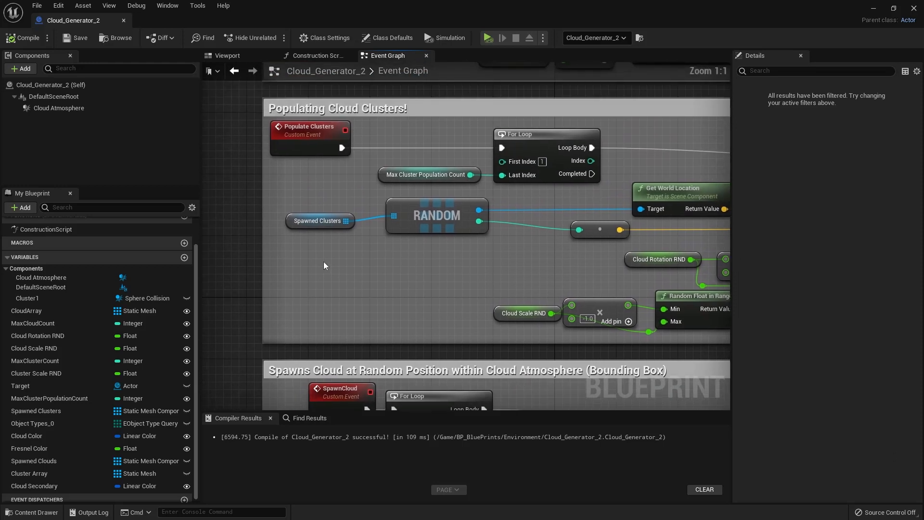
pyautogui.click(318, 221)
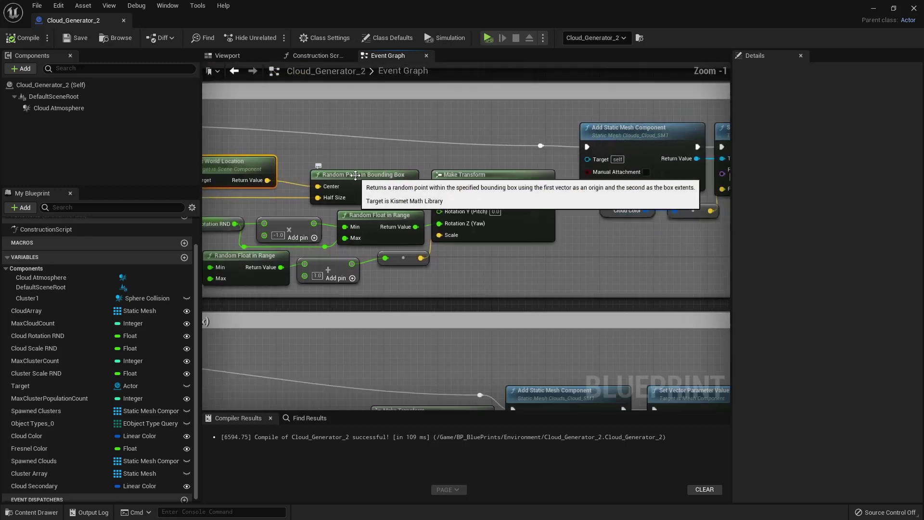
pyautogui.scroll(-3)
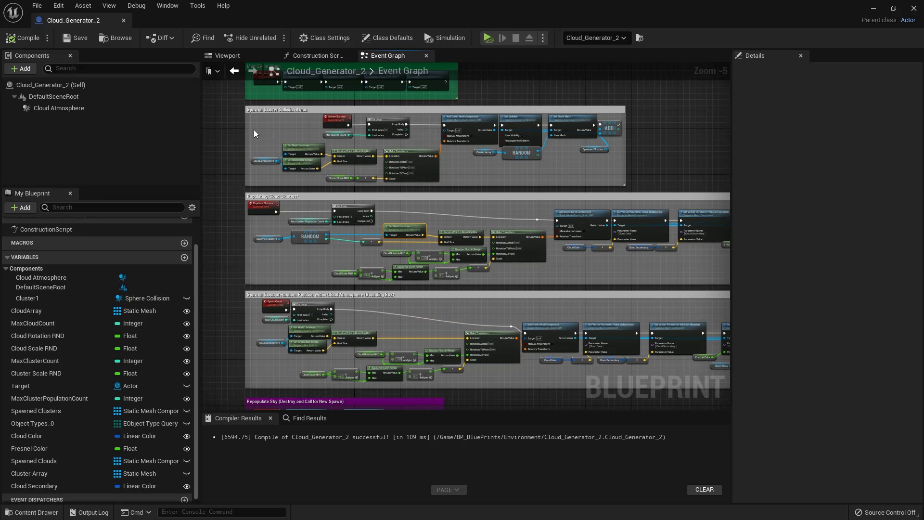
pyautogui.moveTo(329, 21)
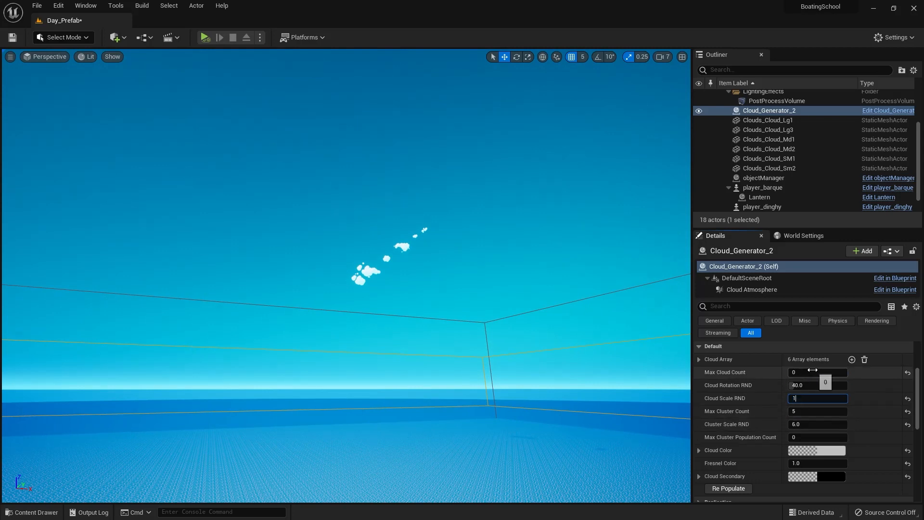
# Step: Set Max Cloud Count to 10000 and simulate, selecting Cloud_Generator_2
pyautogui.write('1000')
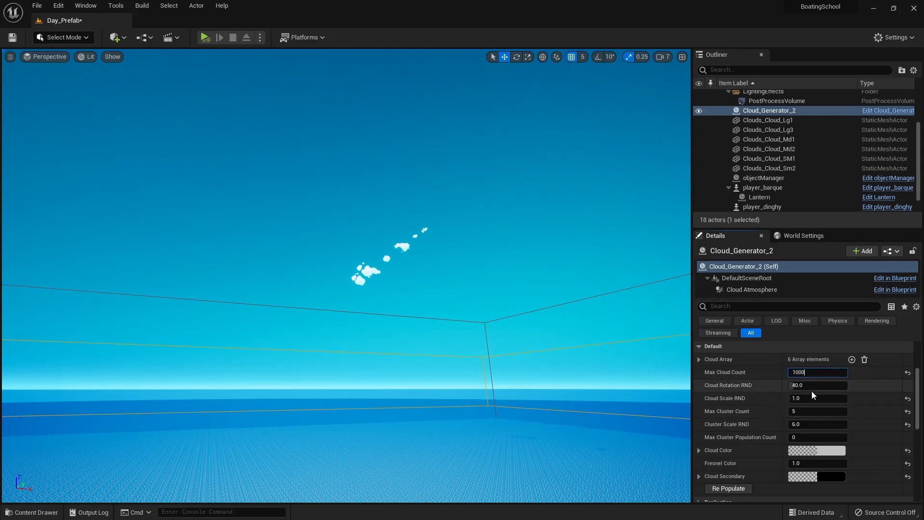
pyautogui.write('10000')
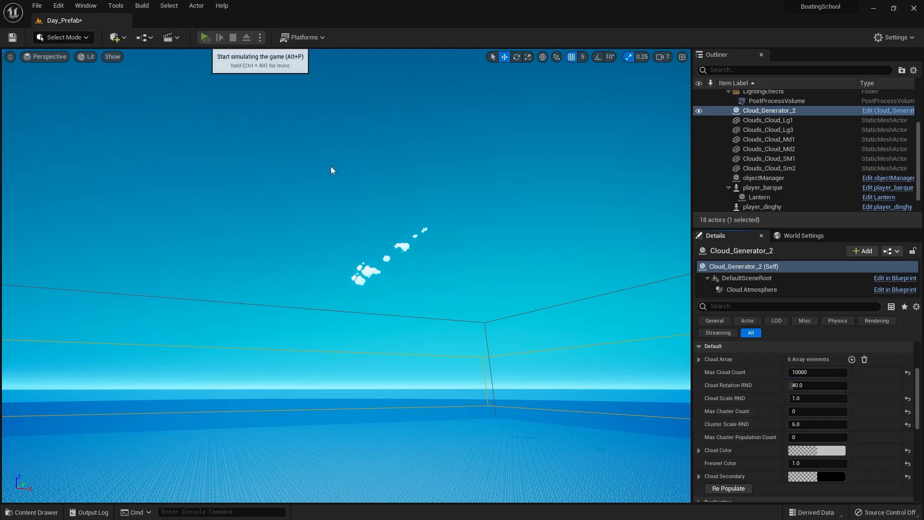
pyautogui.click(204, 37)
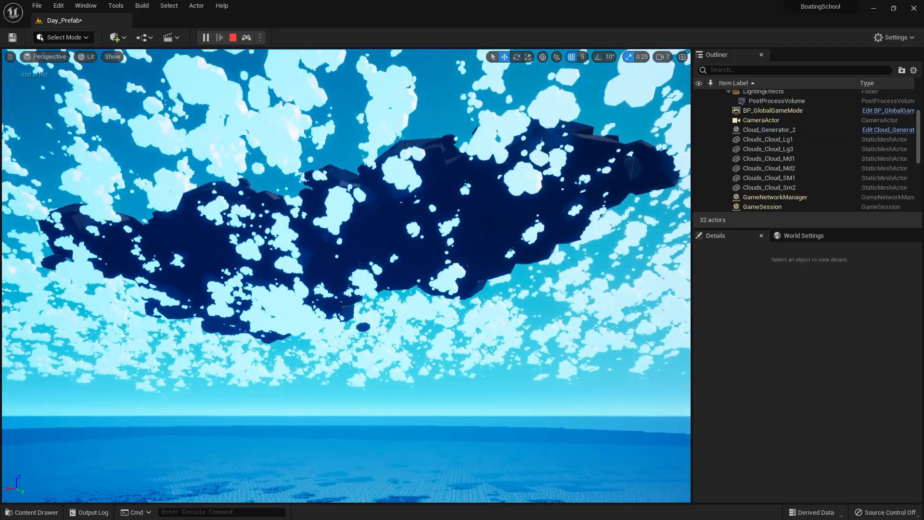
pyautogui.click(770, 129)
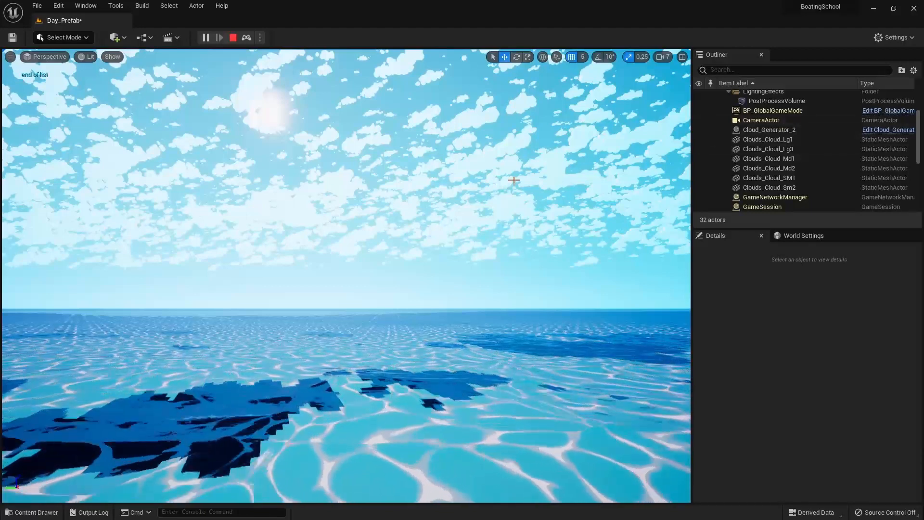
# Step: Apply the larger Cloud Scale RND of 15, simulate, then stop
pyautogui.click(769, 129)
pyautogui.write('15')
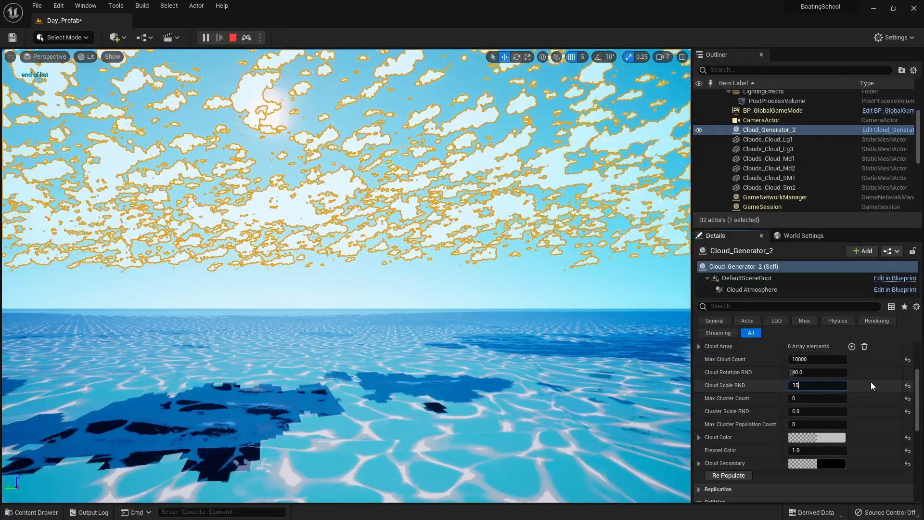
pyautogui.press('Enter')
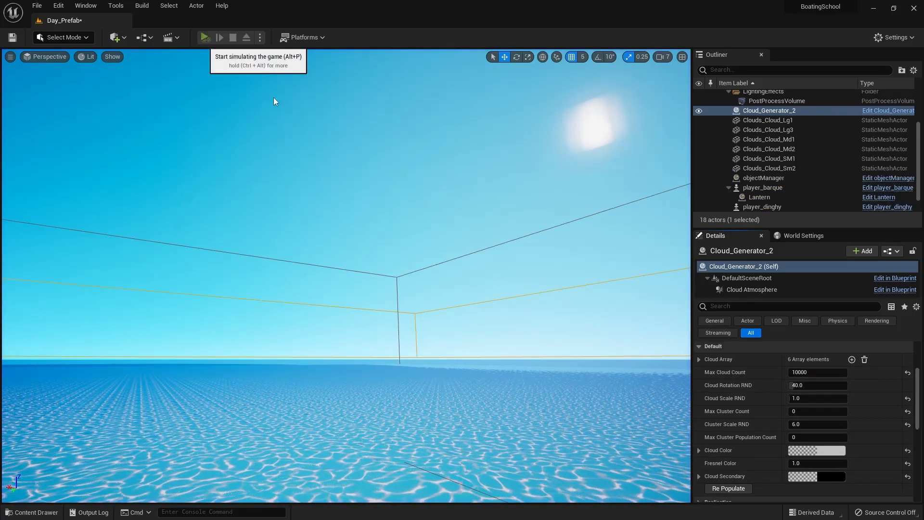
pyautogui.click(204, 37)
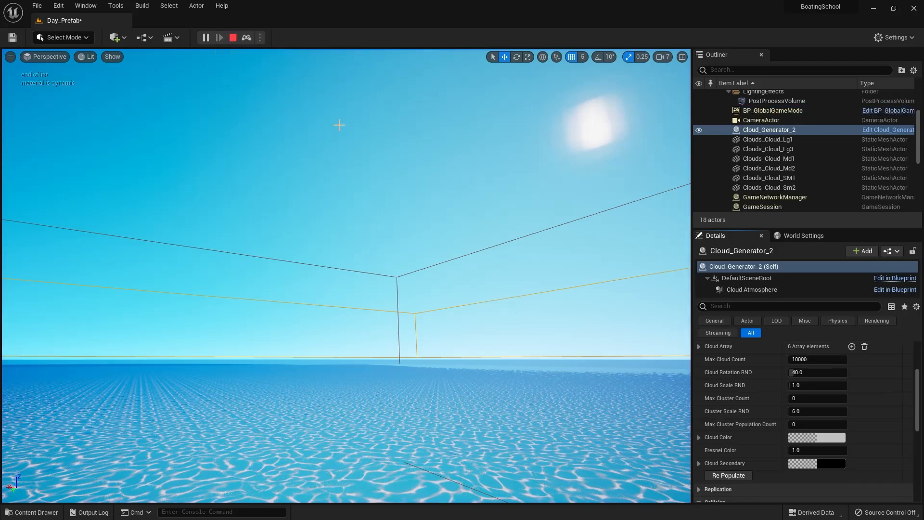
pyautogui.click(728, 475)
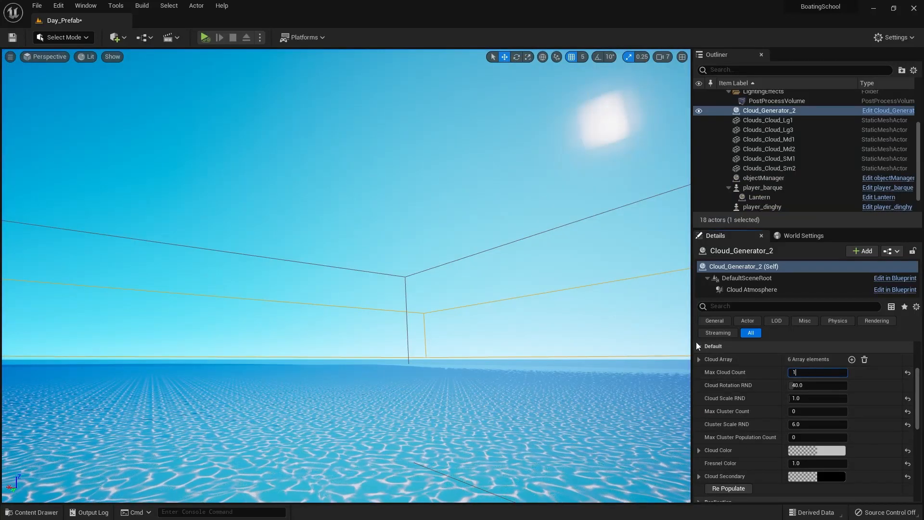
# Step: Set Max Cloud Count to 100 and simulate to preview large clouds
pyautogui.write('100')
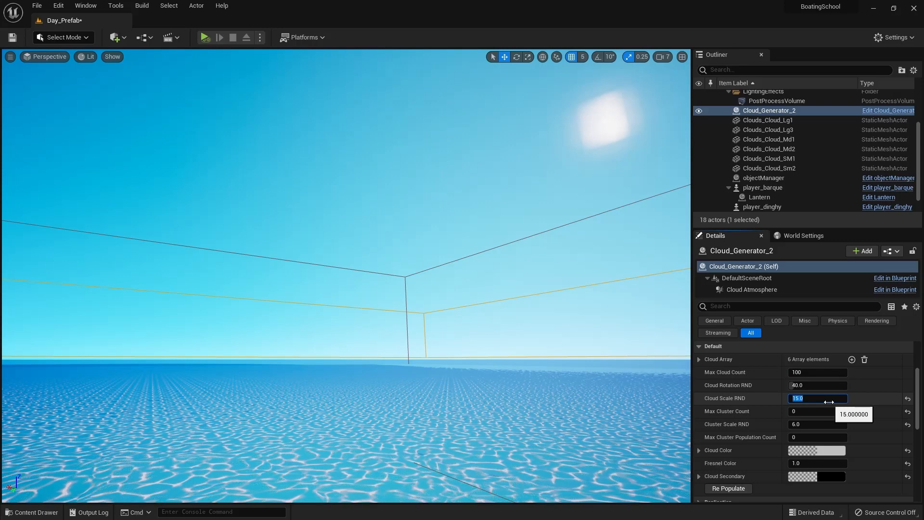
pyautogui.click(204, 38)
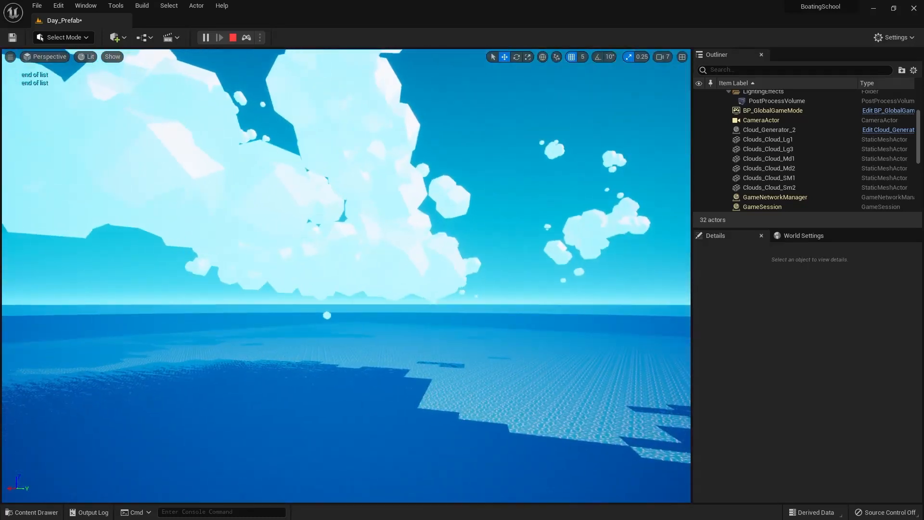
pyautogui.click(769, 129)
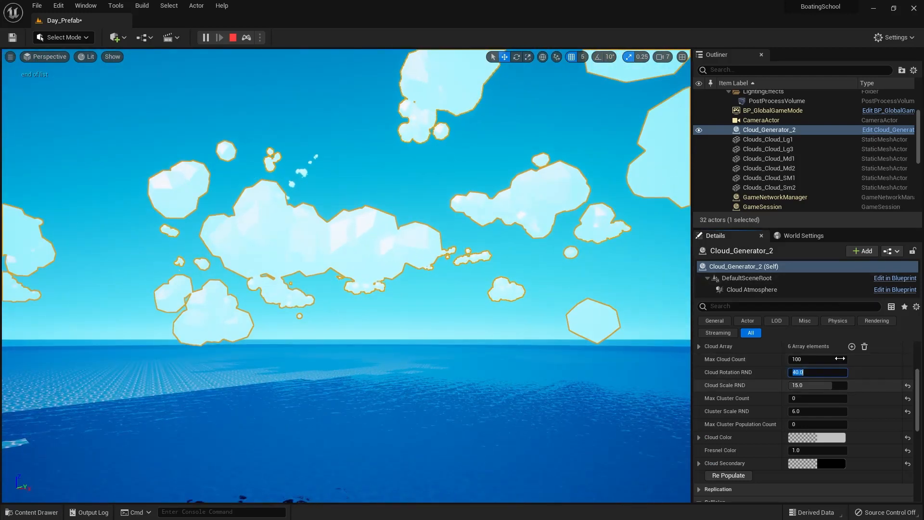
# Step: Enter a value of 100.0 and restart the simulation
pyautogui.write('100.0')
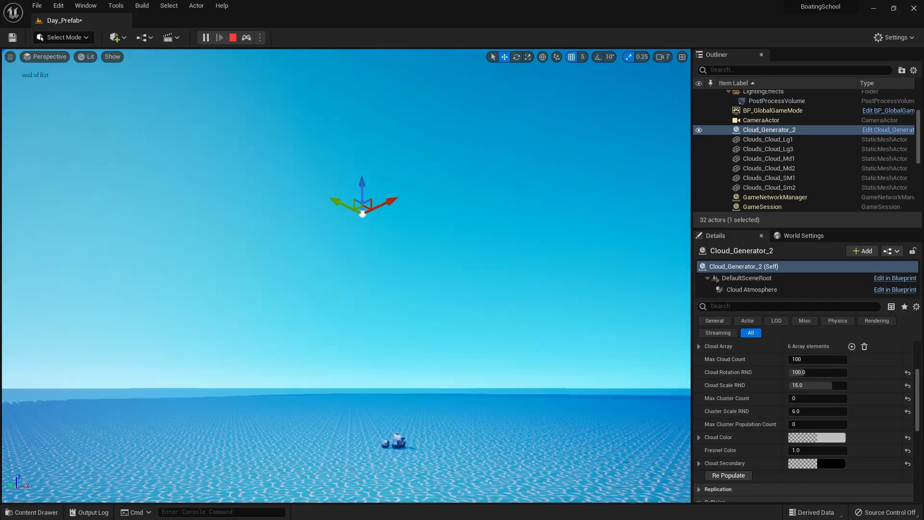
pyautogui.click(205, 38)
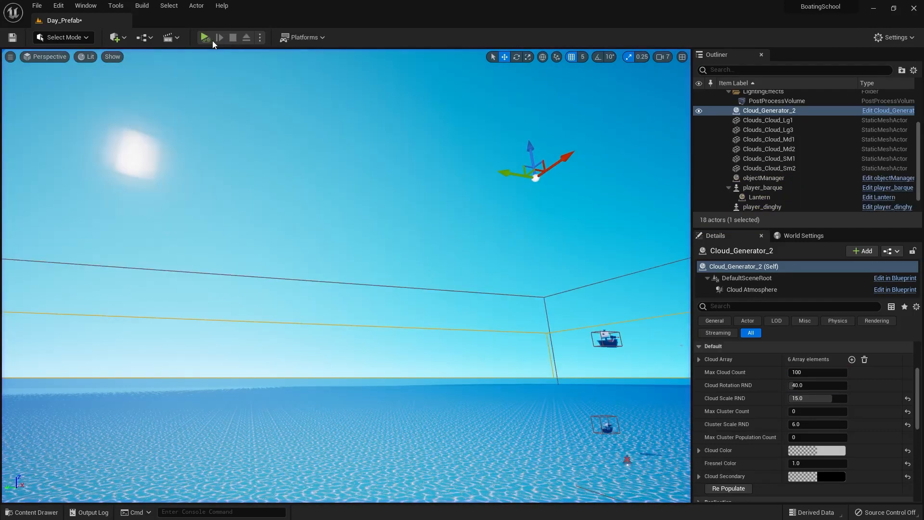
pyautogui.click(203, 38)
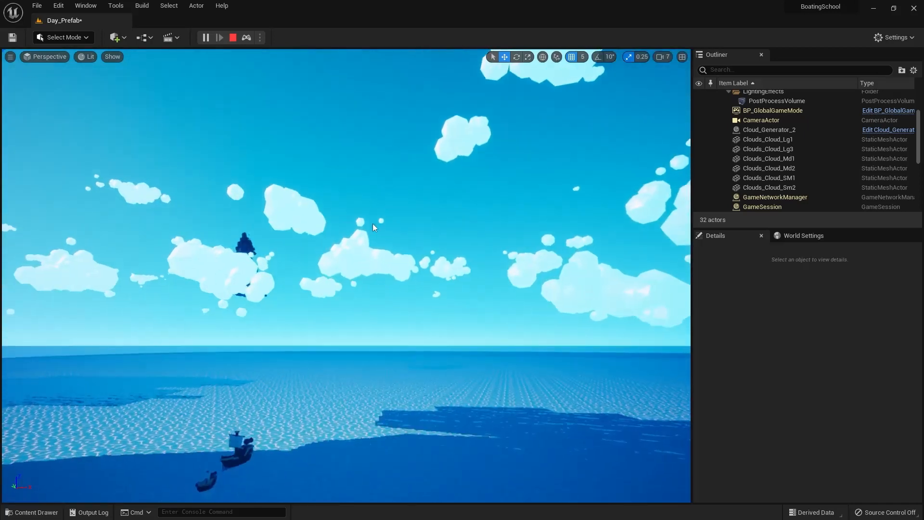
# Step: Give Cloud_Generator_2 Max Cluster Count 4 and population values 10 and 400
pyautogui.click(770, 129)
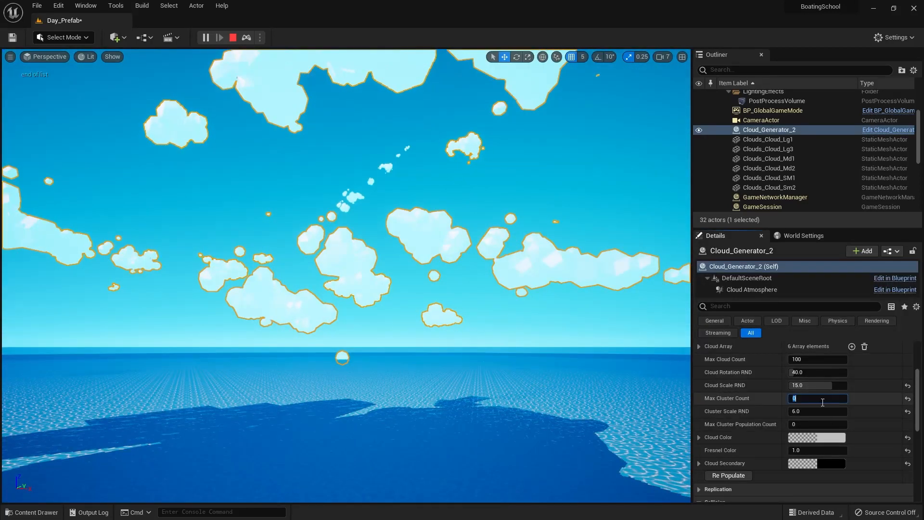
pyautogui.write('4')
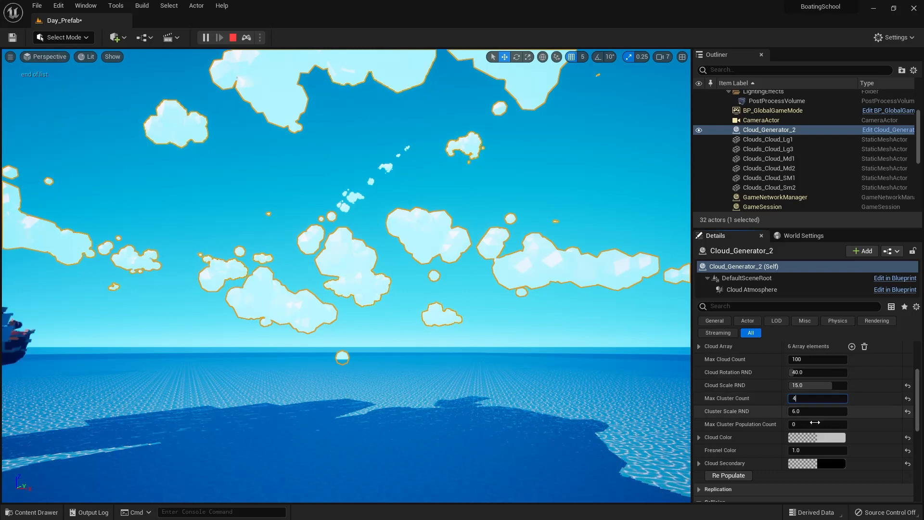
pyautogui.write('10')
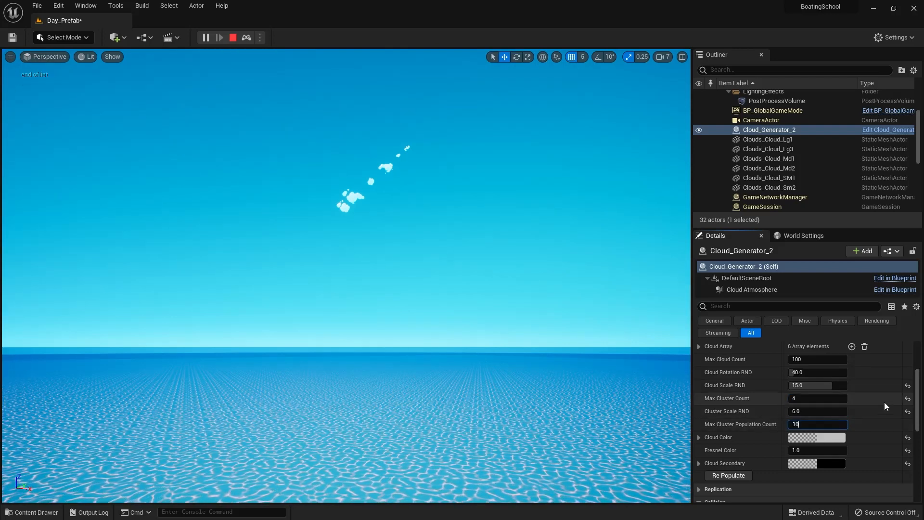
pyautogui.write('400')
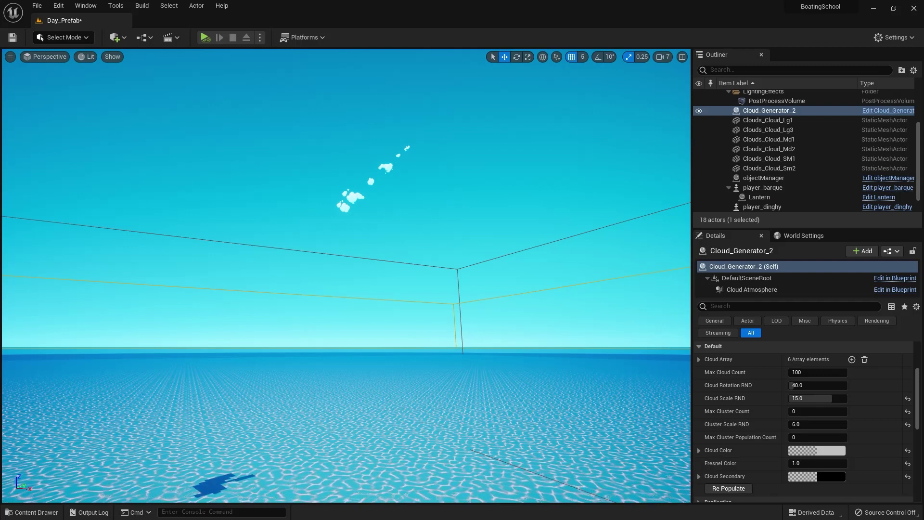
# Step: Set Max Cluster Count 4, cluster population 400 and Cloud Scale RND 5
pyautogui.click(817, 372)
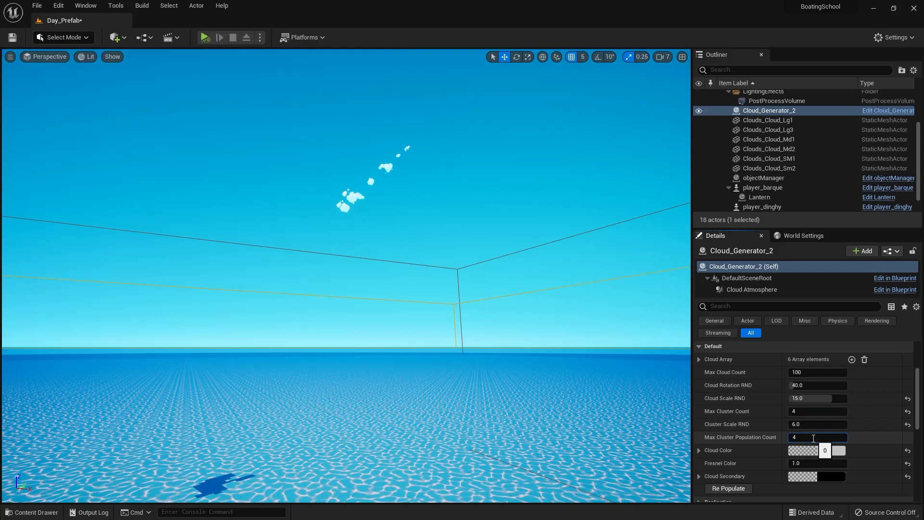
pyautogui.write('400')
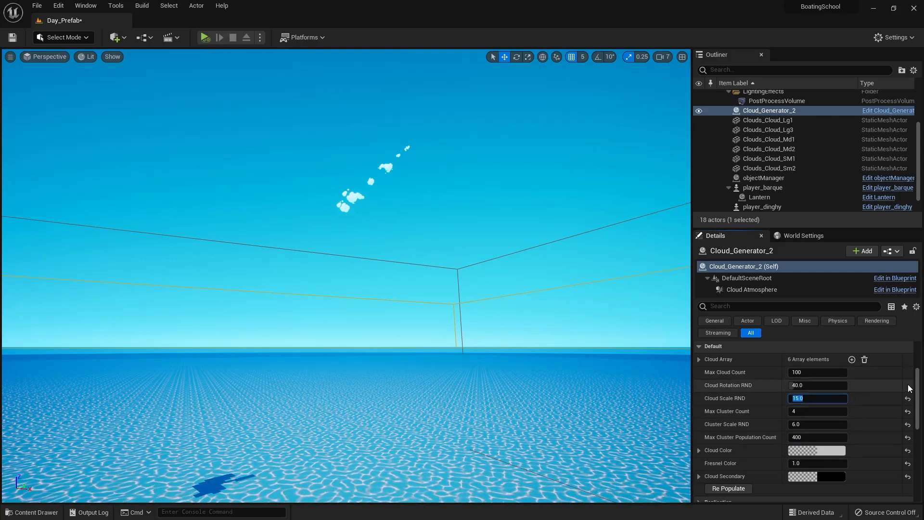
pyautogui.write('5')
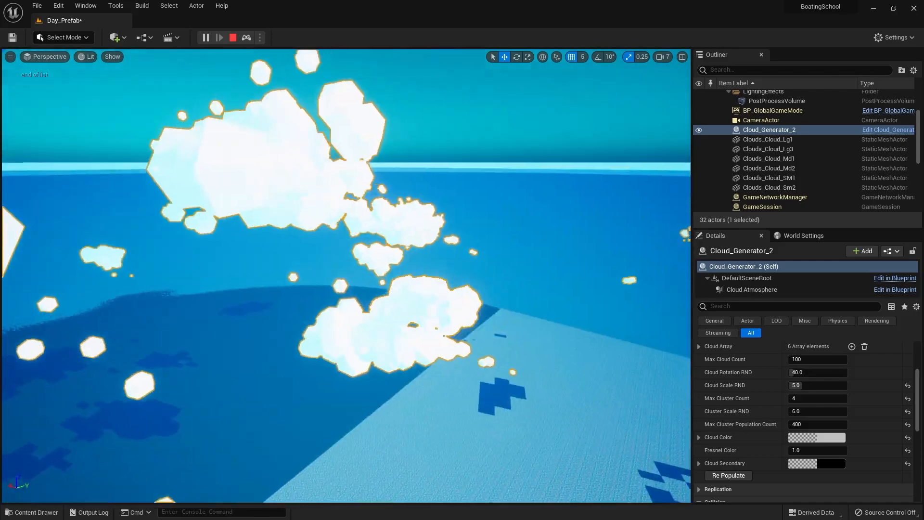
# Step: Switch the viewport to Wireframe, then back to Lit shading
pyautogui.click(88, 57)
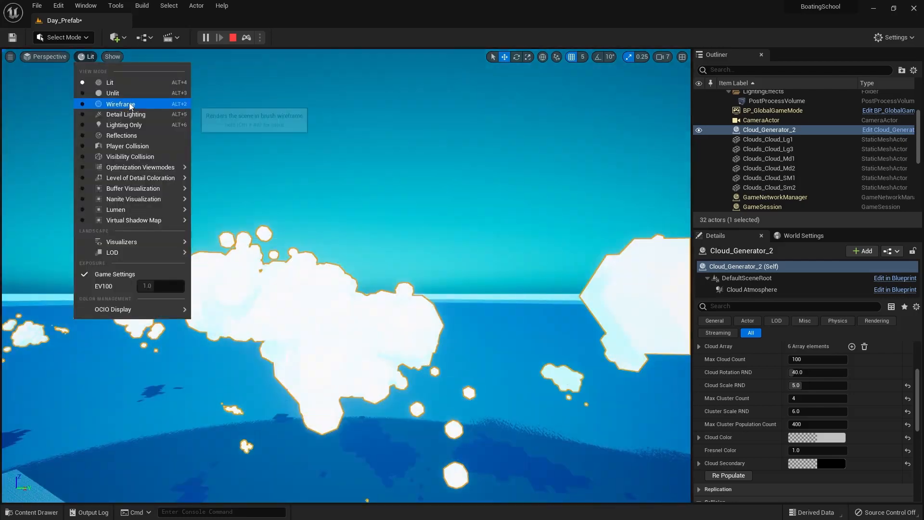
pyautogui.click(121, 104)
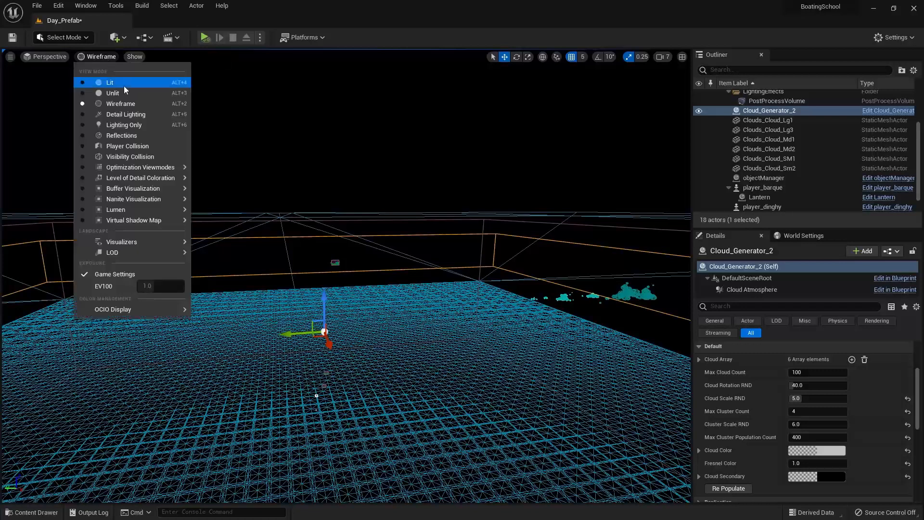
pyautogui.click(110, 83)
pyautogui.write('10')
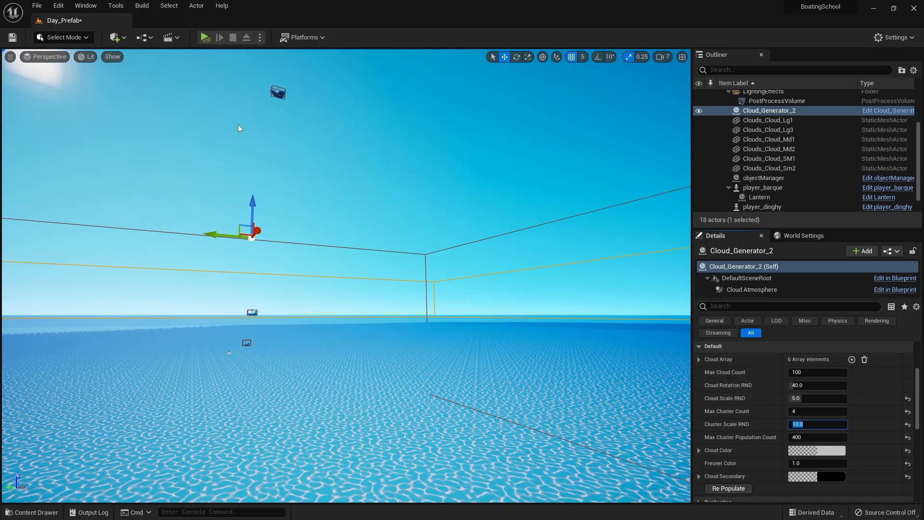
# Step: Resimulate and regenerate the clouds, then set Cloud Color to magenta
pyautogui.click(205, 37)
pyautogui.write('15')
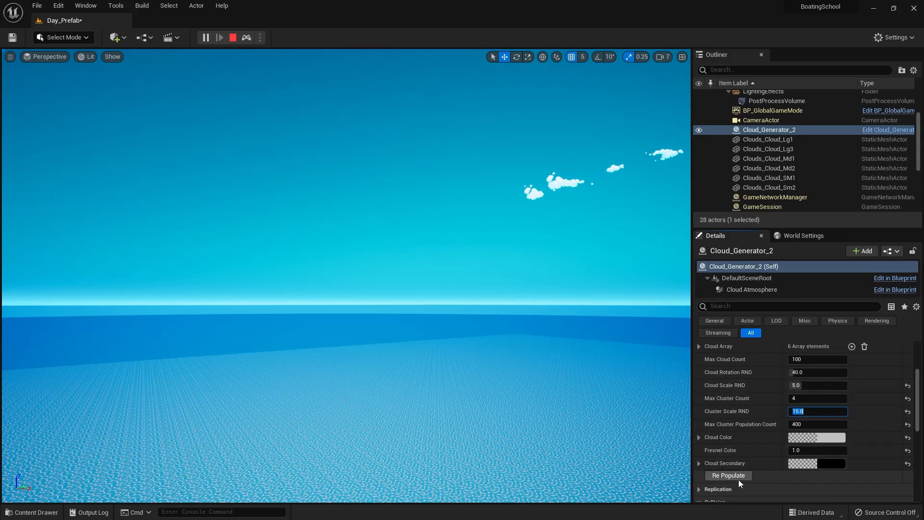
pyautogui.click(728, 475)
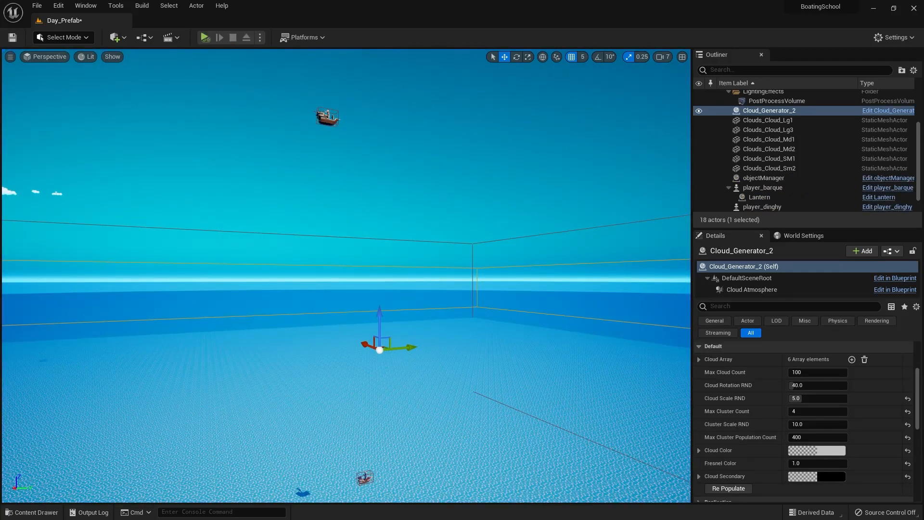
pyautogui.click(205, 37)
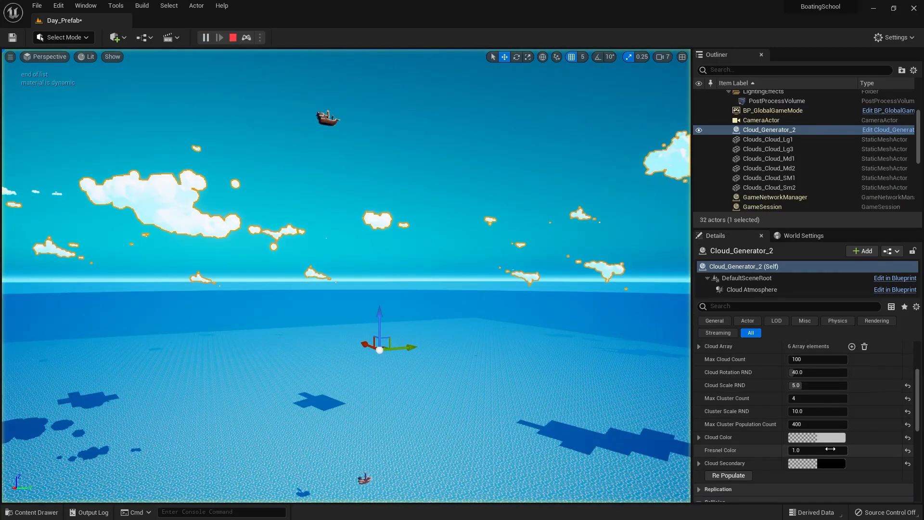
pyautogui.click(817, 437)
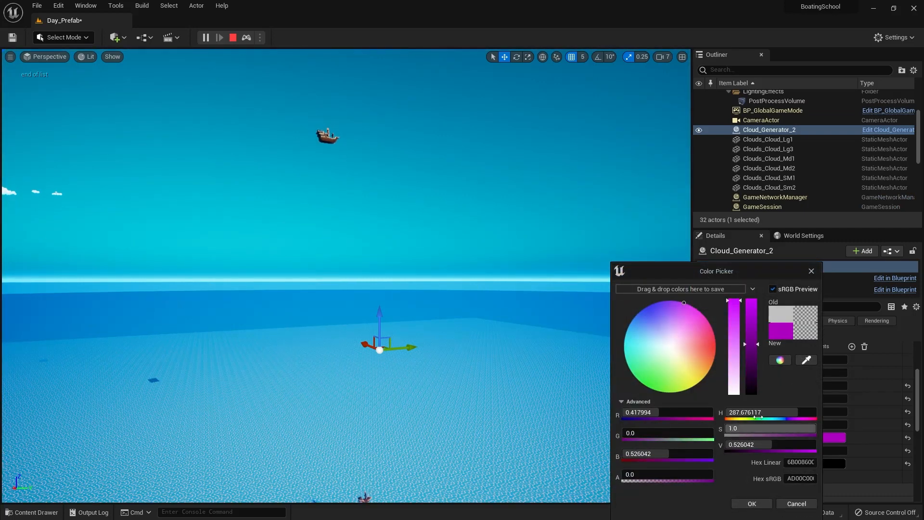
pyautogui.click(752, 504)
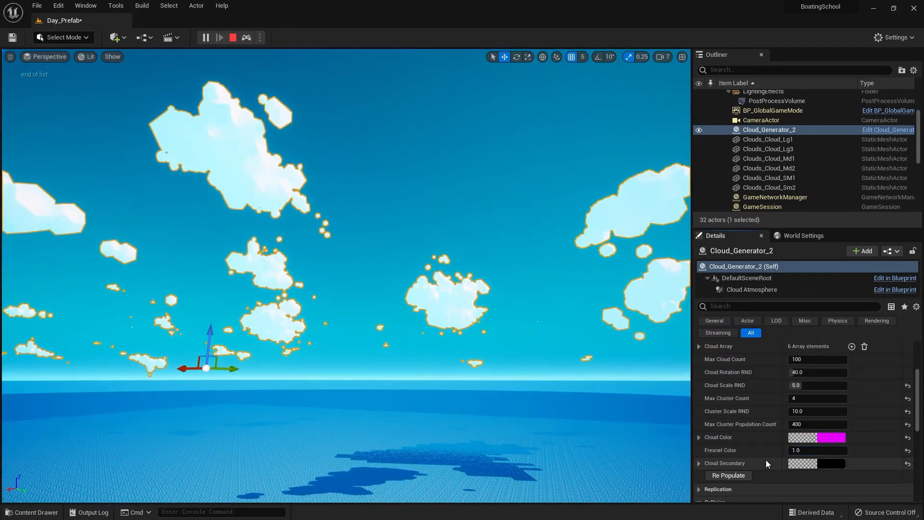
pyautogui.moveTo(740, 467)
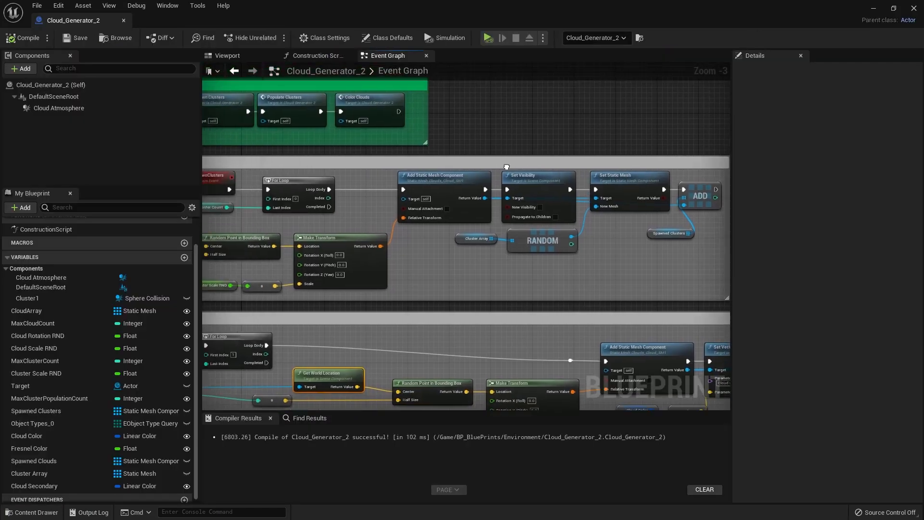
# Step: Zoom out the Event Graph and select the RePopulate event and Spawned Clouds node
pyautogui.scroll(-3)
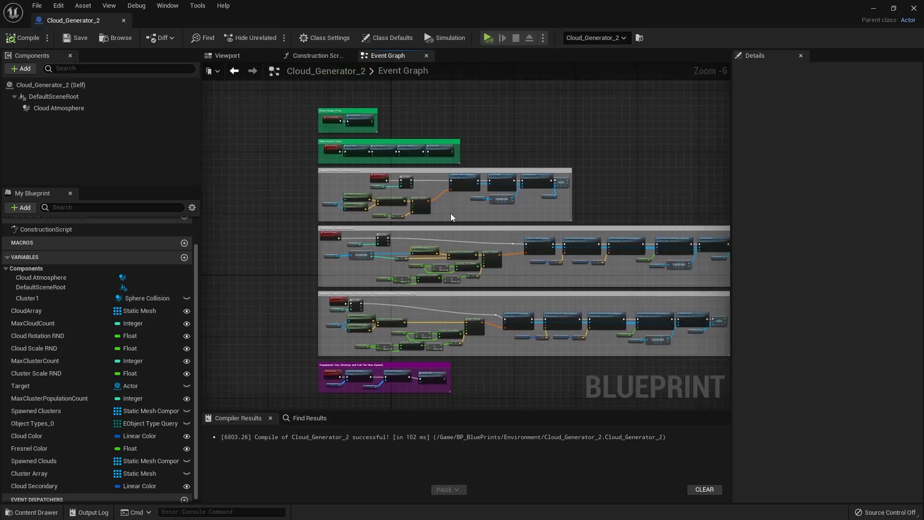
pyautogui.moveTo(439, 234)
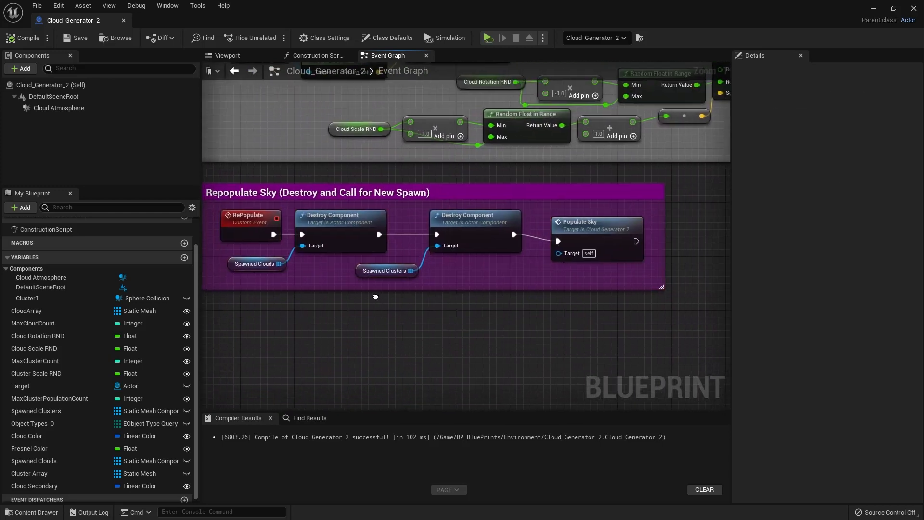
pyautogui.moveTo(247, 227)
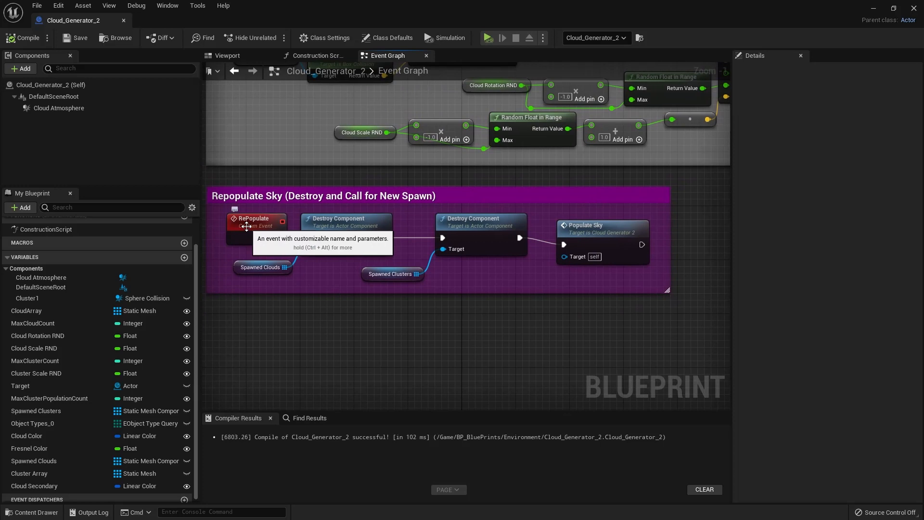
pyautogui.click(254, 221)
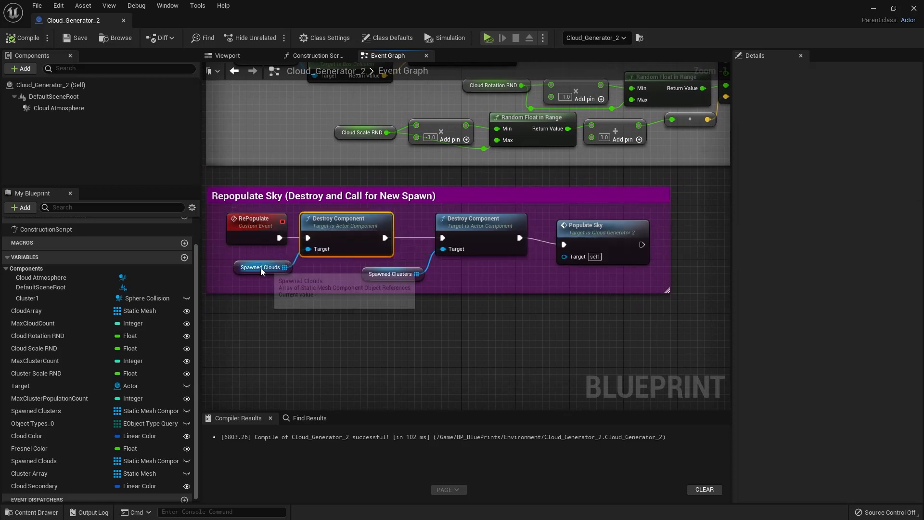
pyautogui.click(262, 268)
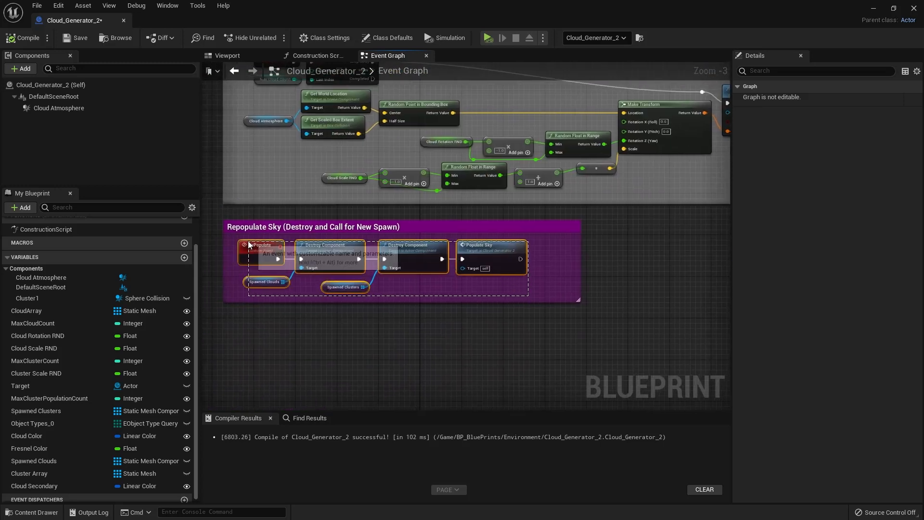
# Step: Enable Call In Editor on the RePopulate custom event node
pyautogui.click(259, 246)
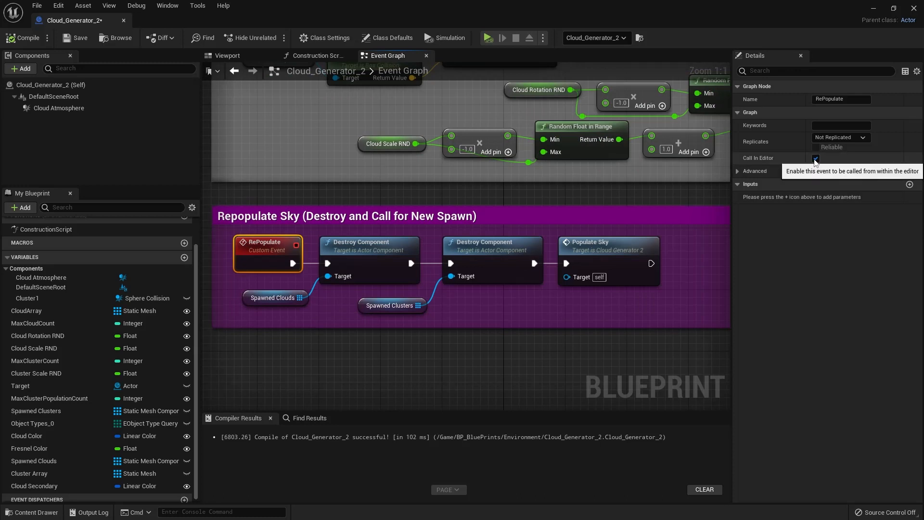
pyautogui.click(816, 157)
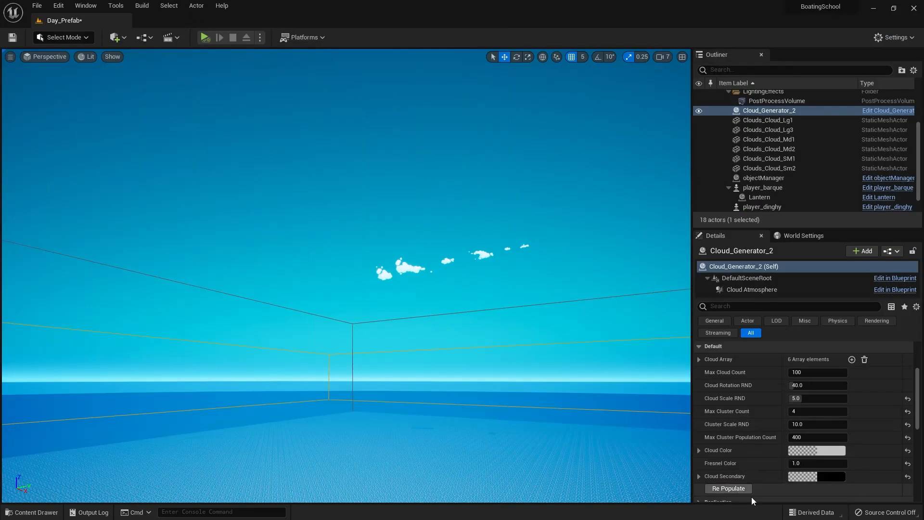
pyautogui.moveTo(219, 37)
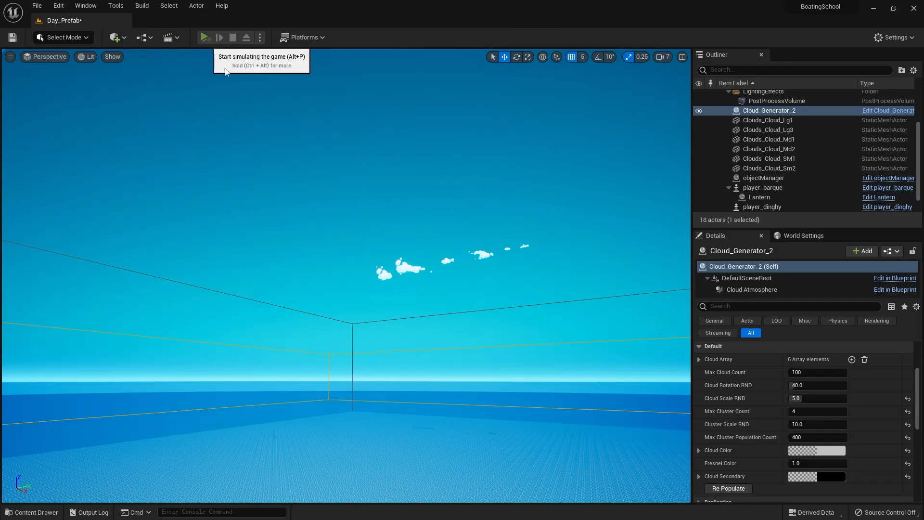
# Step: Start simulating and set the generator's Max Cloud Count to 1000
pyautogui.click(206, 37)
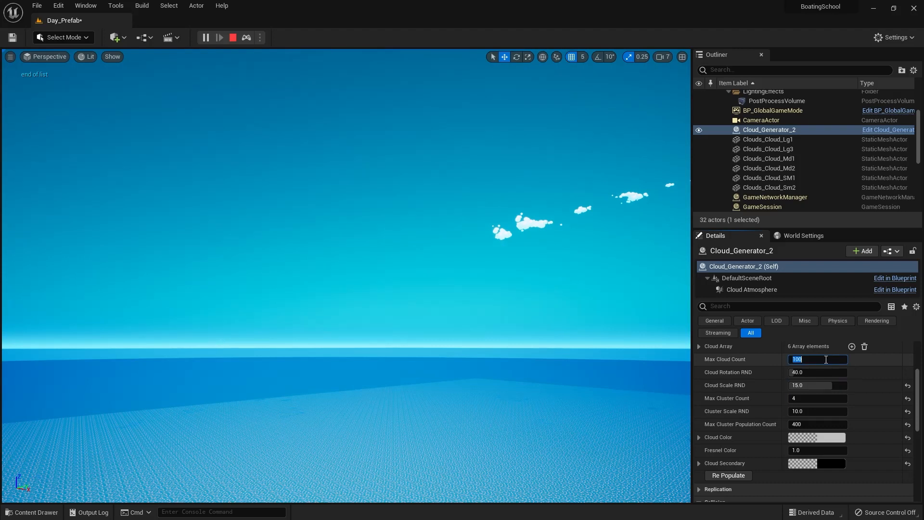
pyautogui.write('1000')
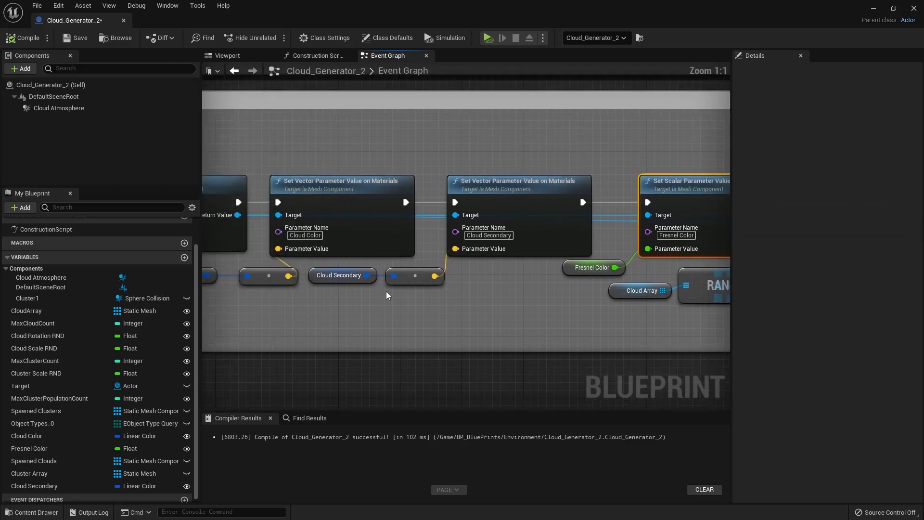
# Step: Select the Fresnel Color variable to edit its Default Value (0.01)
pyautogui.click(594, 267)
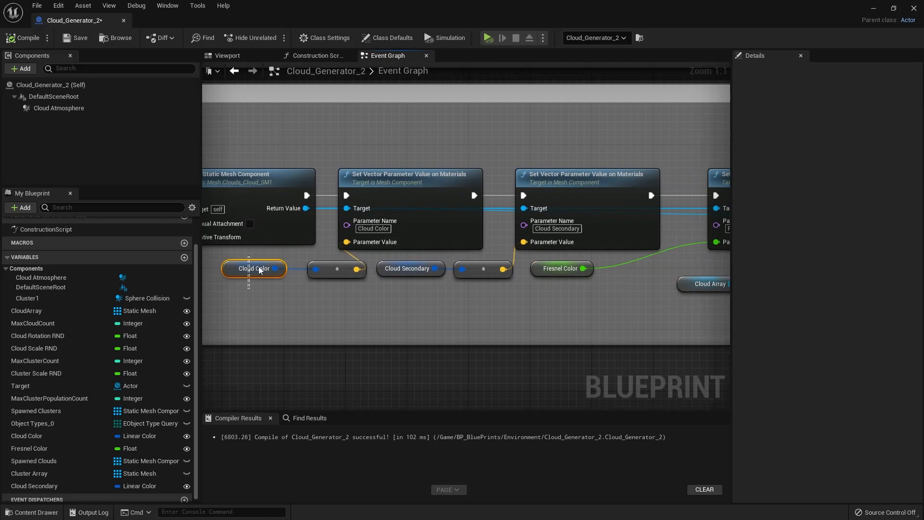
pyautogui.click(420, 306)
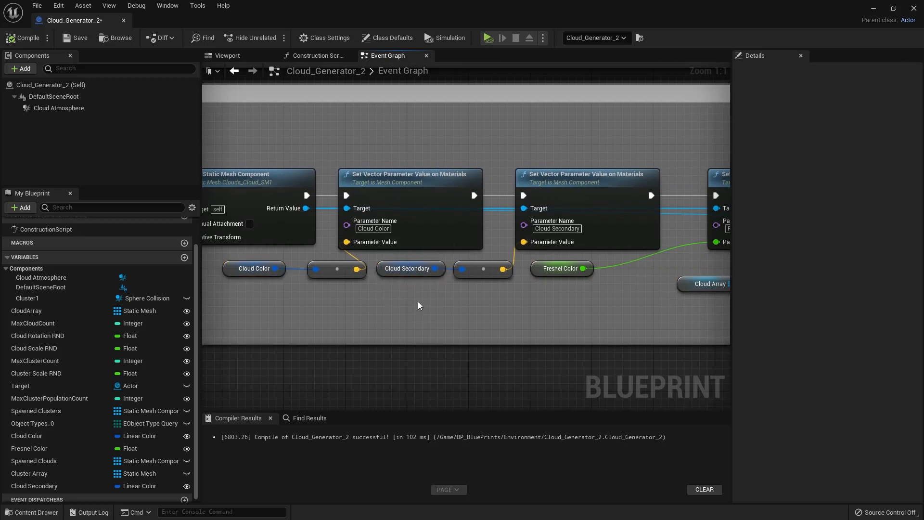
pyautogui.click(561, 268)
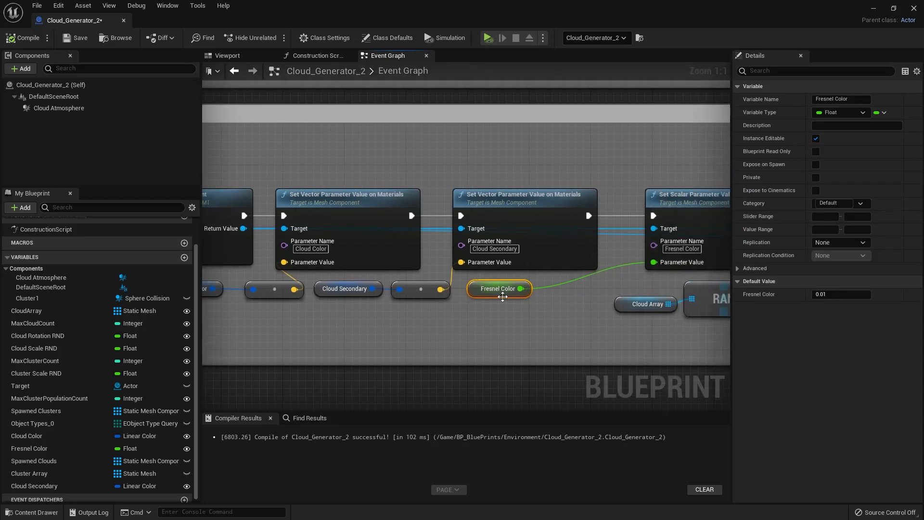
pyautogui.click(498, 288)
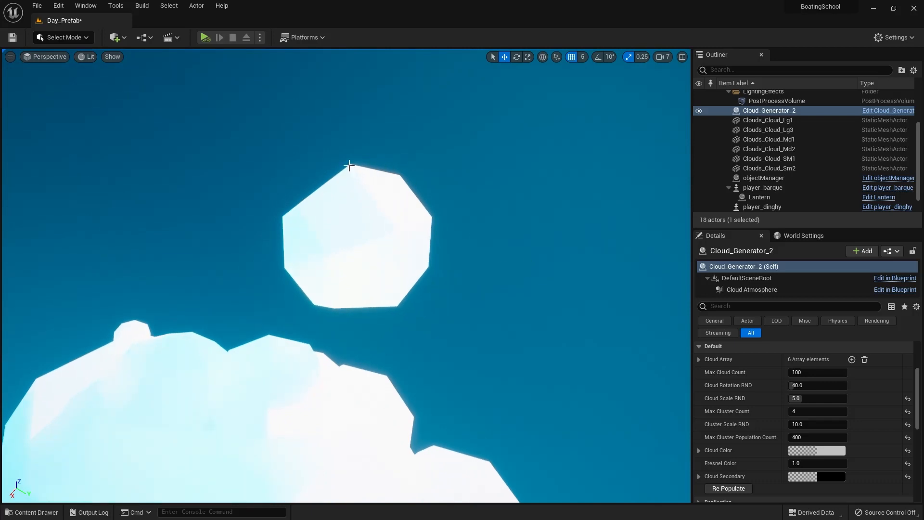
pyautogui.moveTo(433, 203)
pyautogui.write('0.01')
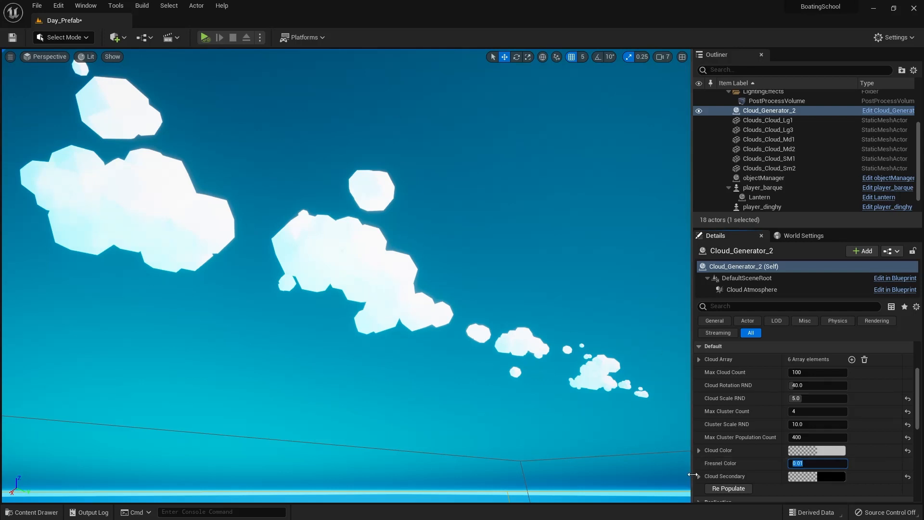
# Step: Apply Fresnel Color 0.01, play the level and select Cloud_Generator_2
pyautogui.click(205, 38)
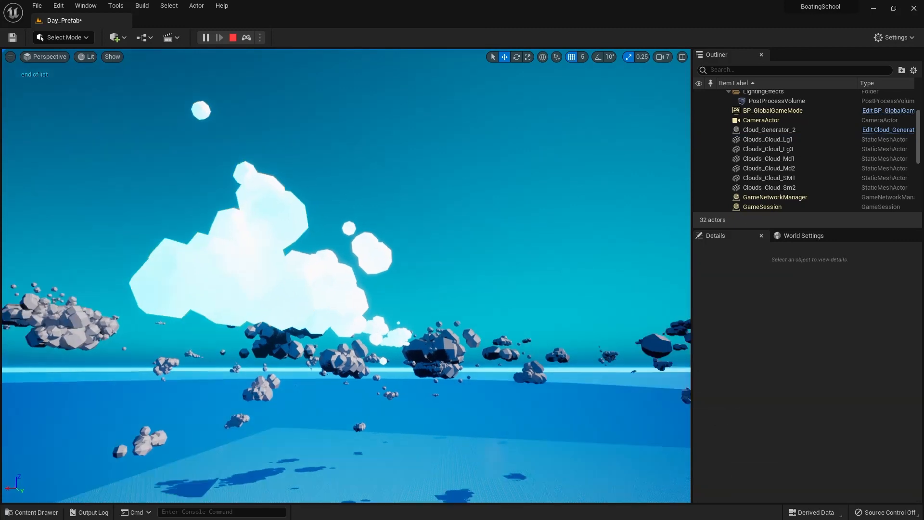
pyautogui.click(769, 129)
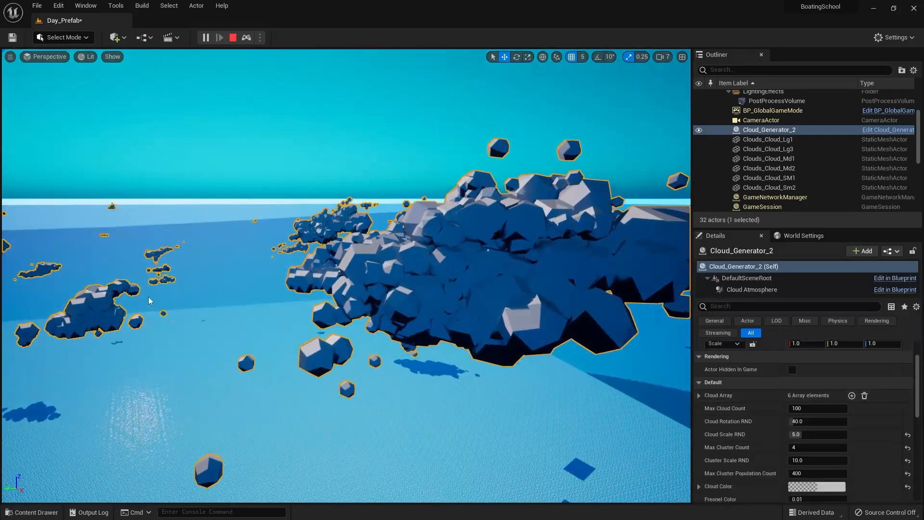
pyautogui.click(36, 512)
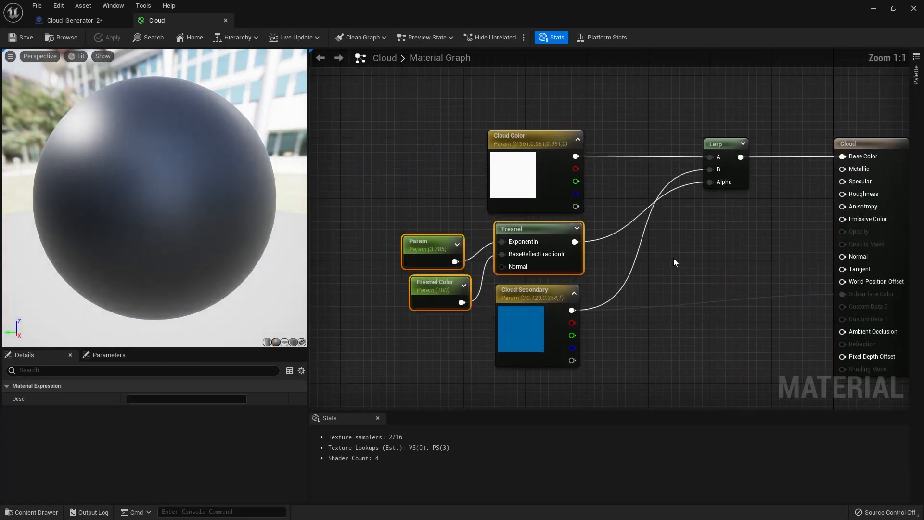
# Step: Select the Cloud material's Fresnel Color parameter node, showing its default of 100
pyautogui.click(434, 289)
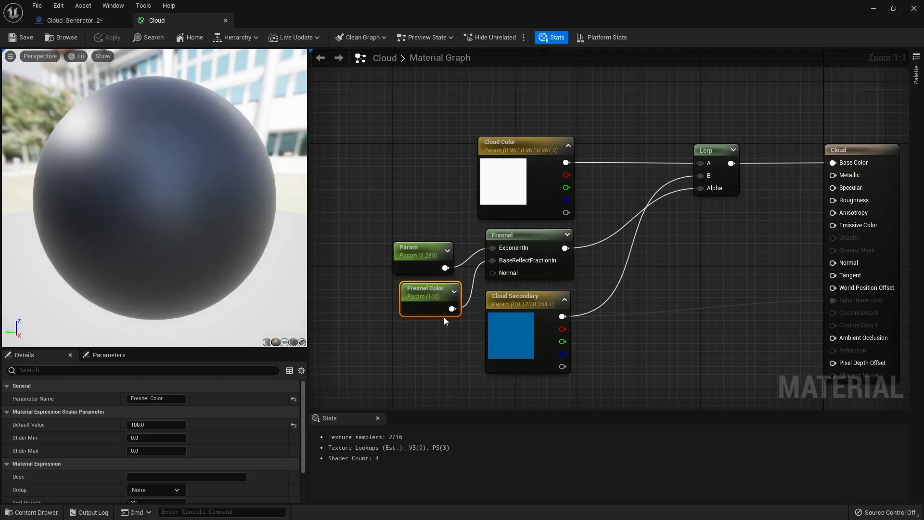
pyautogui.moveTo(413, 301)
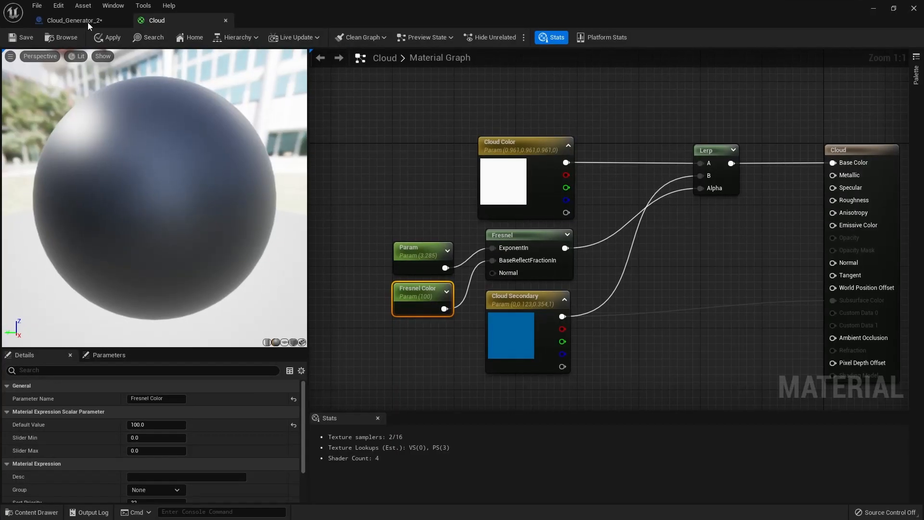
# Step: Return to the Cloud_Generator_2 Event Graph and stop the play session
pyautogui.click(72, 20)
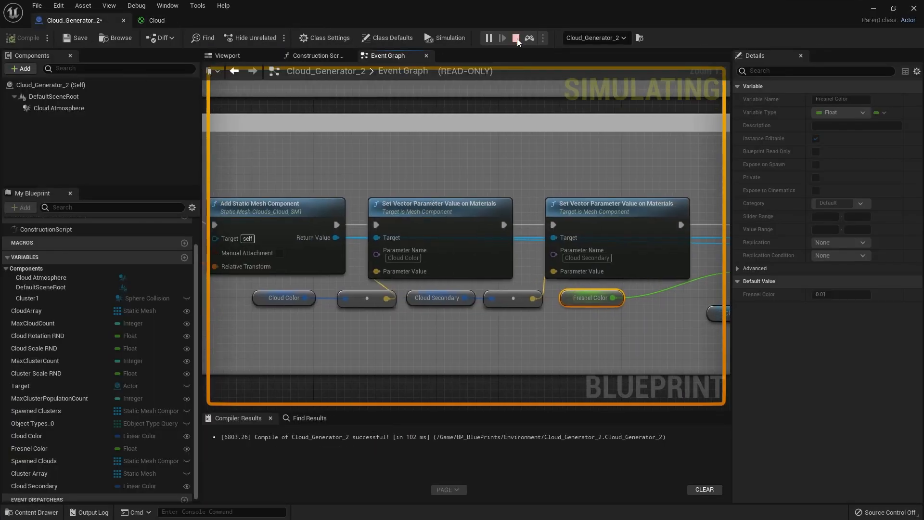
pyautogui.click(516, 38)
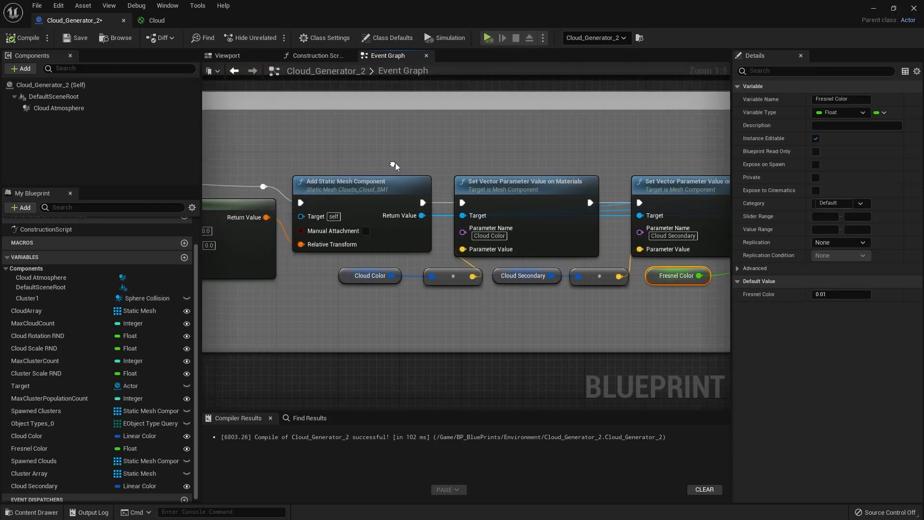
pyautogui.click(371, 276)
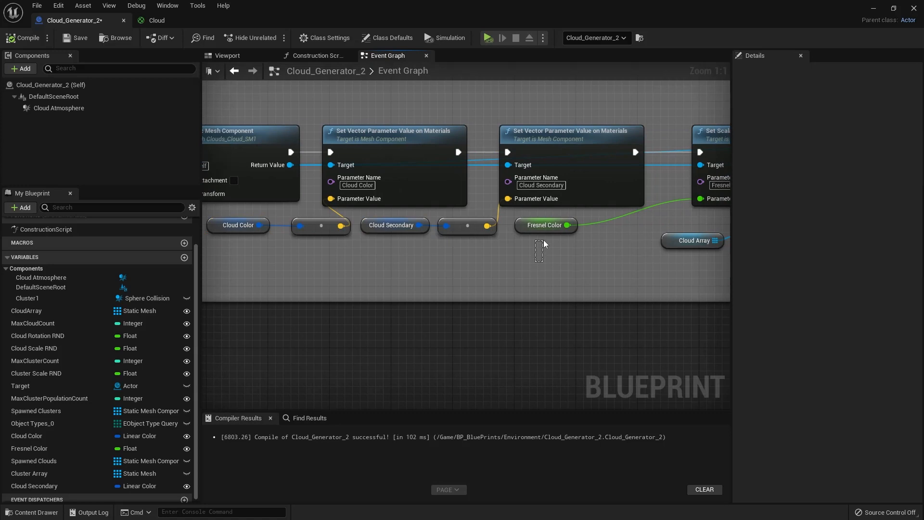
pyautogui.click(546, 225)
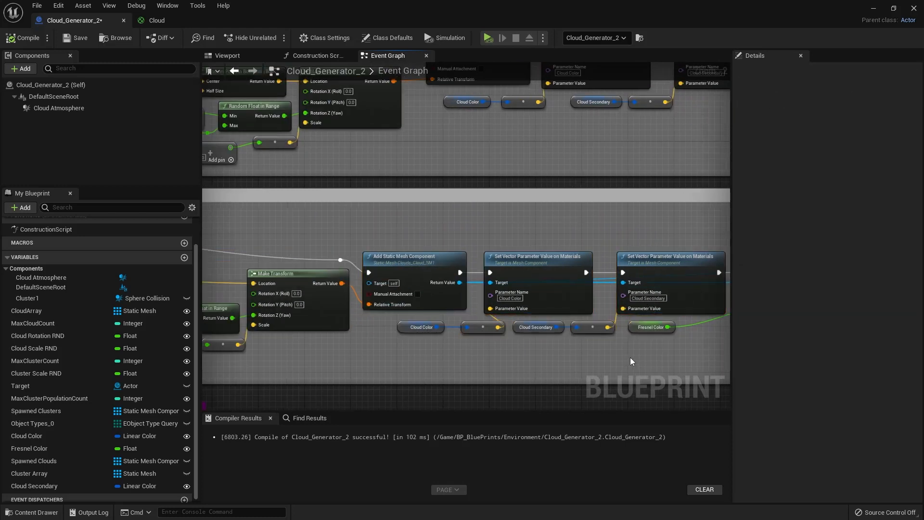
pyautogui.scroll(-3)
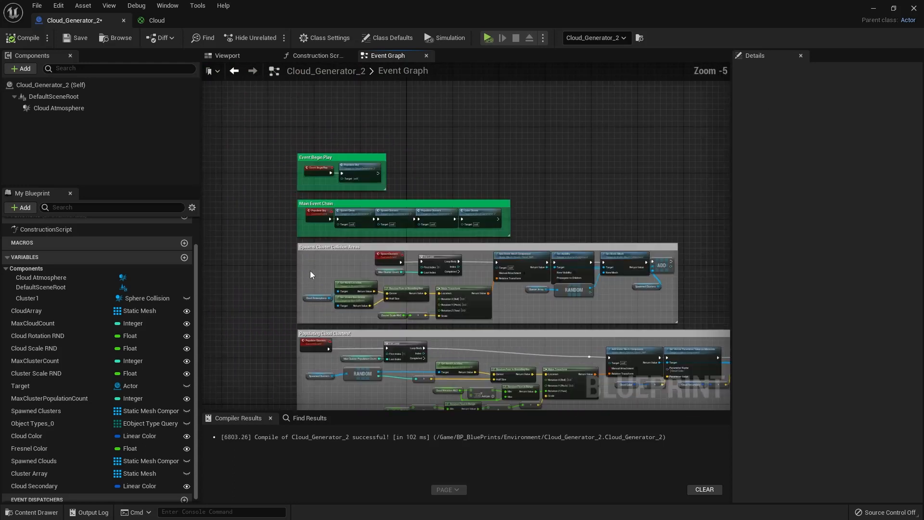
pyautogui.scroll(3)
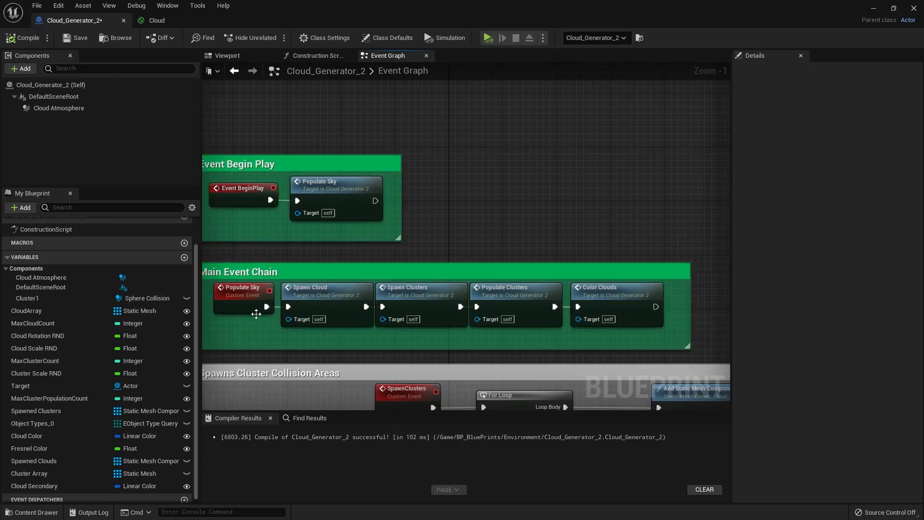
pyautogui.click(243, 290)
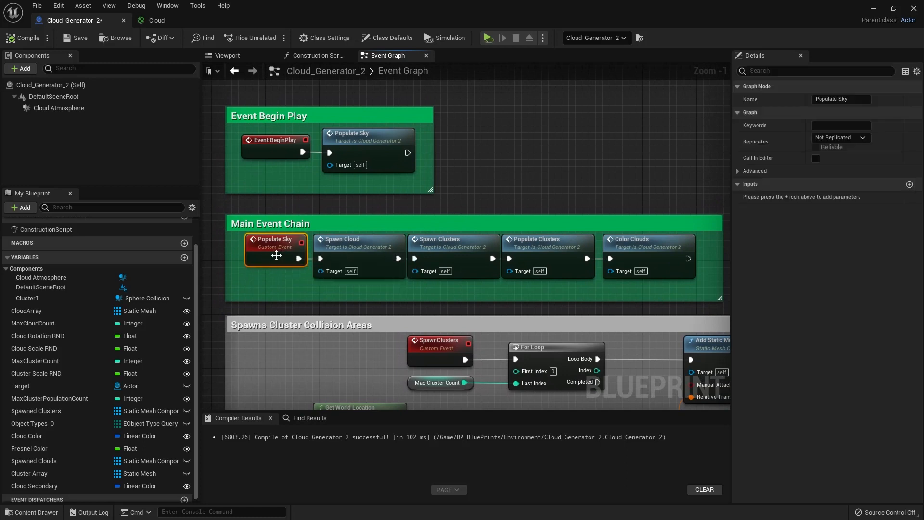
pyautogui.moveTo(631, 291)
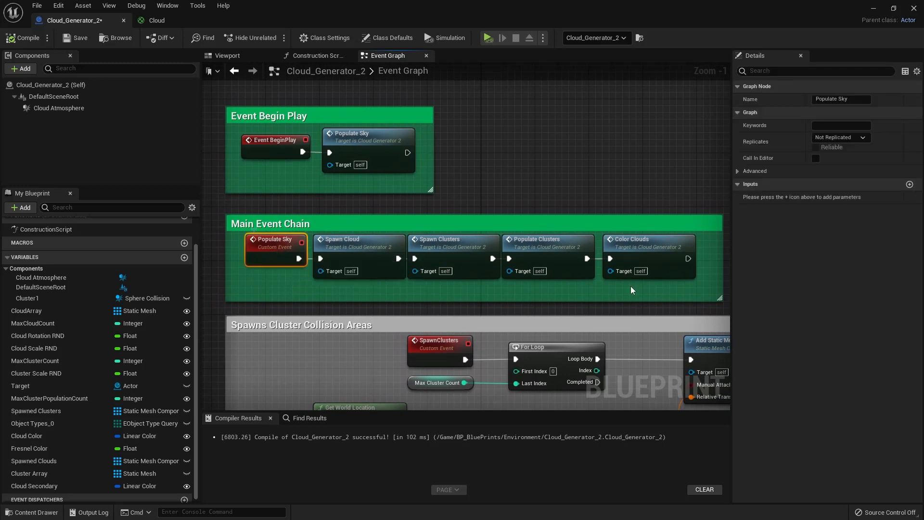
pyautogui.moveTo(286, 175)
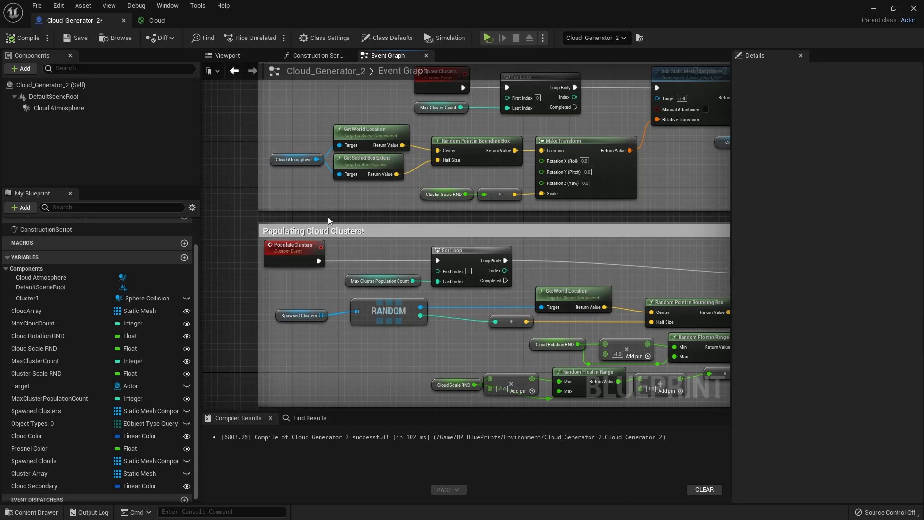
pyautogui.moveTo(186, 311)
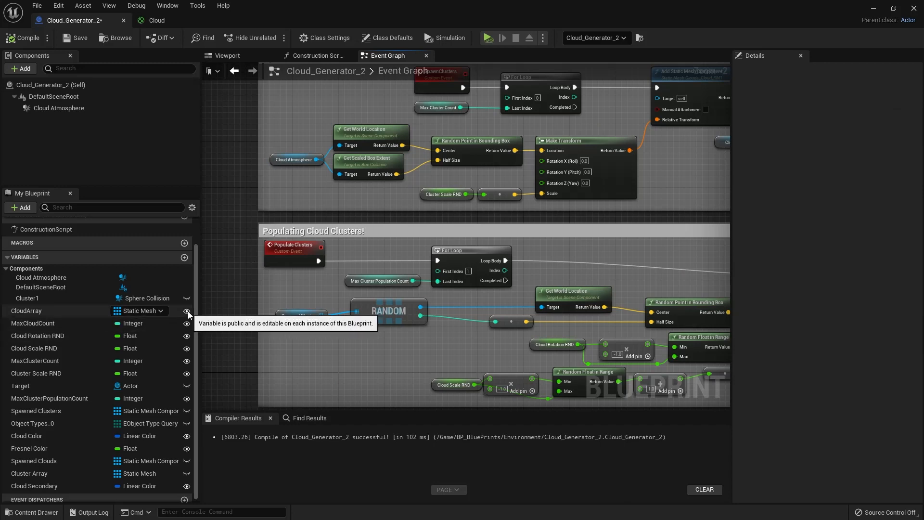
pyautogui.moveTo(187, 301)
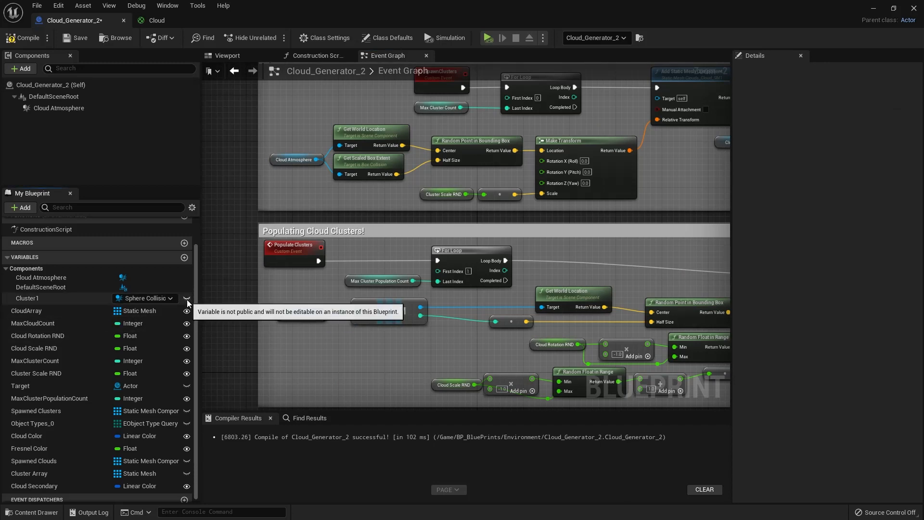
pyautogui.moveTo(211, 356)
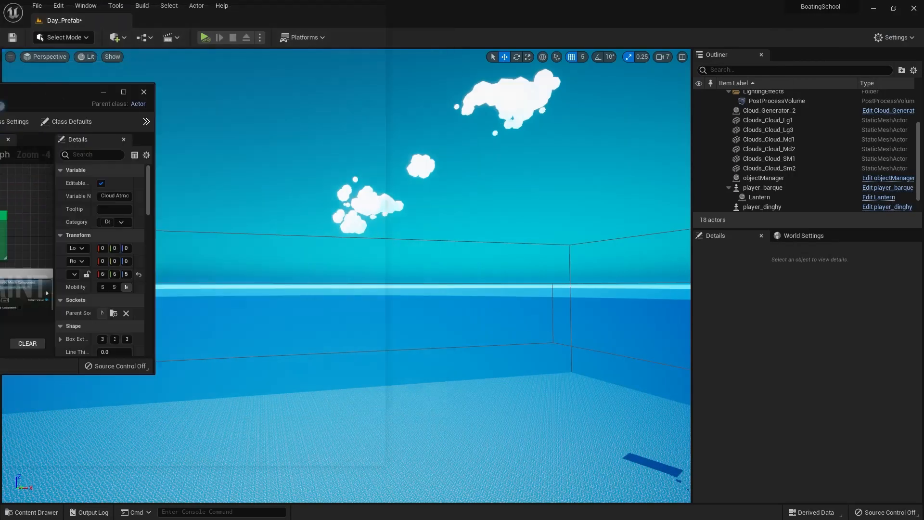
# Step: Survey the Day_Prefab clouds, briefly selecting then deselecting Clouds_Cloud_Lg3
pyautogui.click(144, 92)
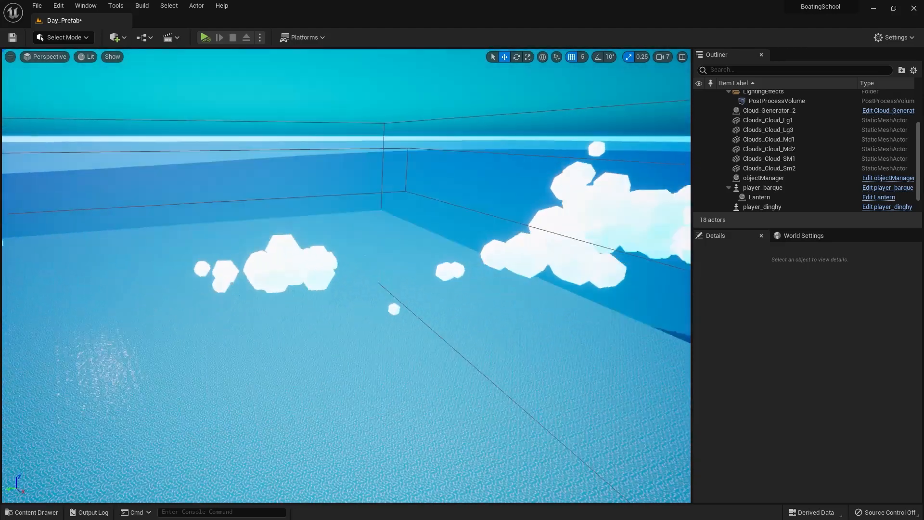
pyautogui.click(773, 133)
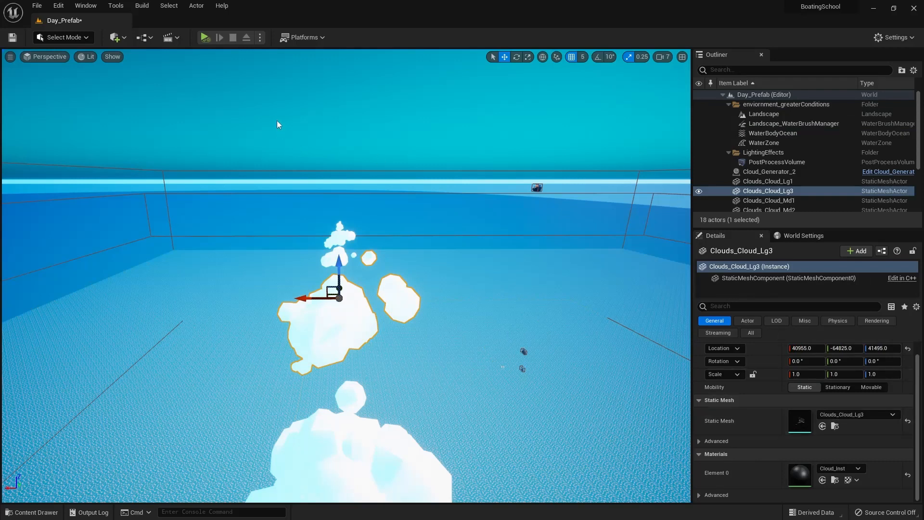
pyautogui.moveTo(283, 114)
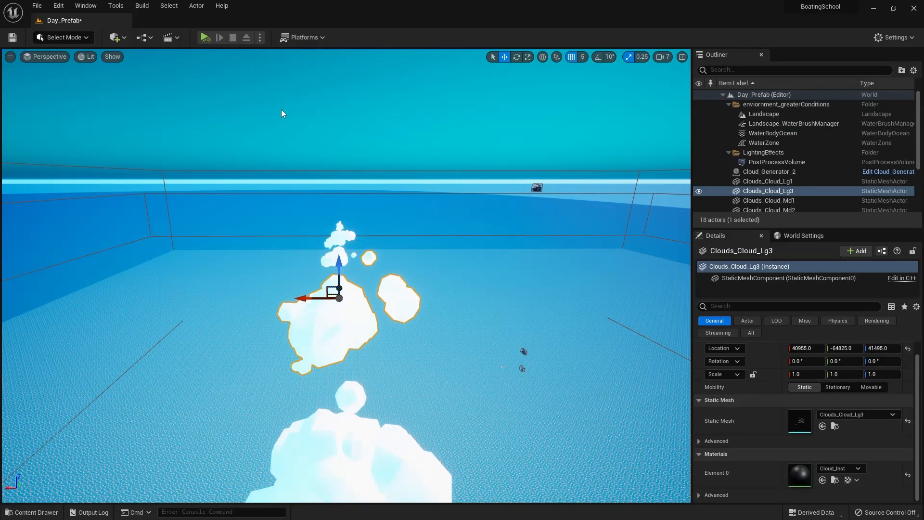
pyautogui.moveTo(330, 166)
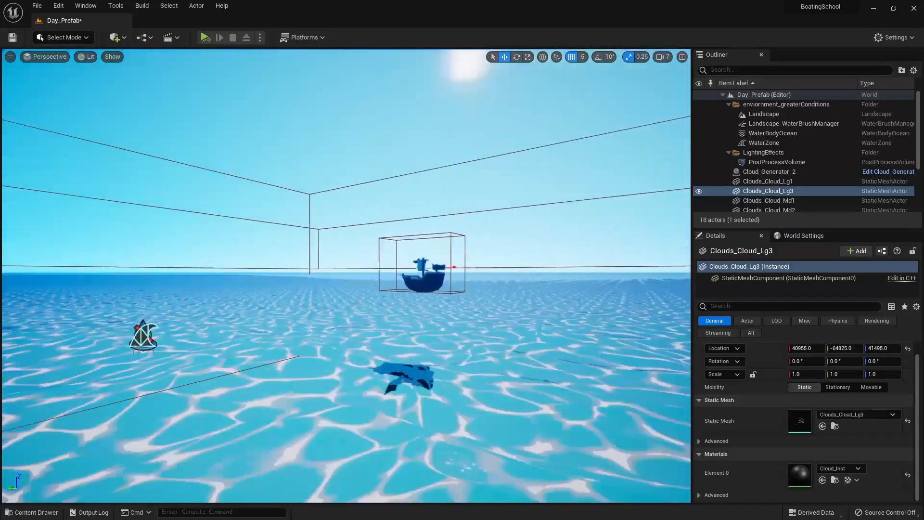
pyautogui.click(5, 512)
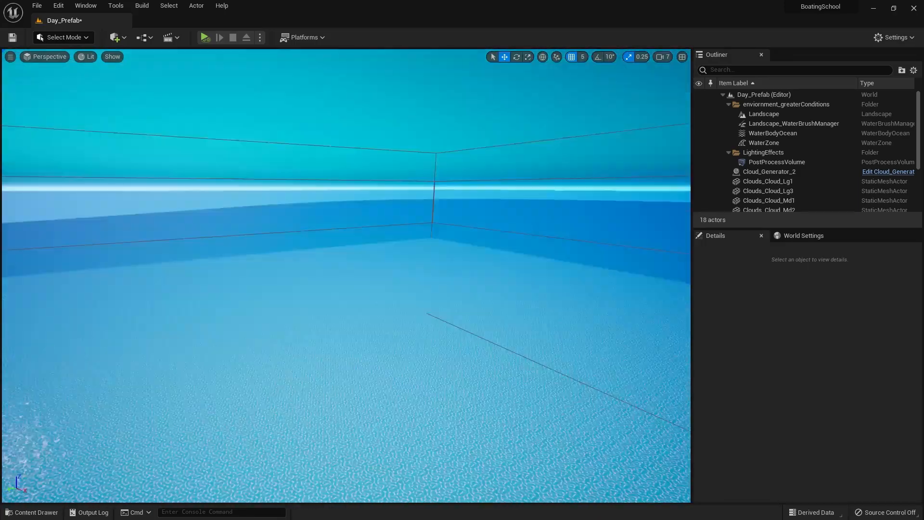
# Step: Play the level, select Cloud_Generator_2 and run Re Populate to respawn white clouds
pyautogui.click(205, 37)
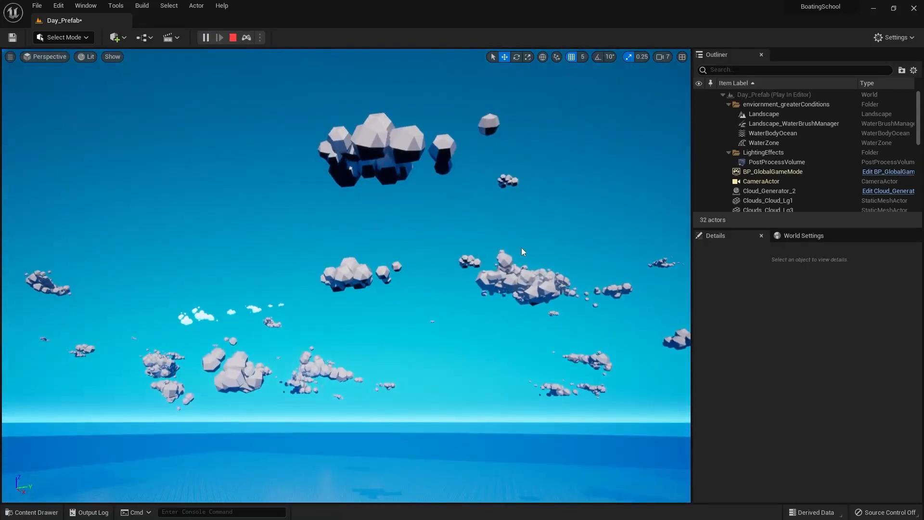
pyautogui.click(769, 191)
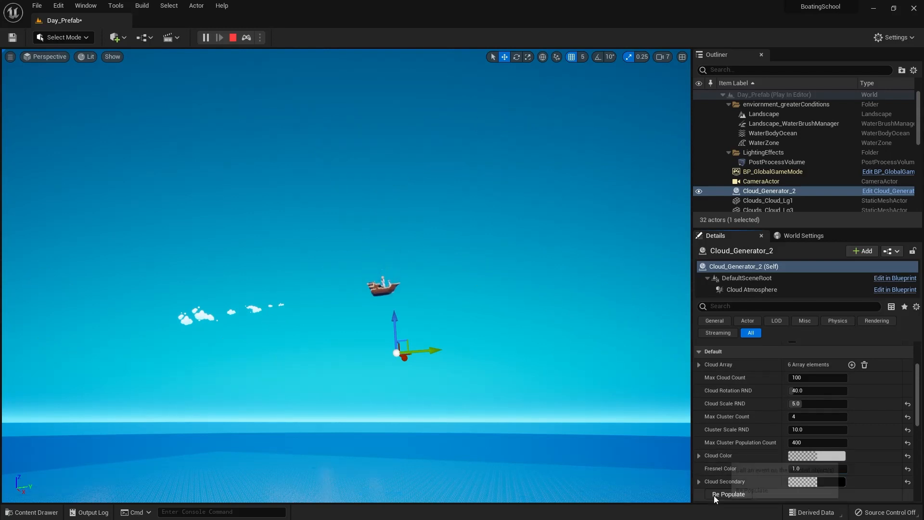
pyautogui.click(728, 494)
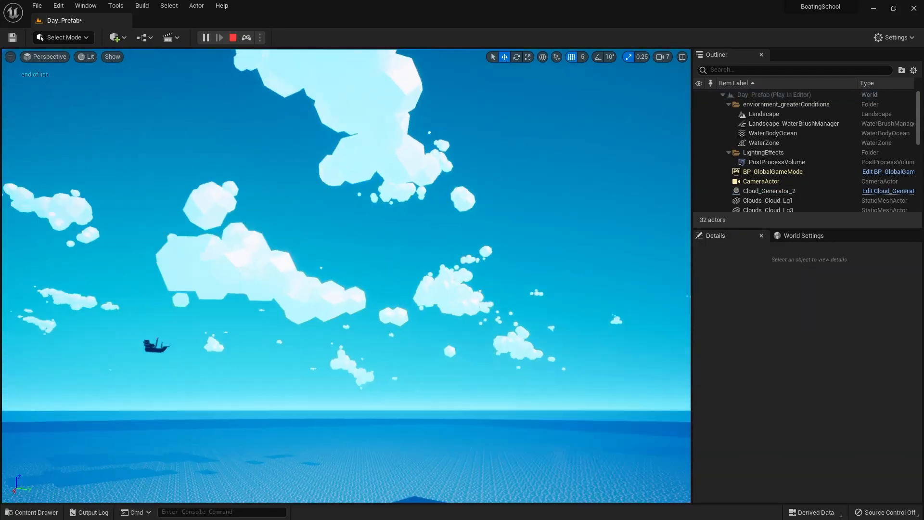